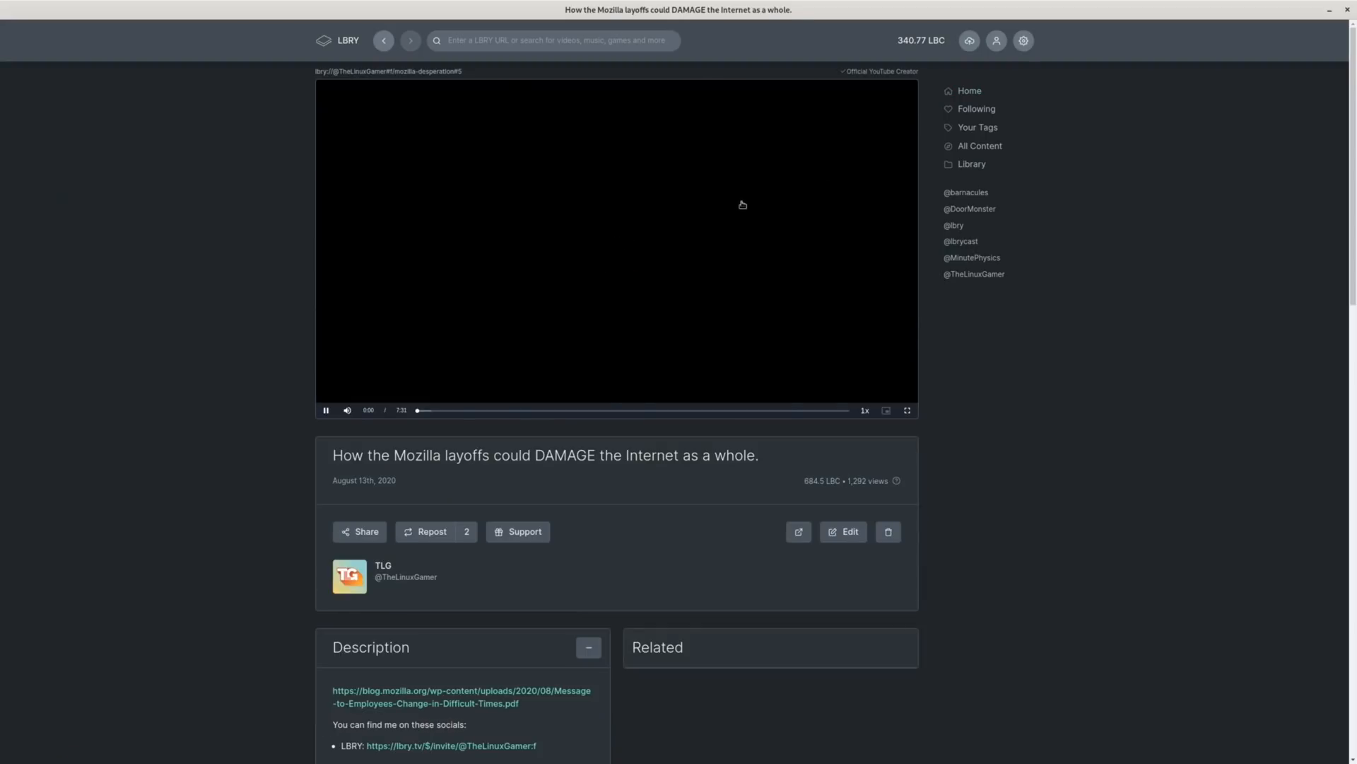
# Pause the Mozilla layoffs video and go to the 'Is Linux for everyone?' video from the home feed
pyautogui.click(327, 410)
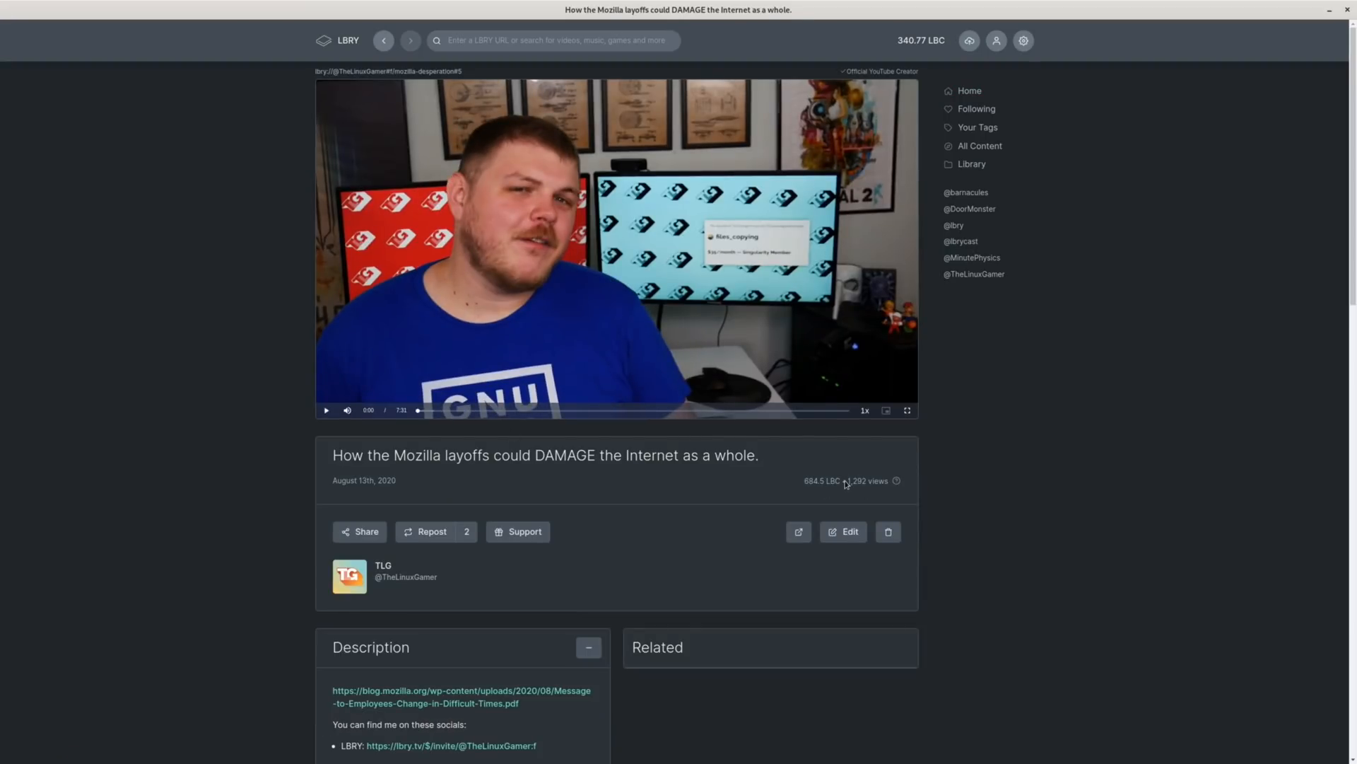
pyautogui.moveTo(862, 489)
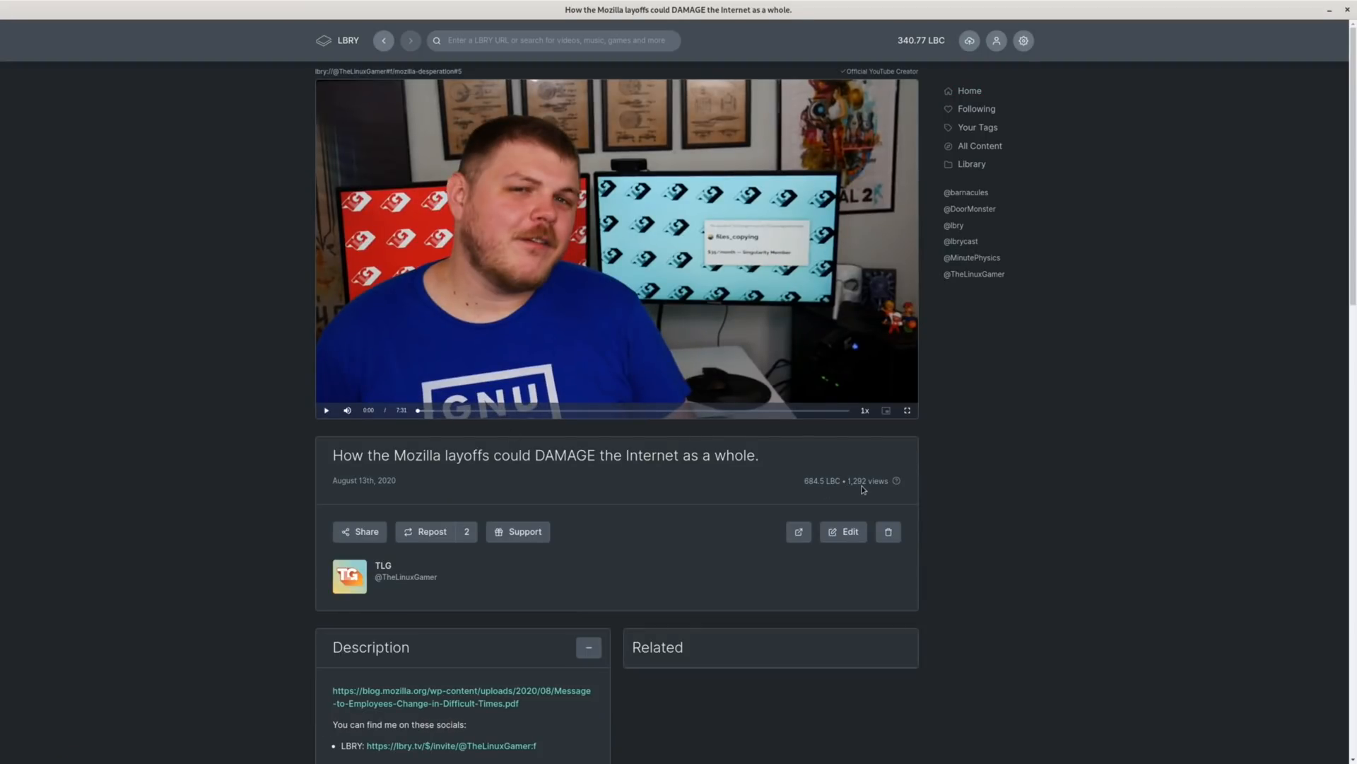
pyautogui.moveTo(821, 481)
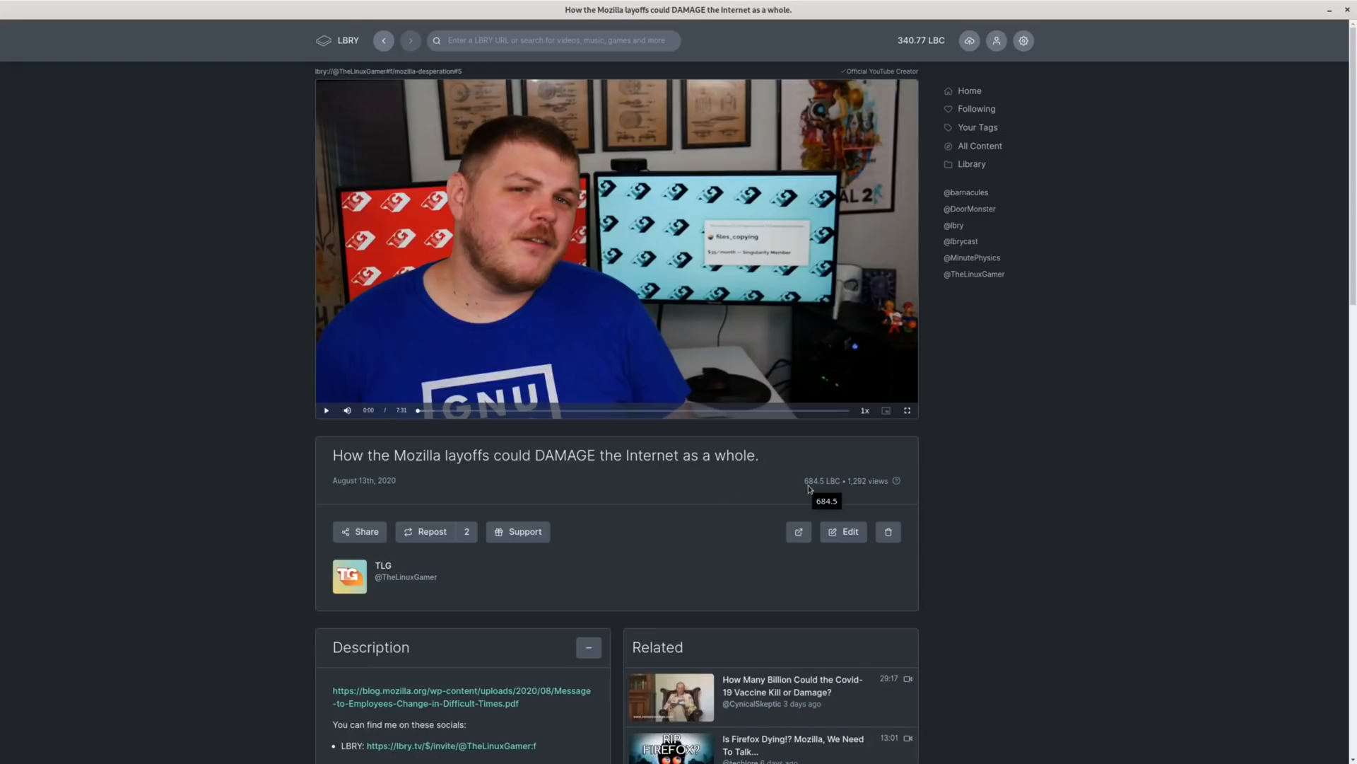
pyautogui.moveTo(798, 475)
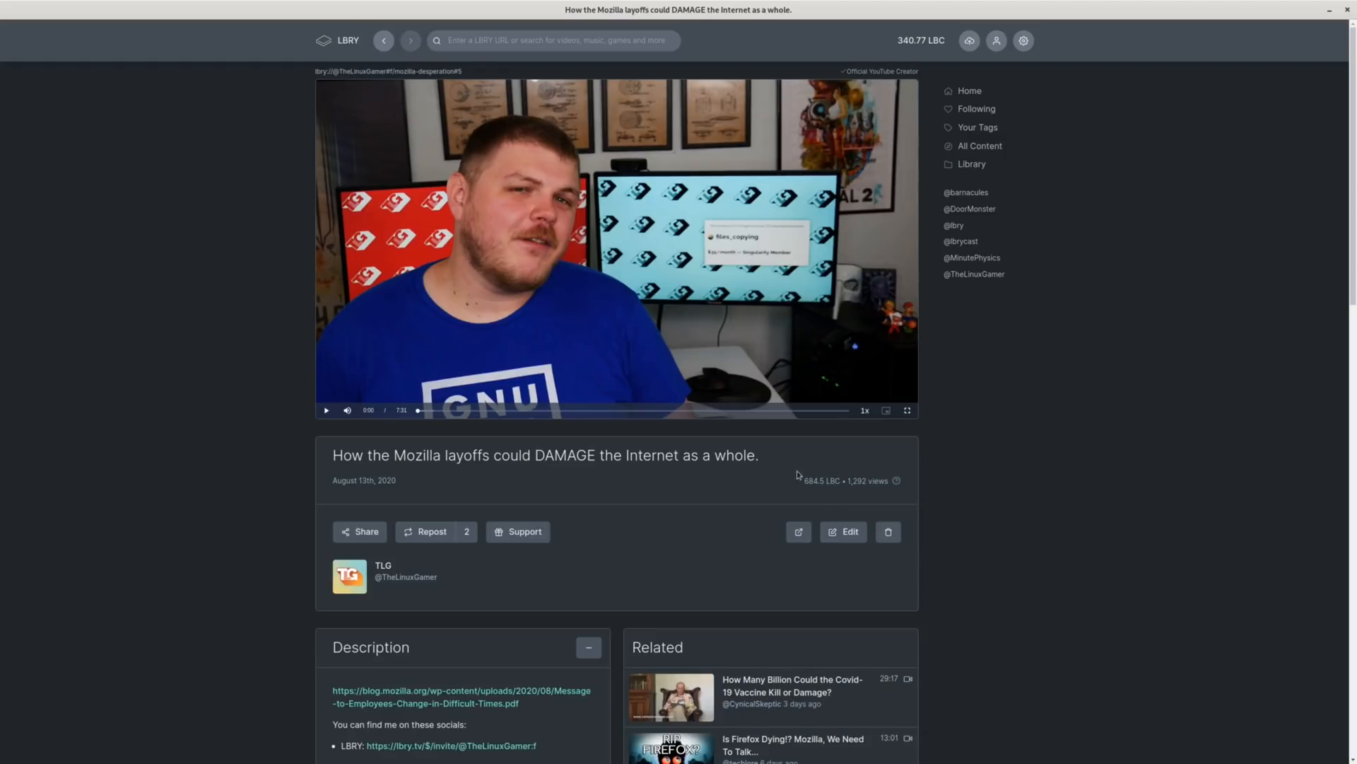
pyautogui.click(969, 90)
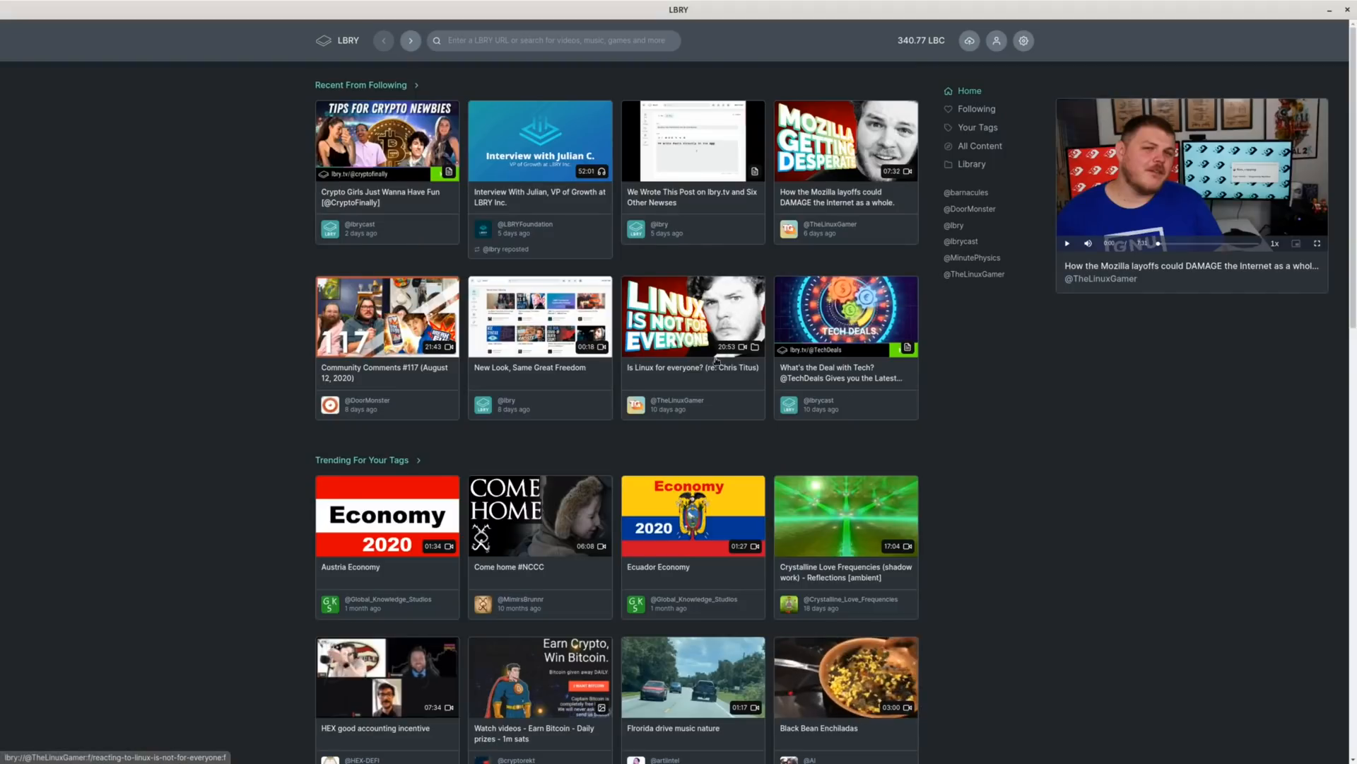
pyautogui.click(693, 315)
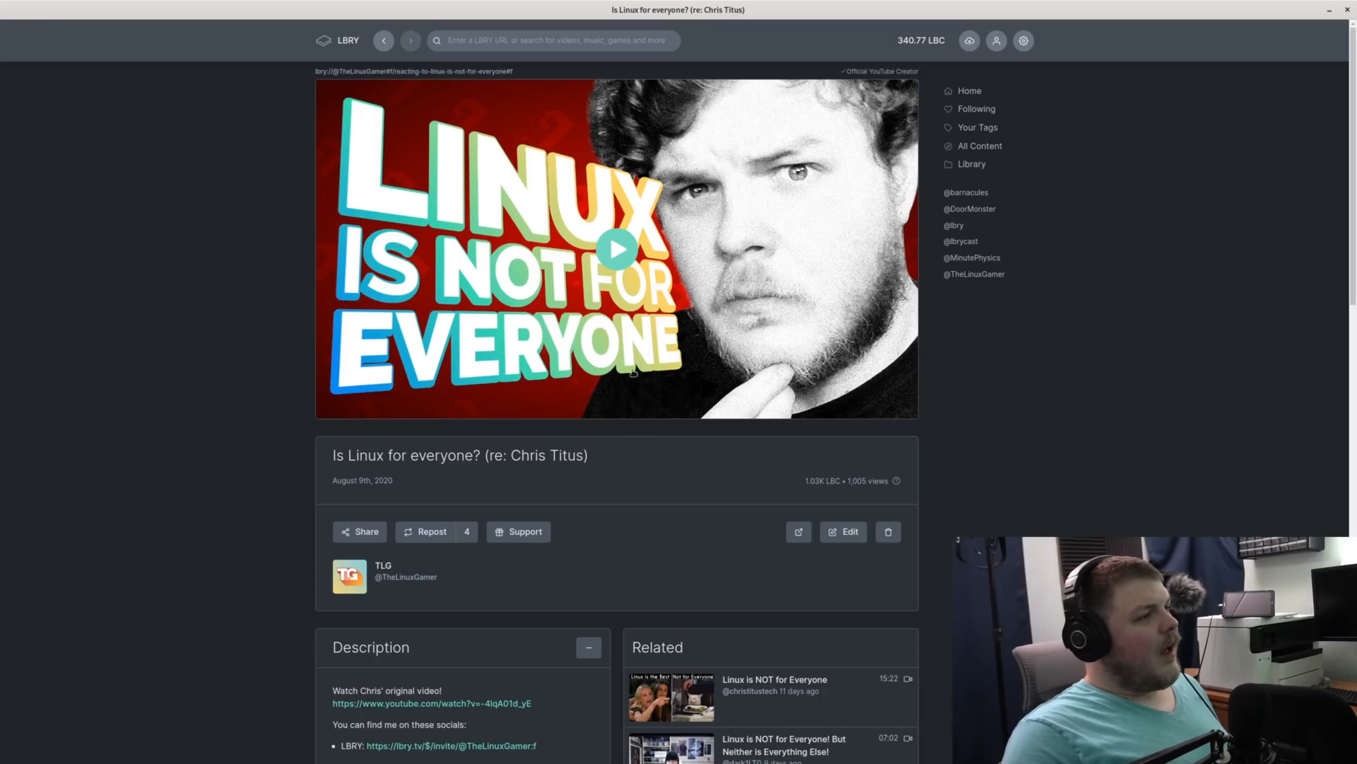
pyautogui.moveTo(844, 485)
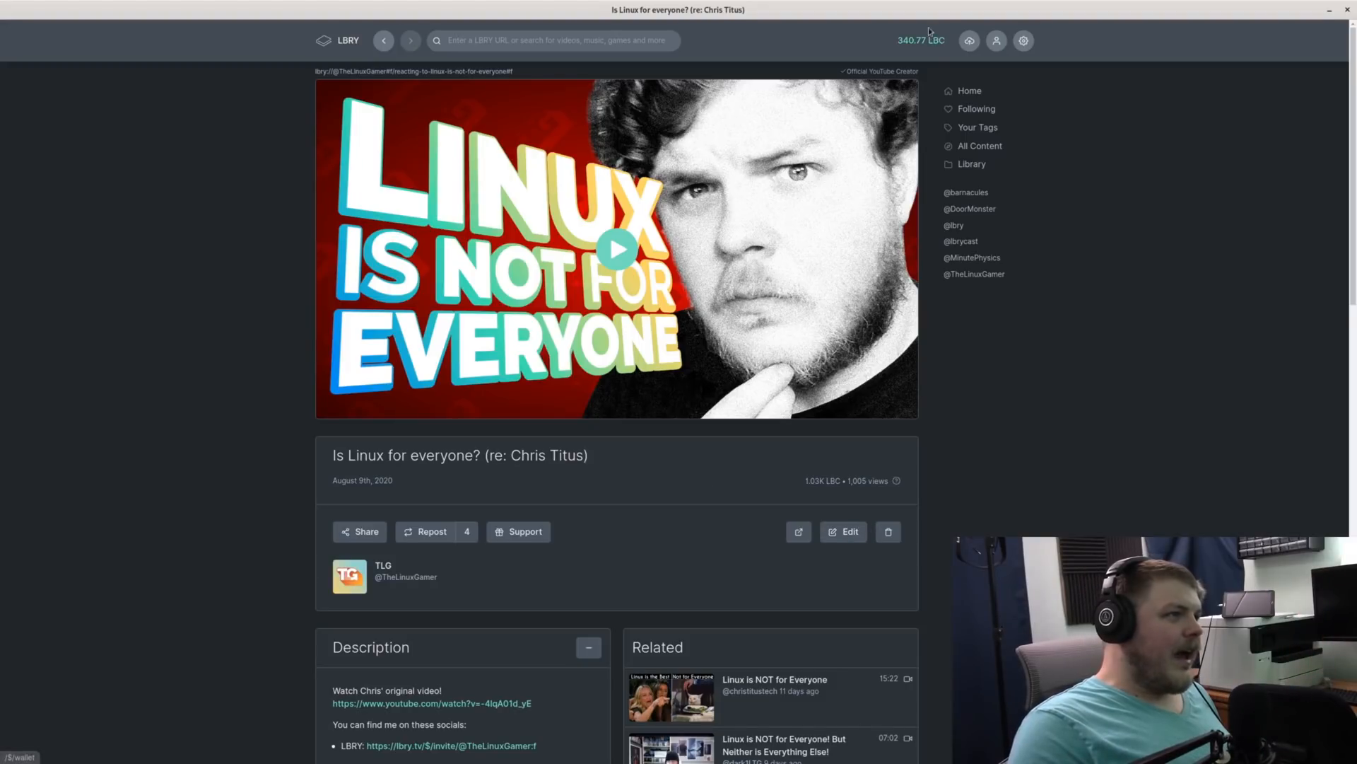
# View the wallet overview showing 340.773278 LBC available and the incoming tip transactions
pyautogui.click(921, 39)
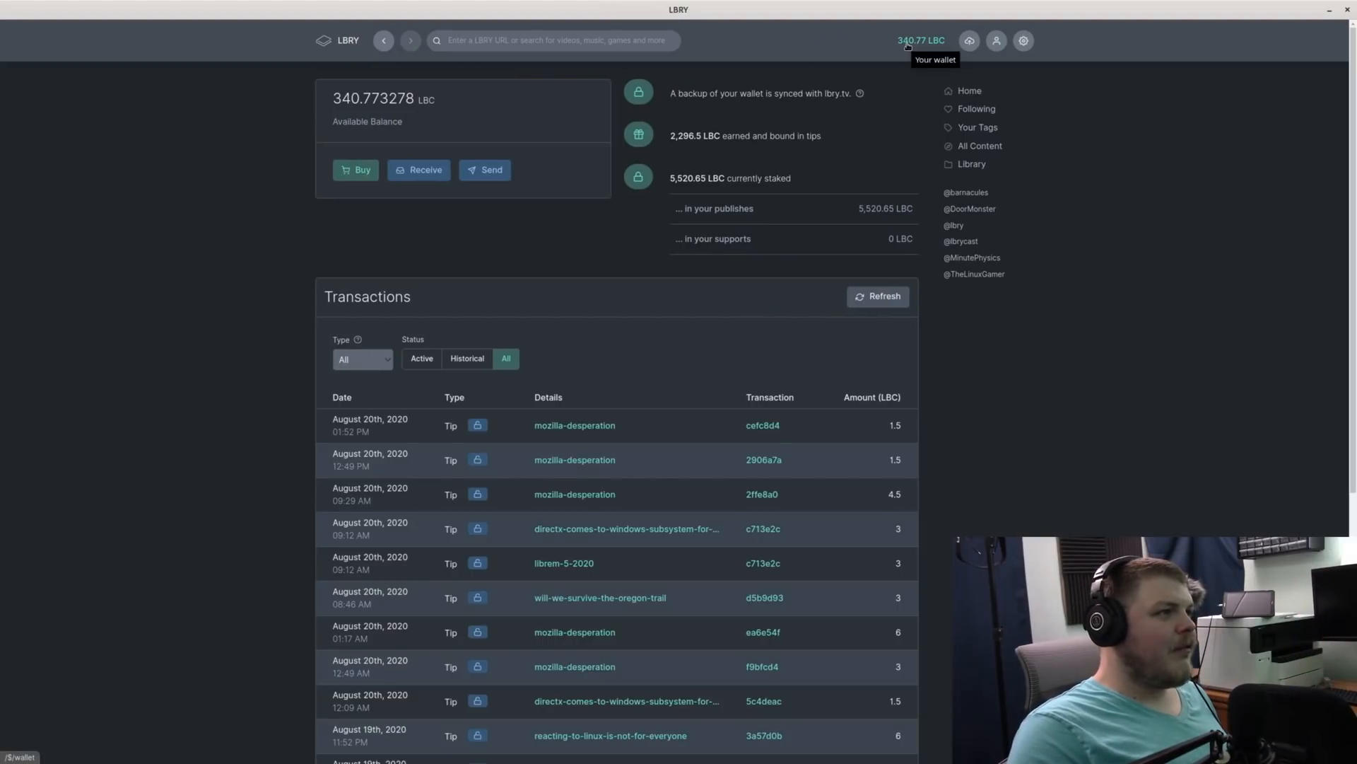
pyautogui.moveTo(929, 50)
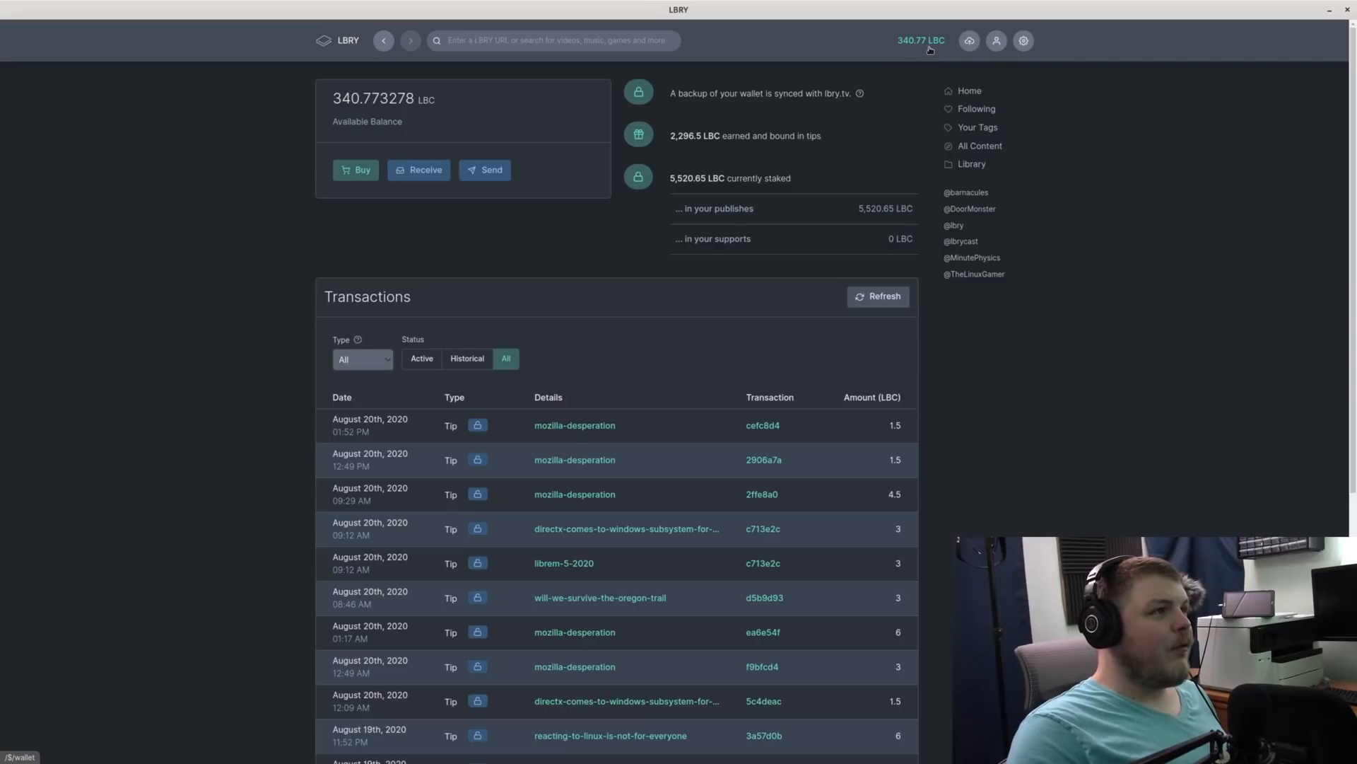
pyautogui.doubleClick(372, 99)
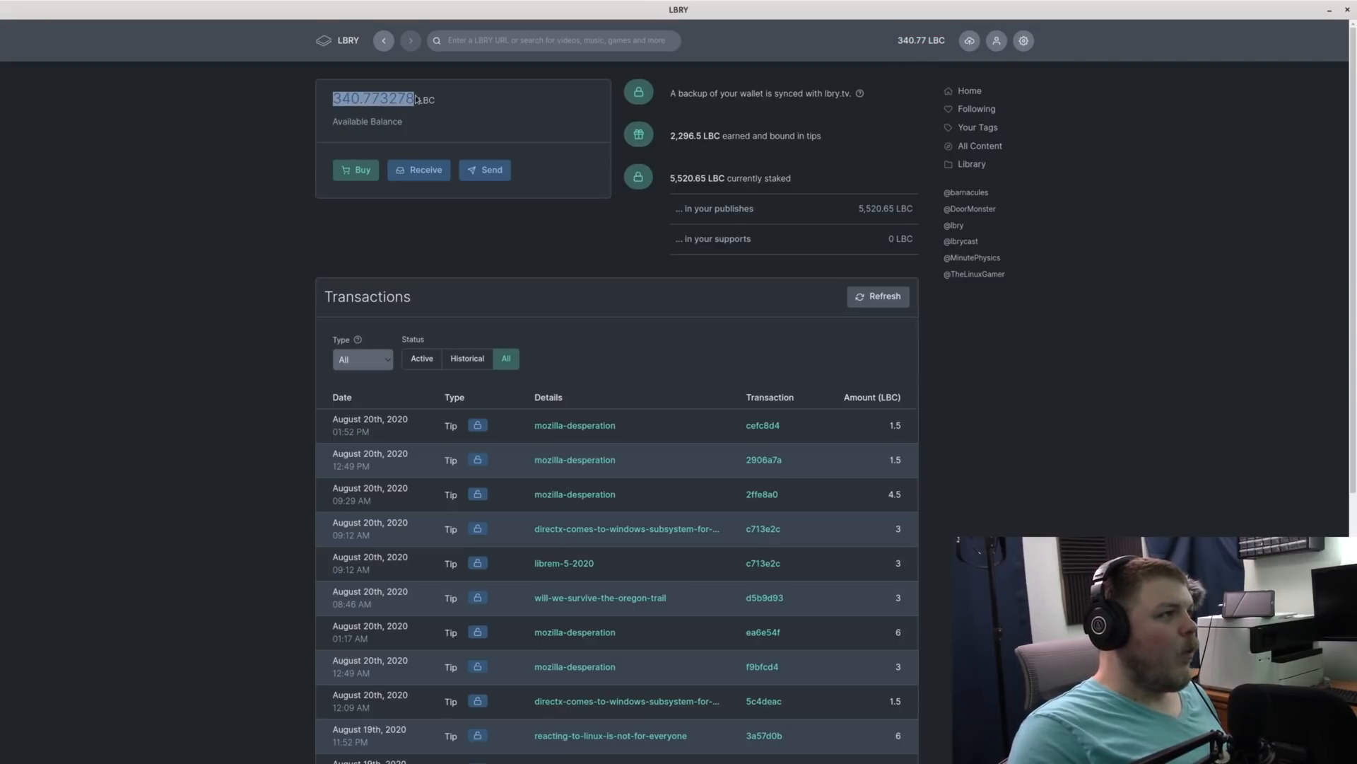
pyautogui.moveTo(722, 152)
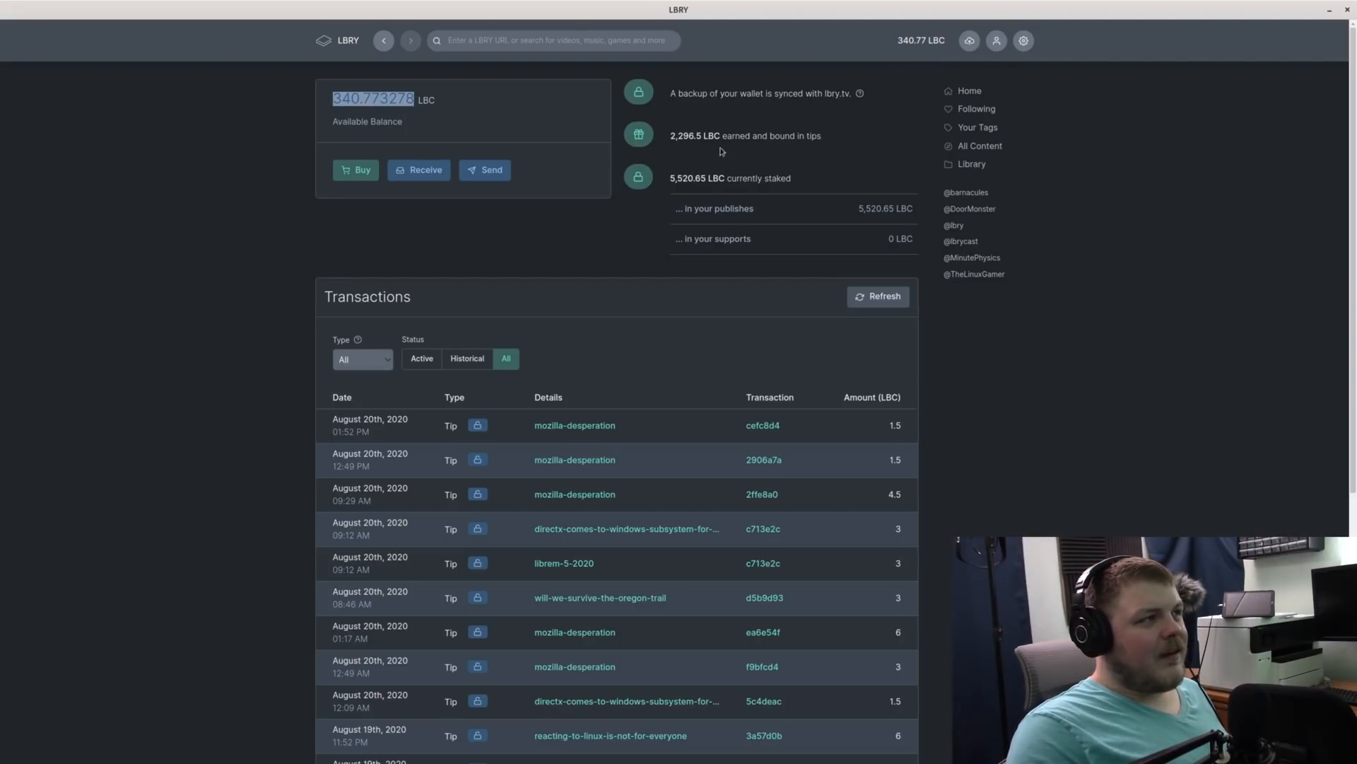
pyautogui.moveTo(673, 145)
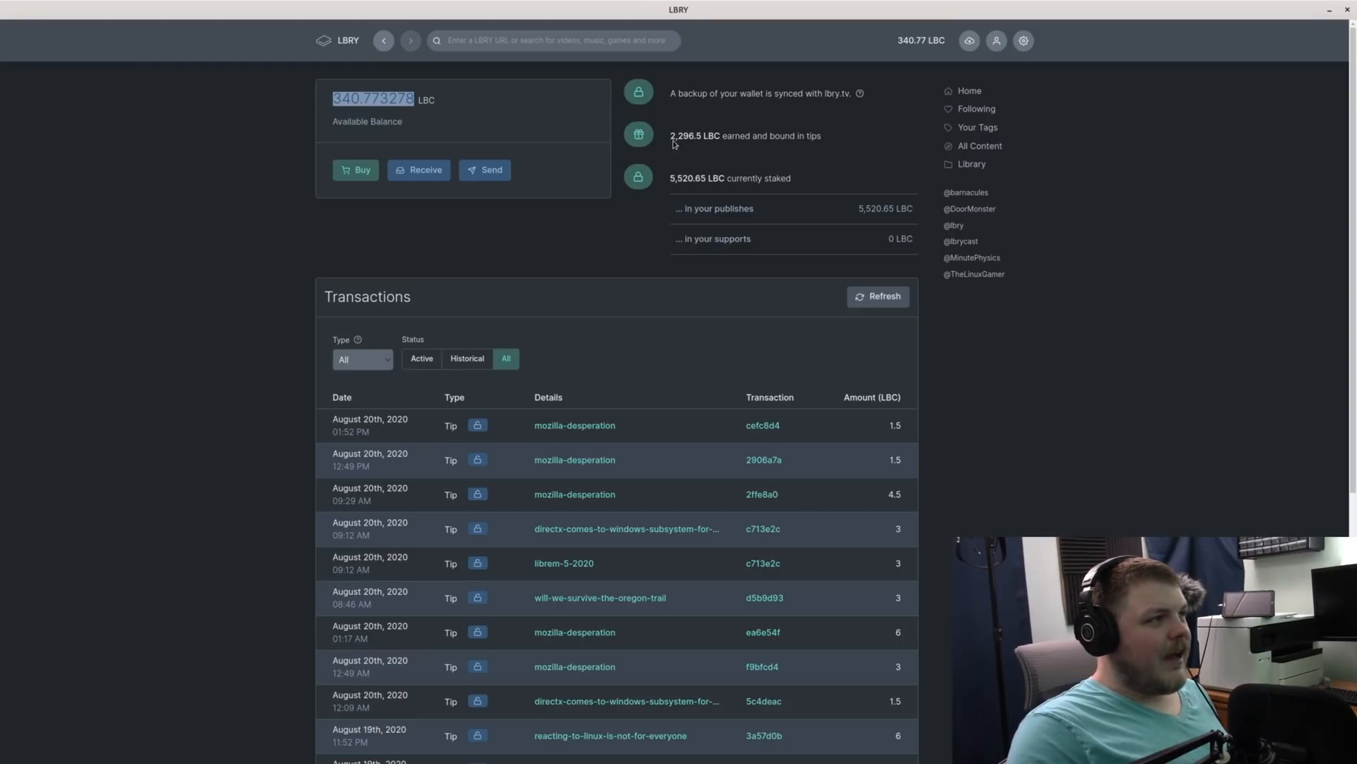
pyautogui.moveTo(699, 144)
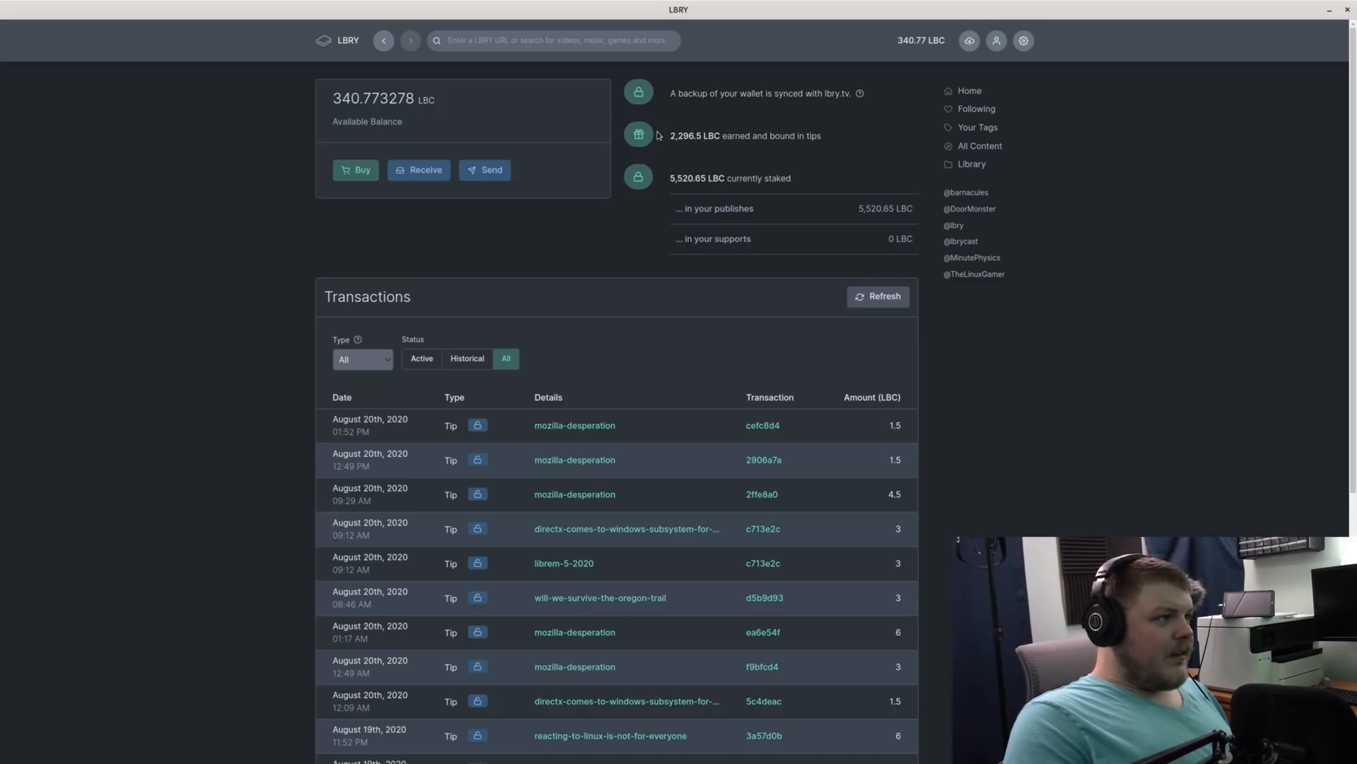
pyautogui.doubleClick(686, 136)
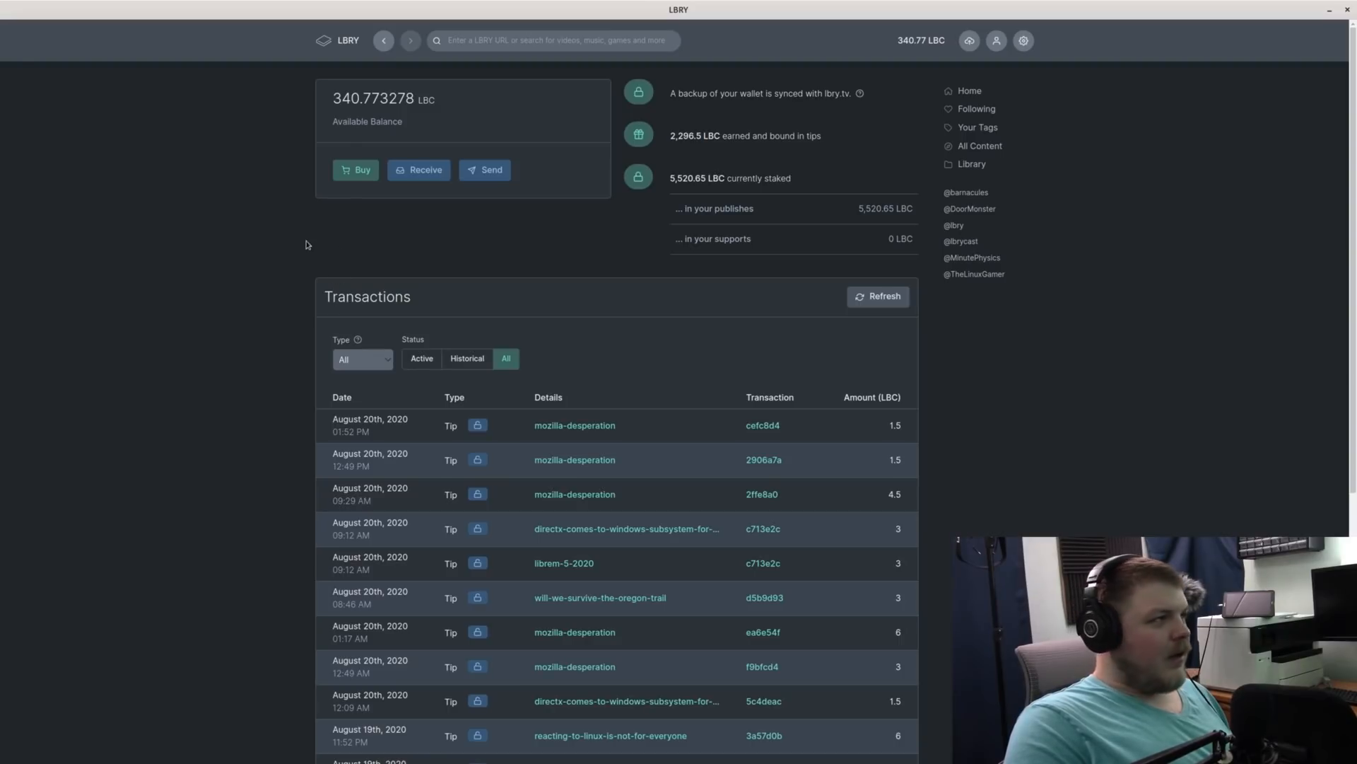
pyautogui.moveTo(298, 246)
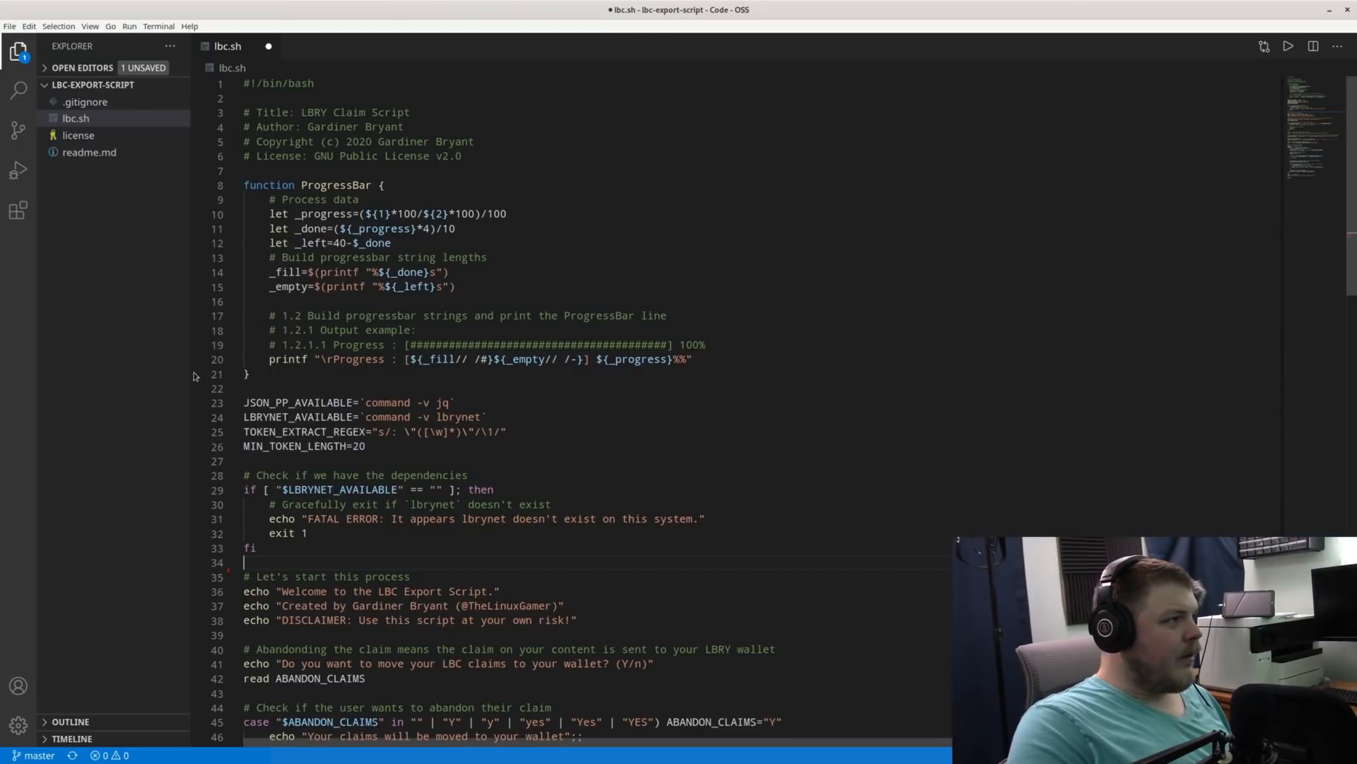
pyautogui.moveTo(505, 473)
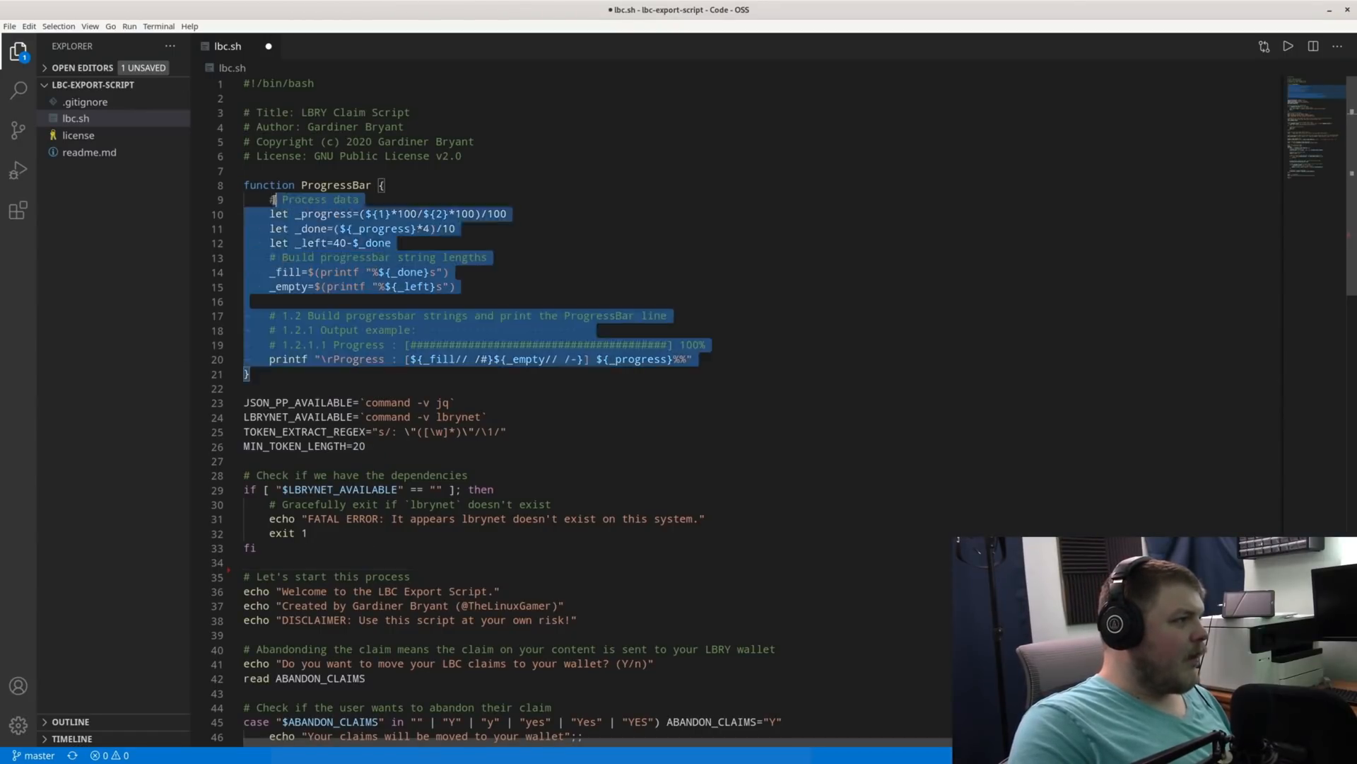
# Review lbc.sh in Code - OSS down to the lbrynet support list command and its processing loop
pyautogui.scroll(-3)
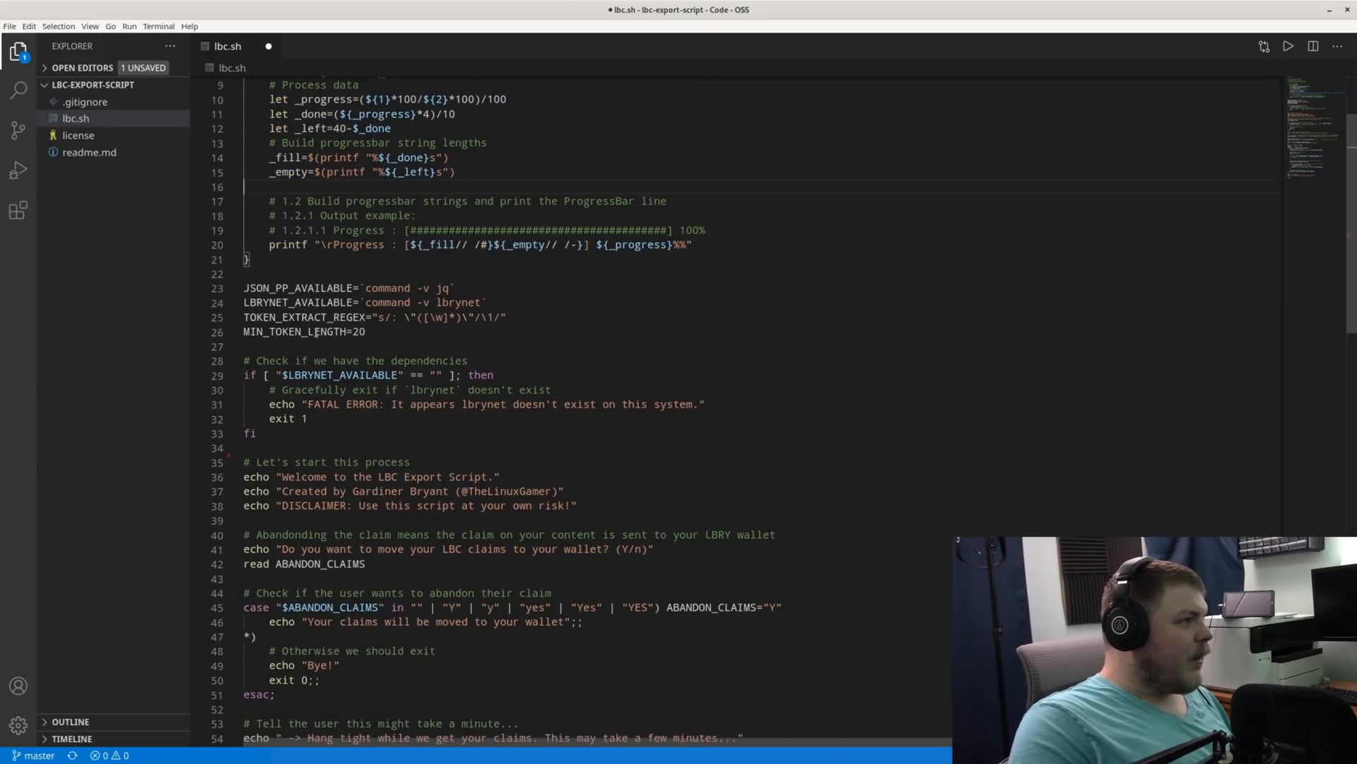
pyautogui.scroll(-3)
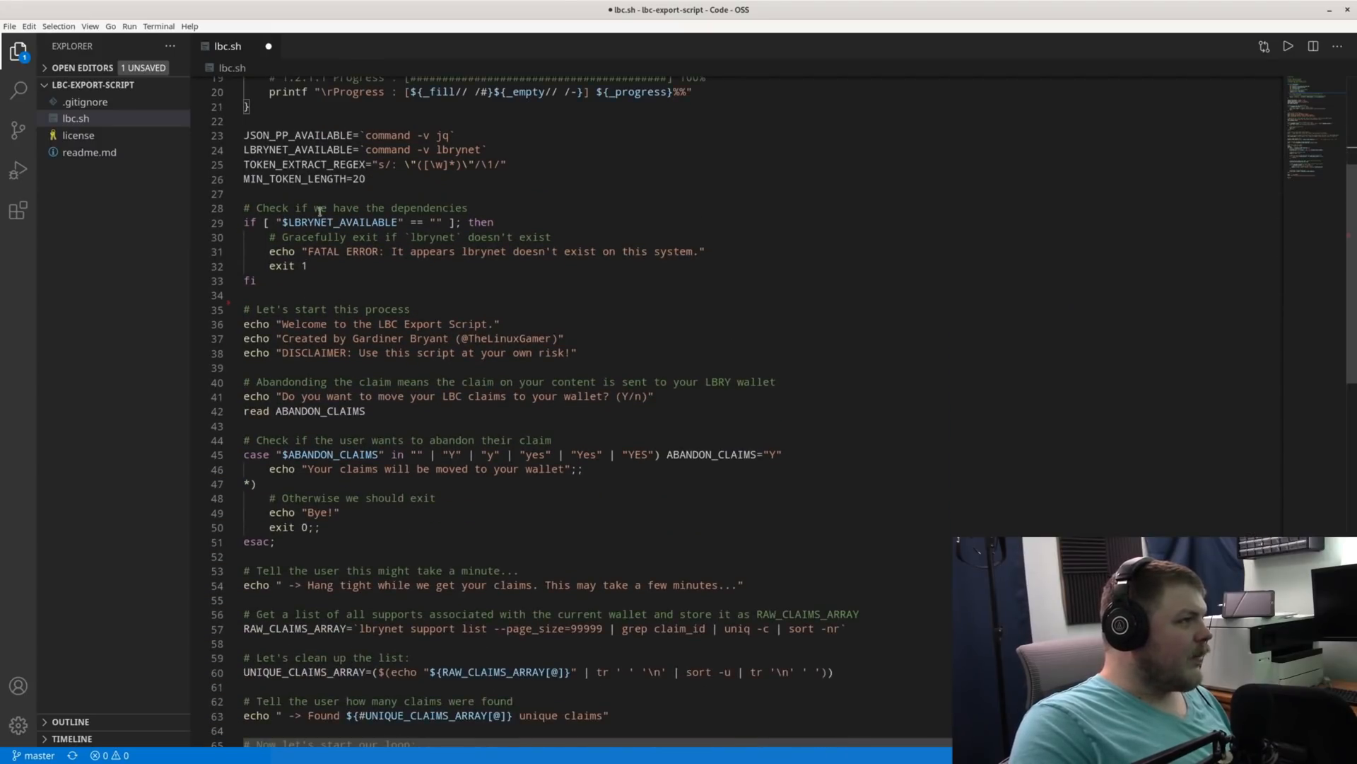
pyautogui.scroll(3)
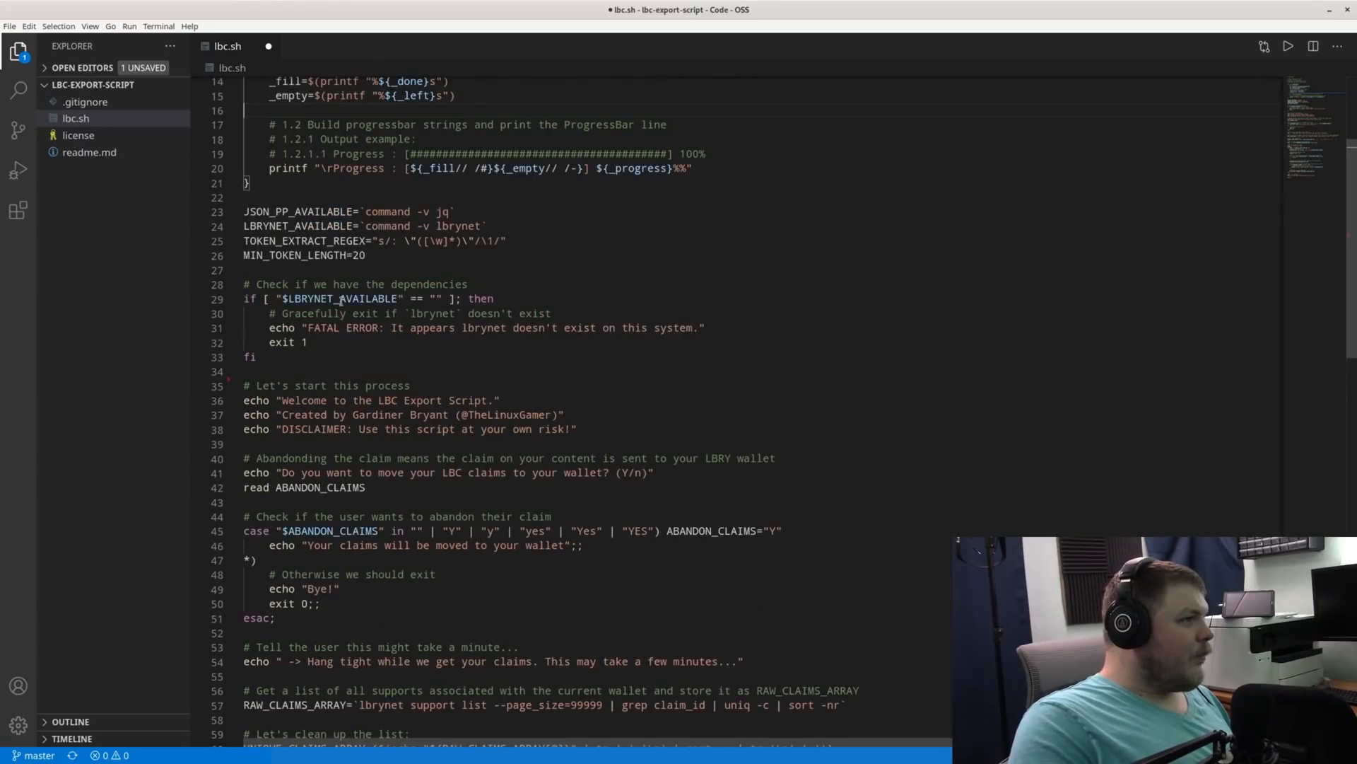
pyautogui.click(312, 342)
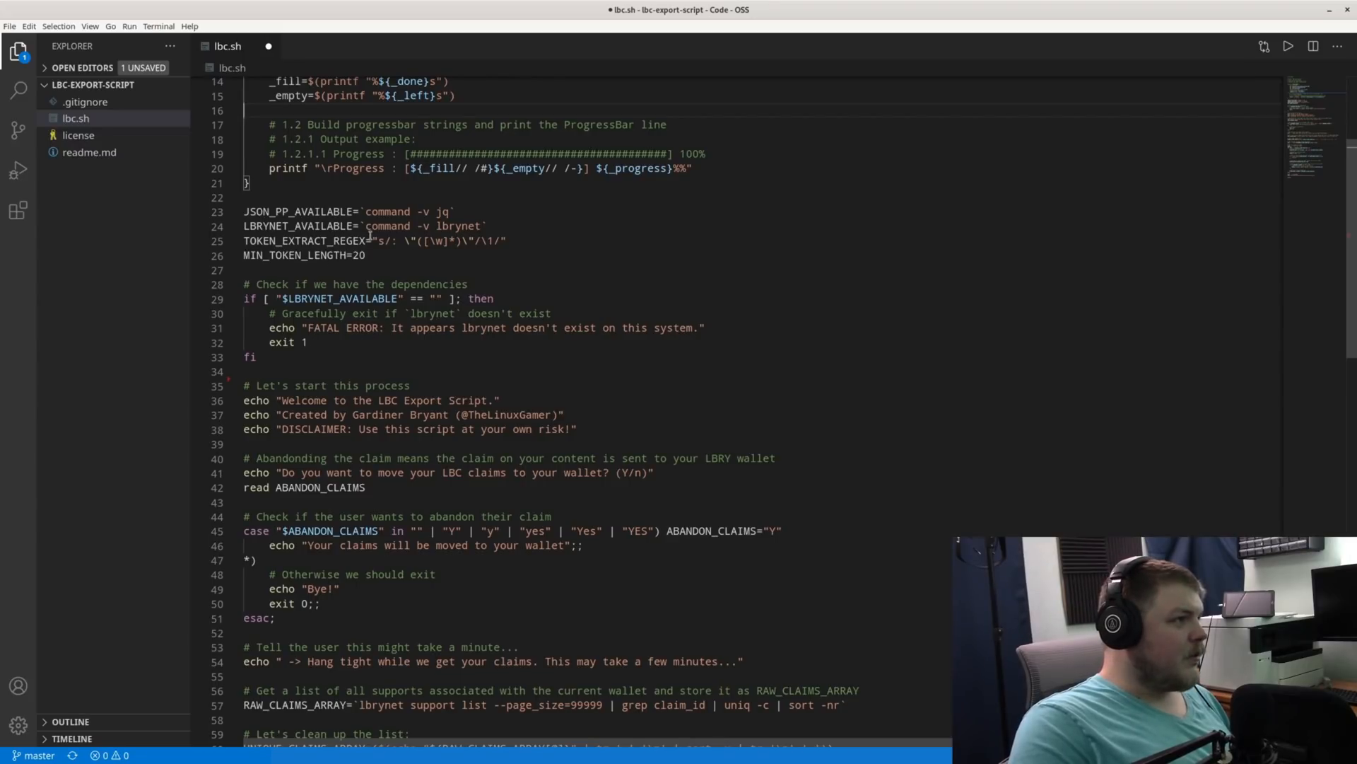
pyautogui.doubleClick(464, 227)
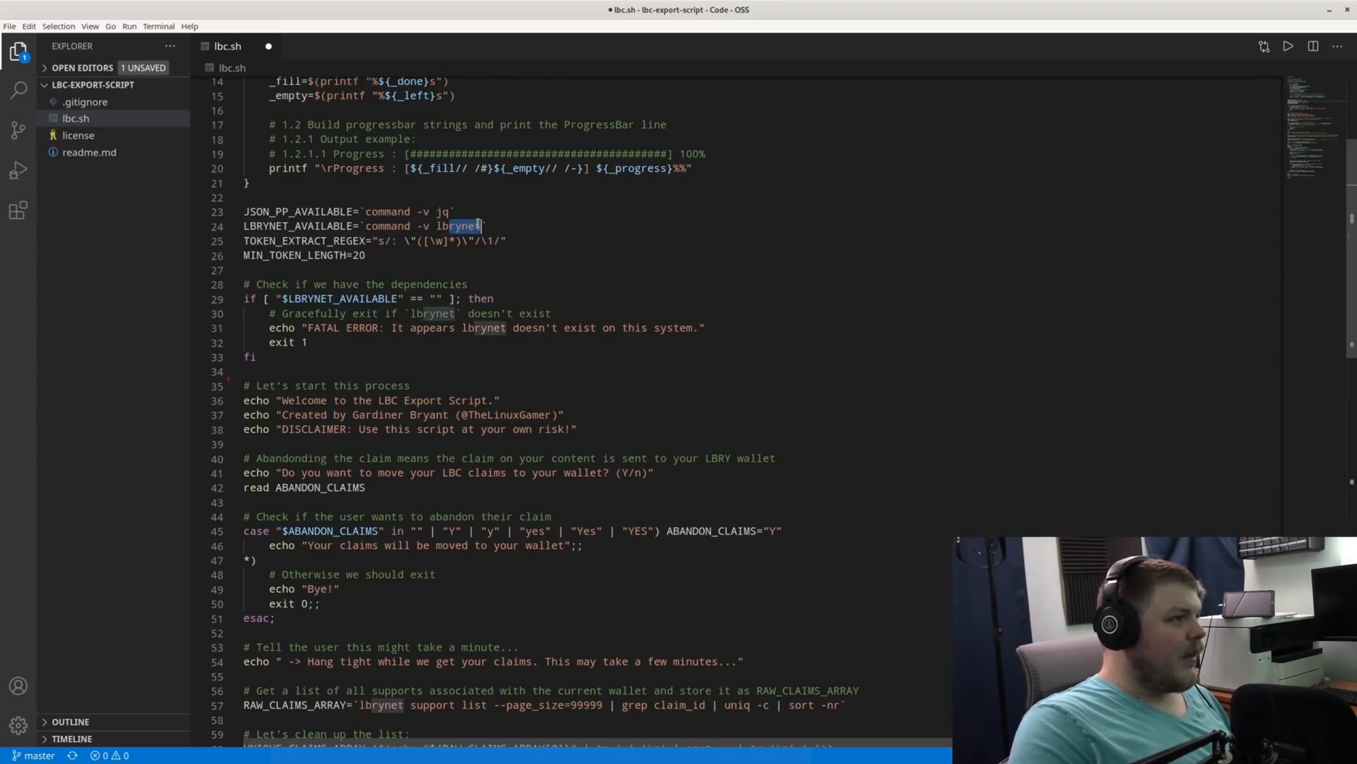
pyautogui.click(408, 226)
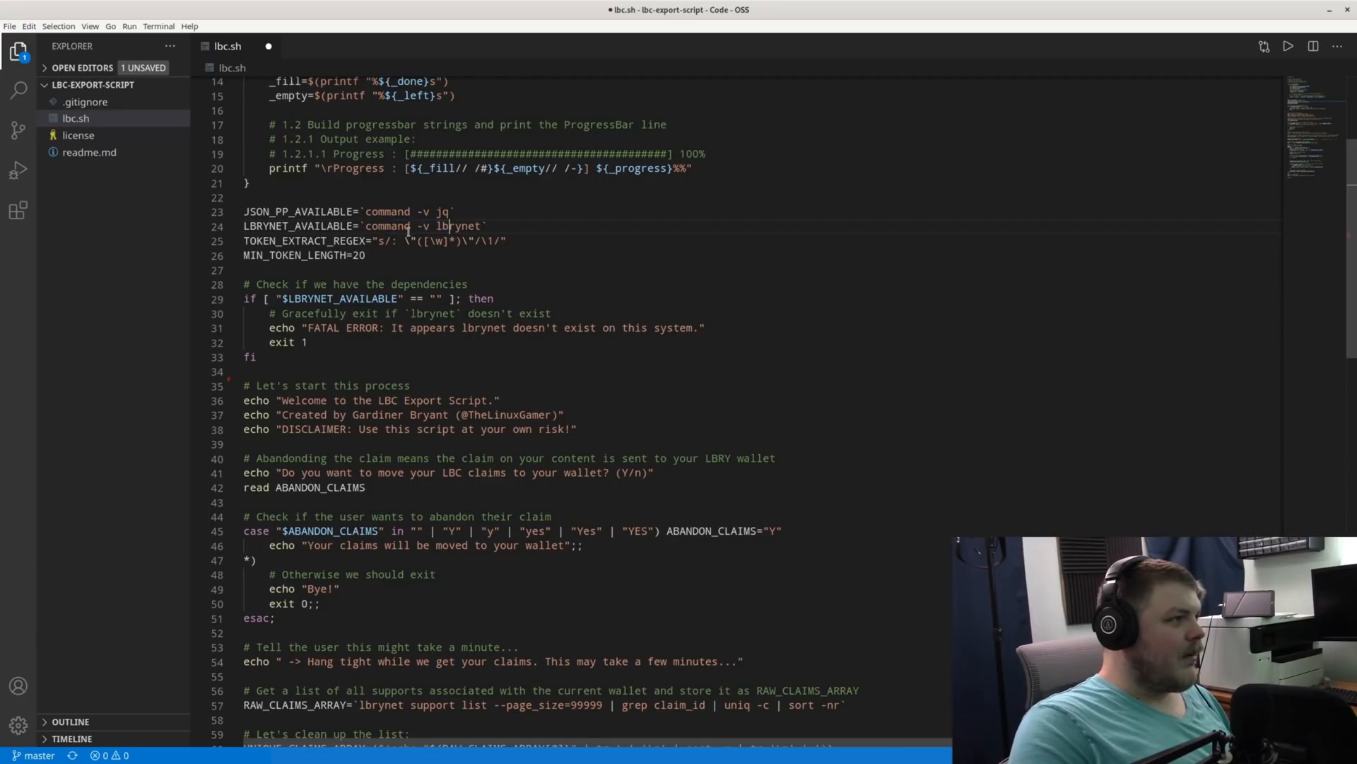
pyautogui.scroll(-3)
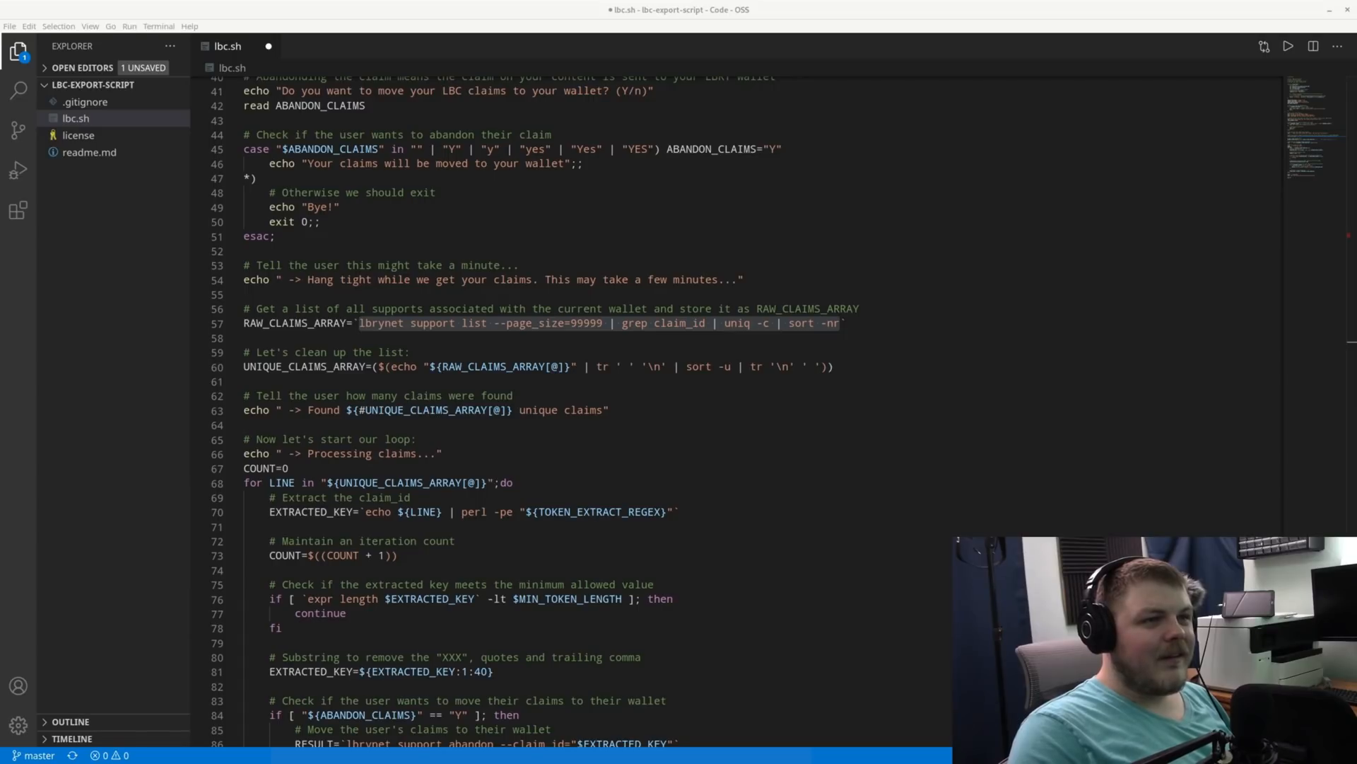
# Browse tips_list.txt through its 16,000+ lines of counted claim IDs
pyautogui.click(329, 45)
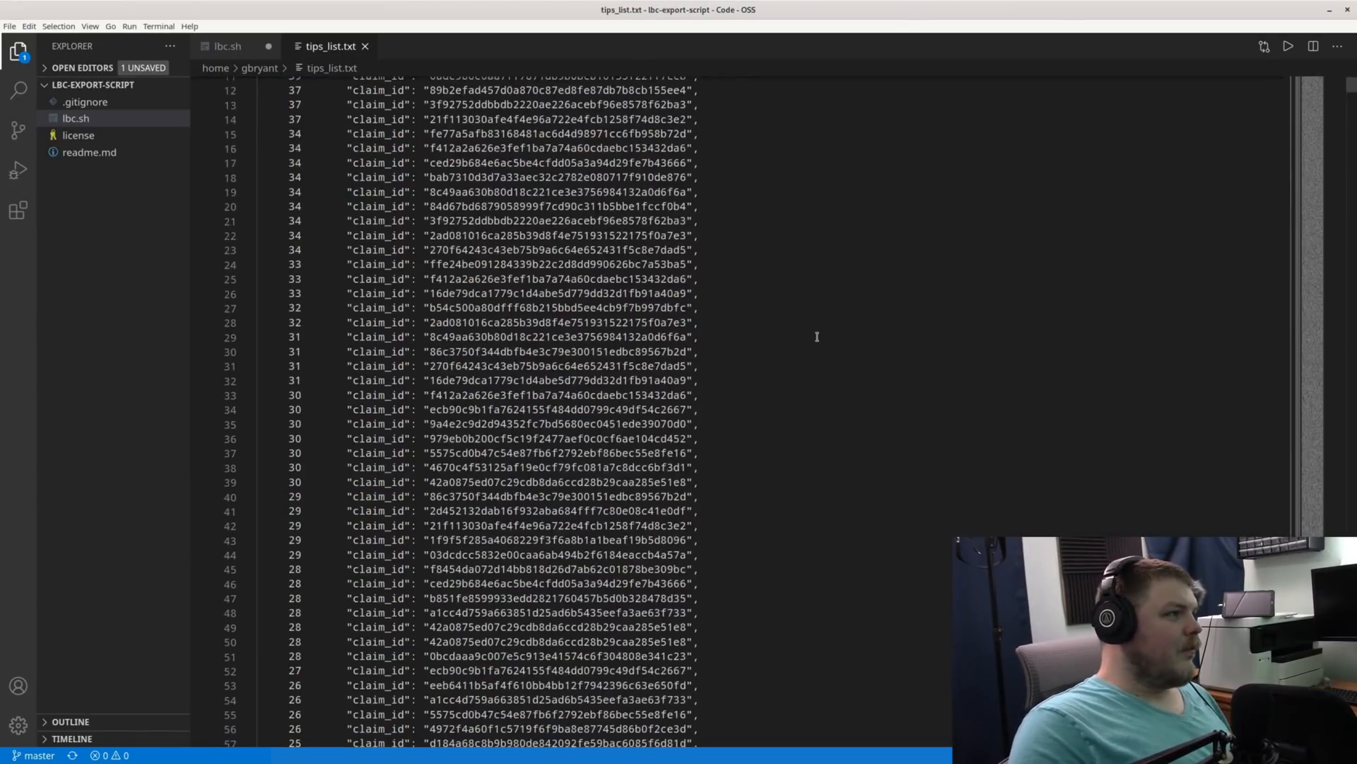
pyautogui.scroll(-3)
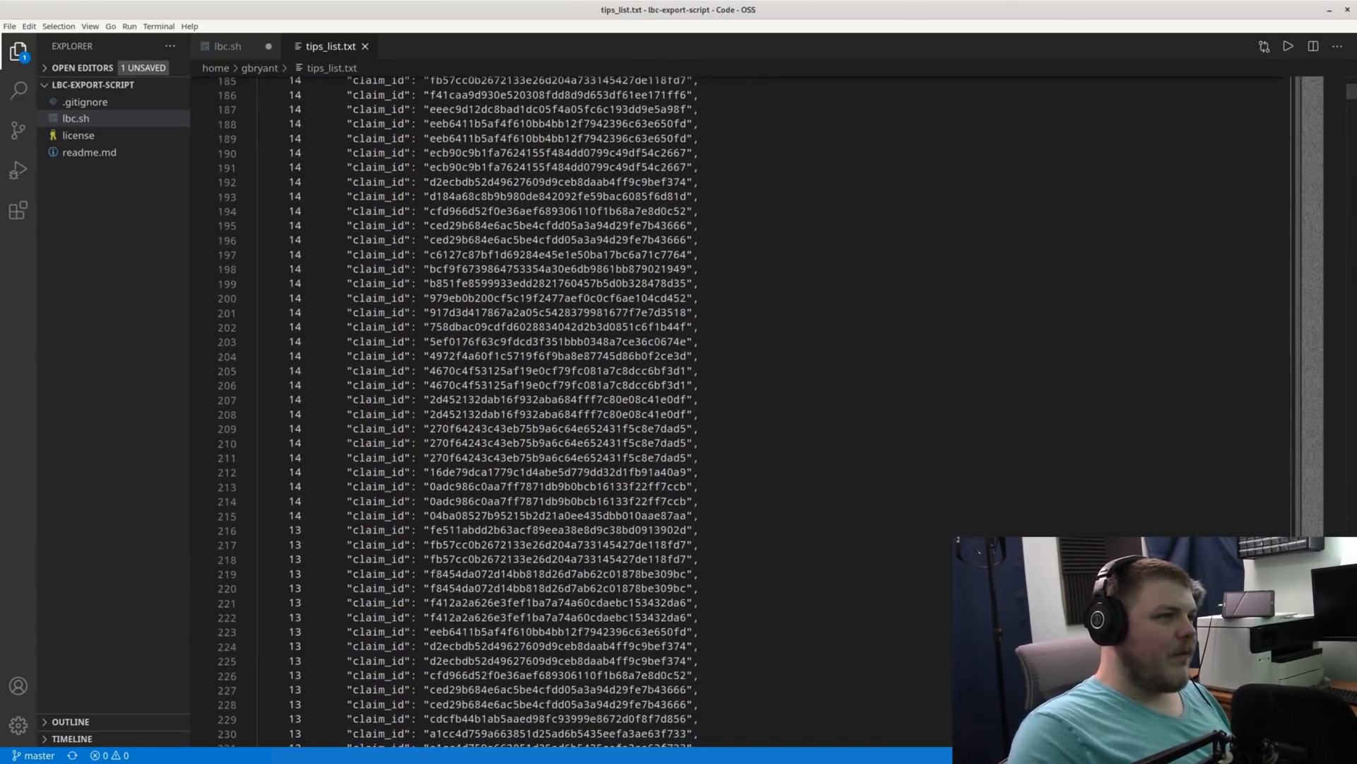
pyautogui.scroll(-3)
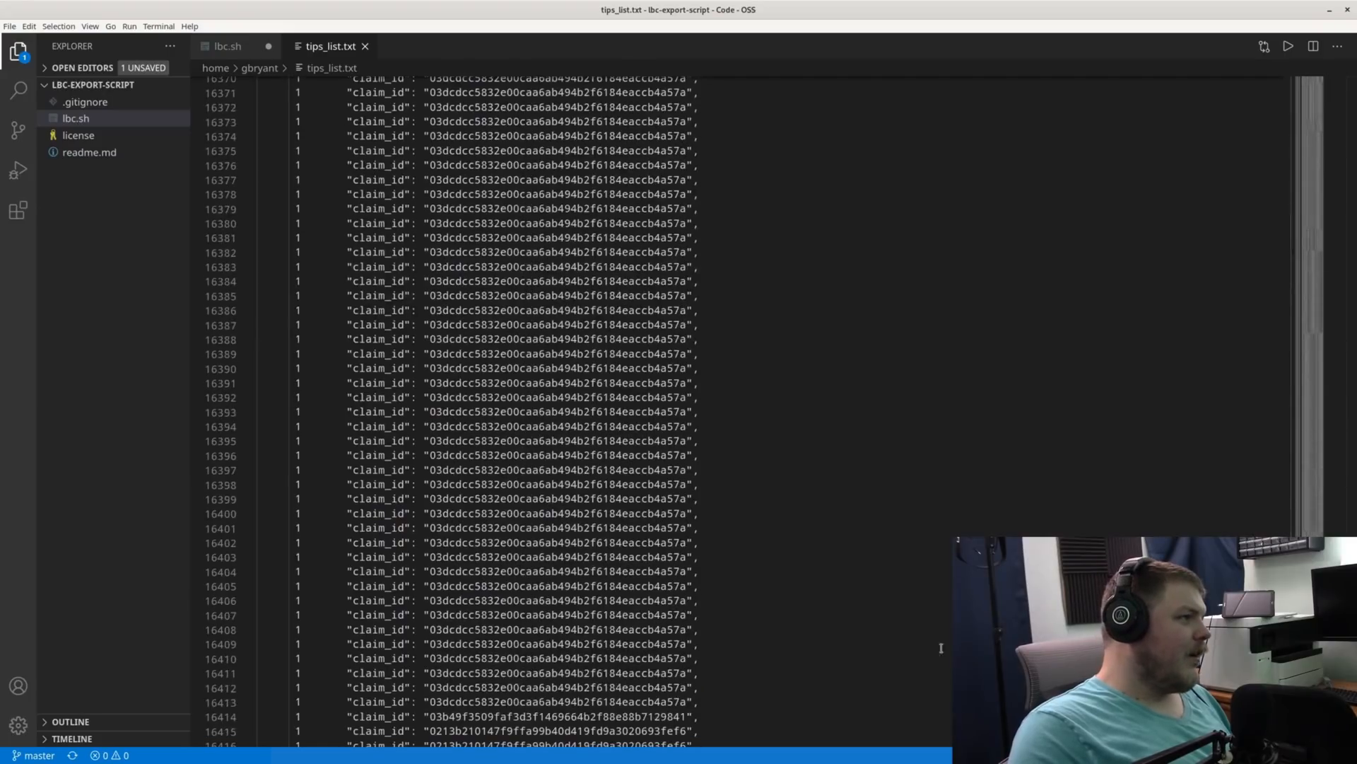
pyautogui.scroll(-3)
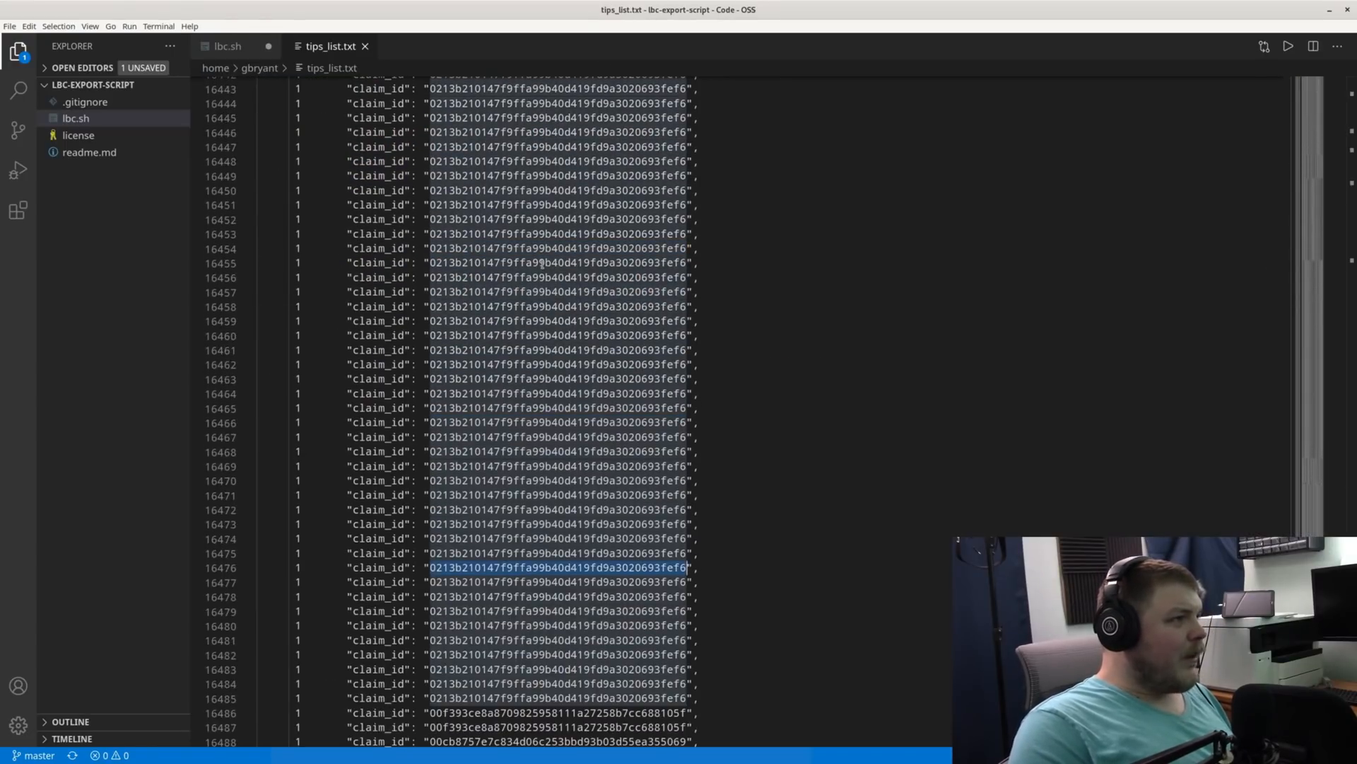
pyautogui.scroll(3)
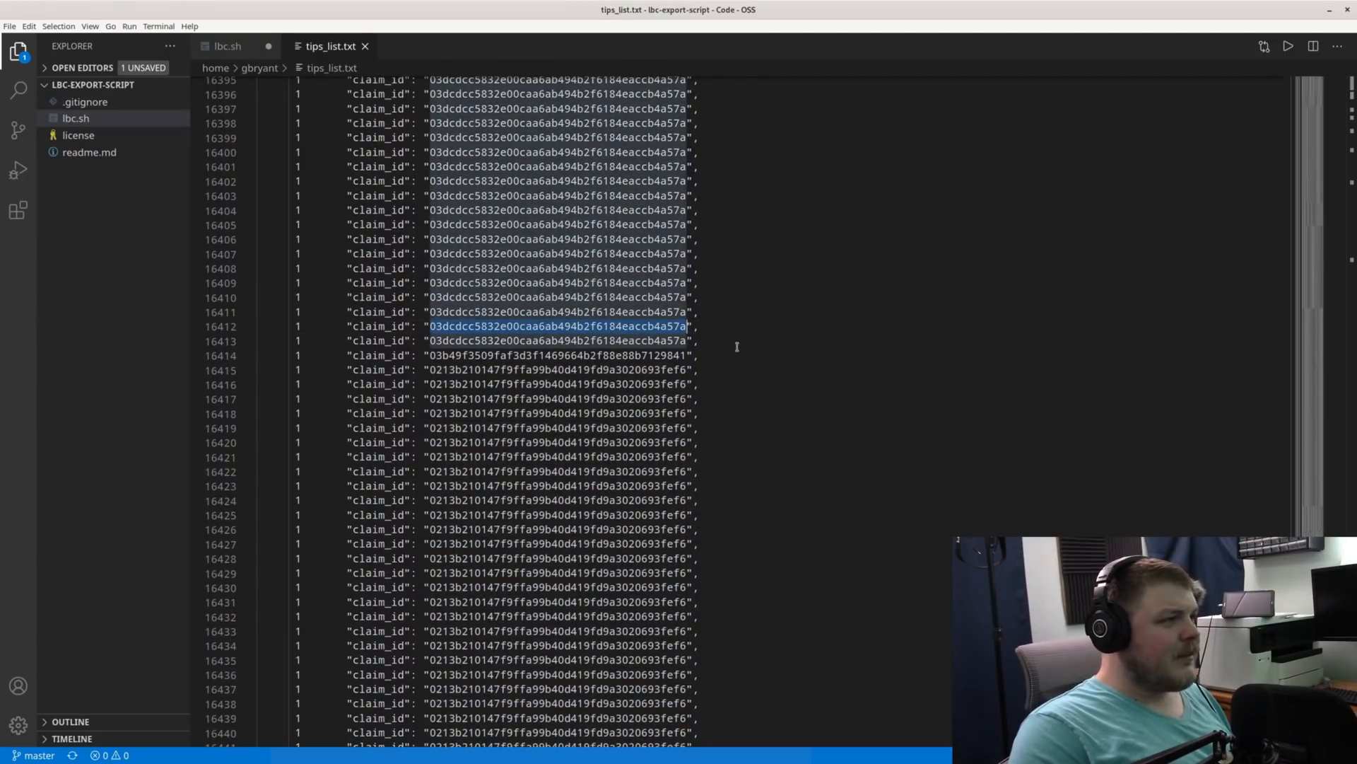
pyautogui.click(562, 341)
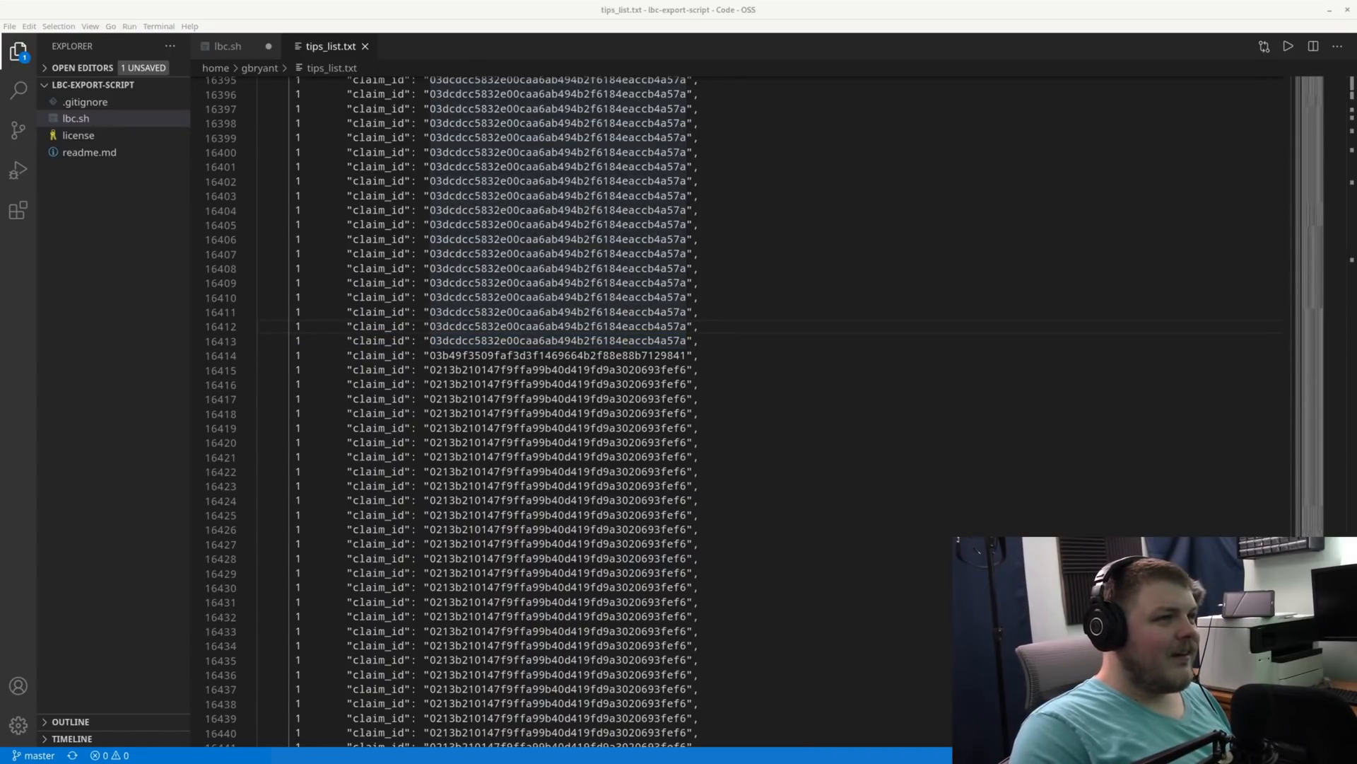
# Review the lbrynet support abandon command line in the how-to-lbc notes beside tips_list.txt
pyautogui.click(426, 45)
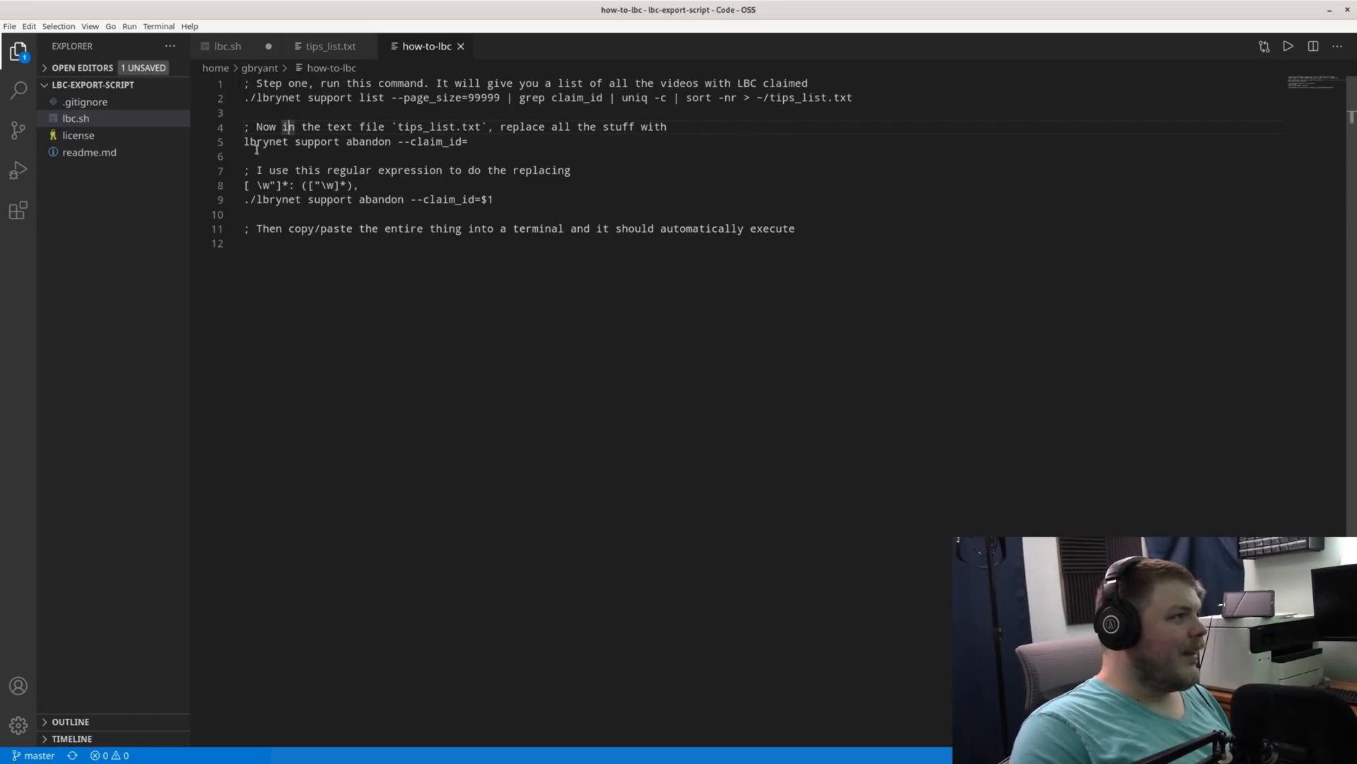
pyautogui.tripleClick(355, 142)
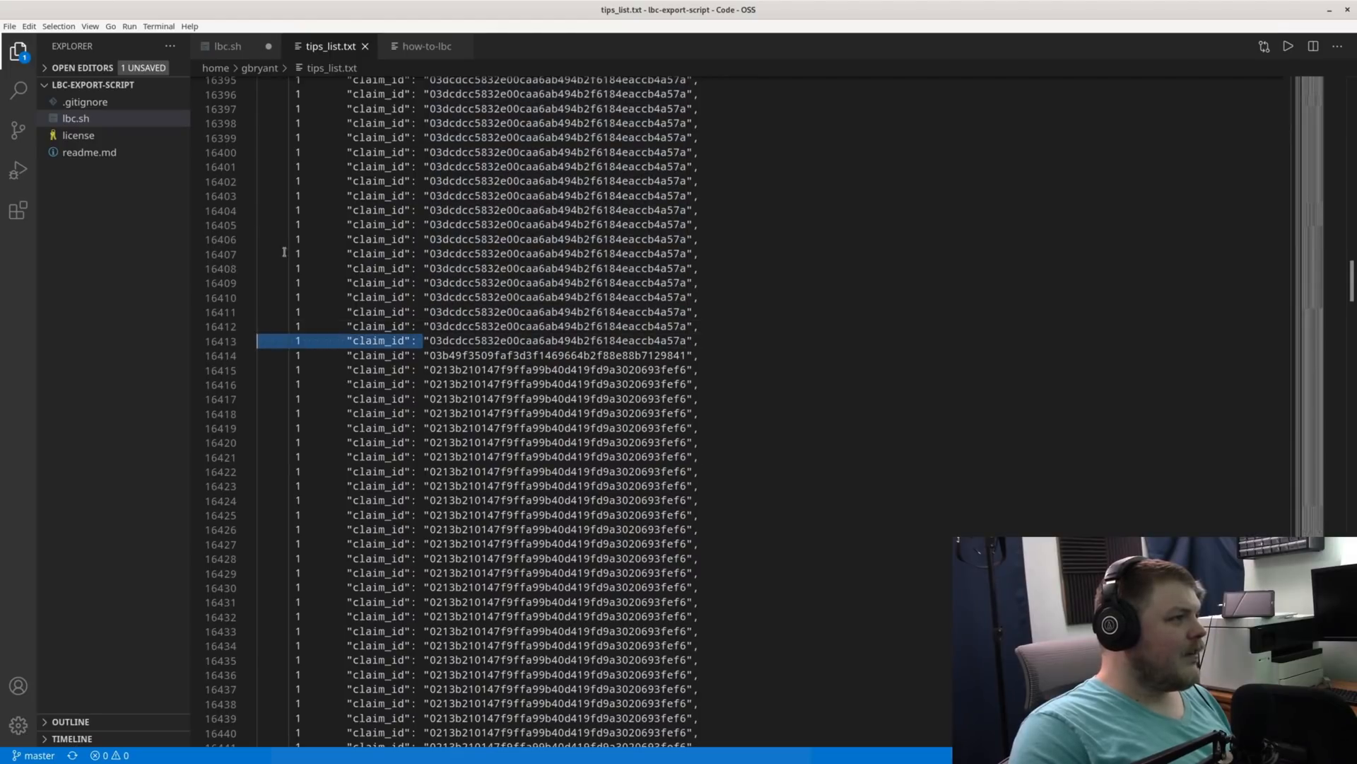
pyautogui.click(425, 46)
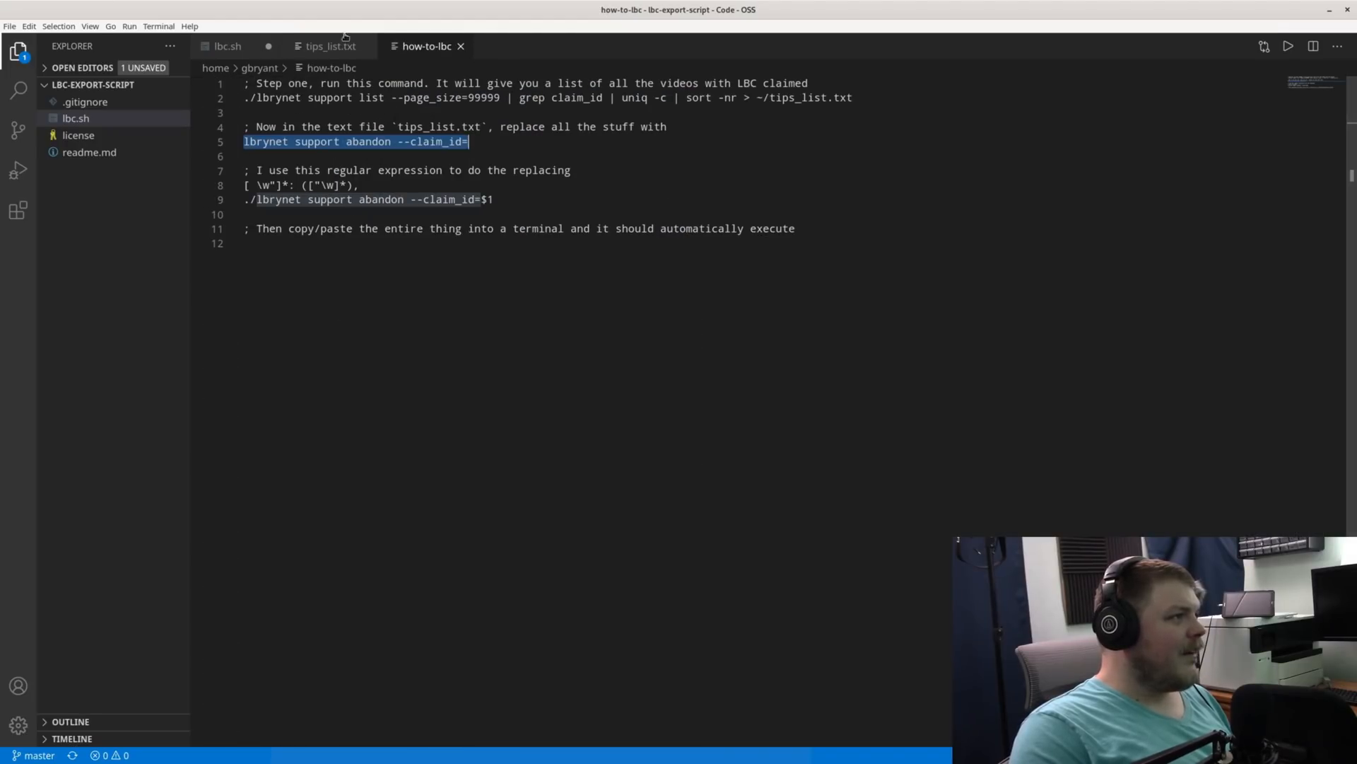
pyautogui.click(329, 45)
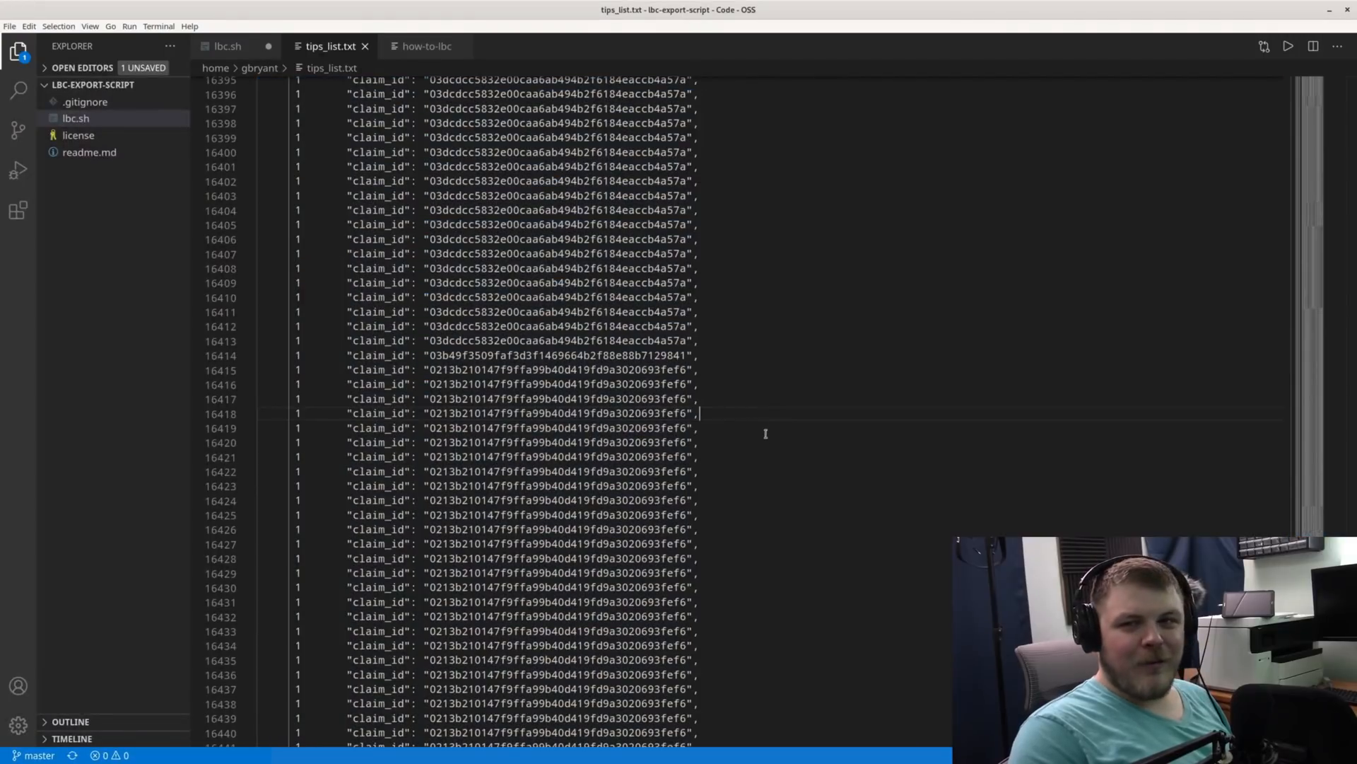
pyautogui.click(427, 46)
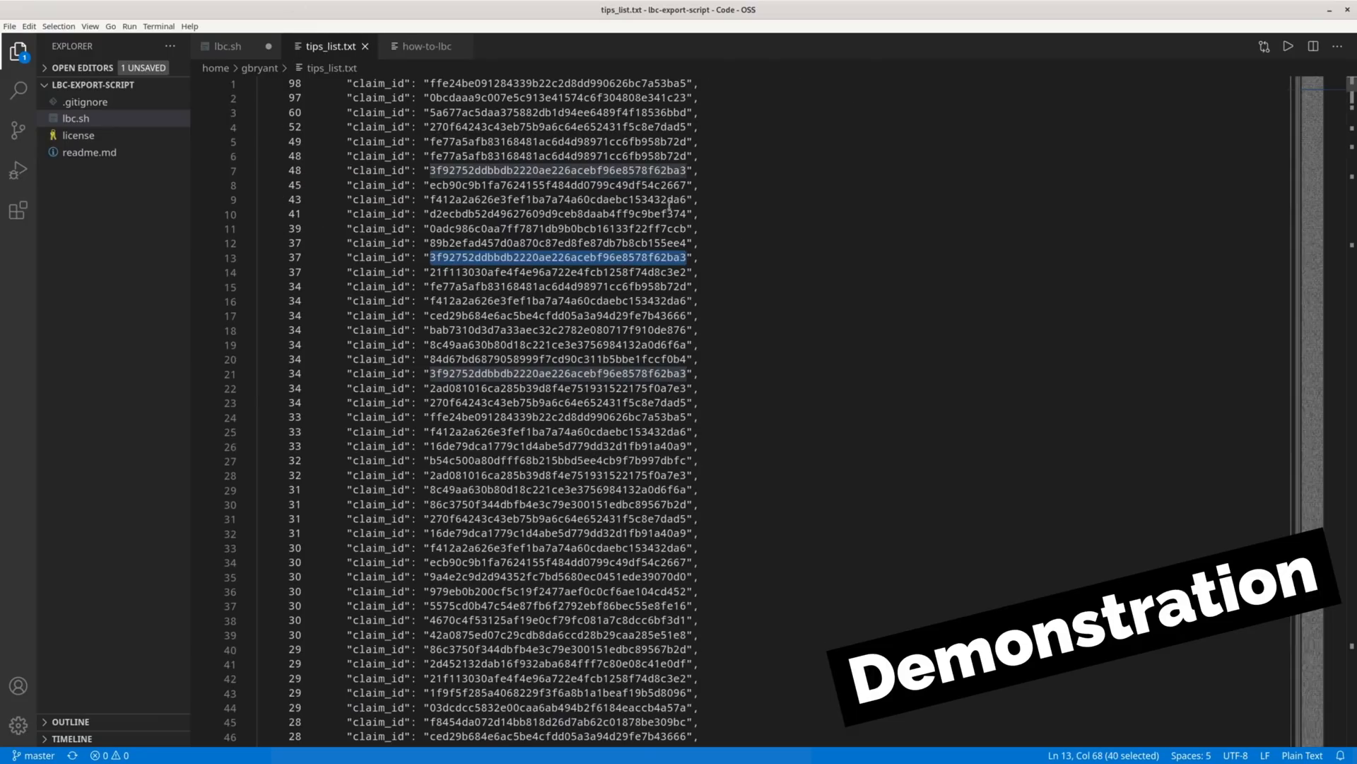
# Regex-replace every tips_list.txt line into a ./lbrynet support abandon --claim_id command and select them all
pyautogui.press('ctrl+f')
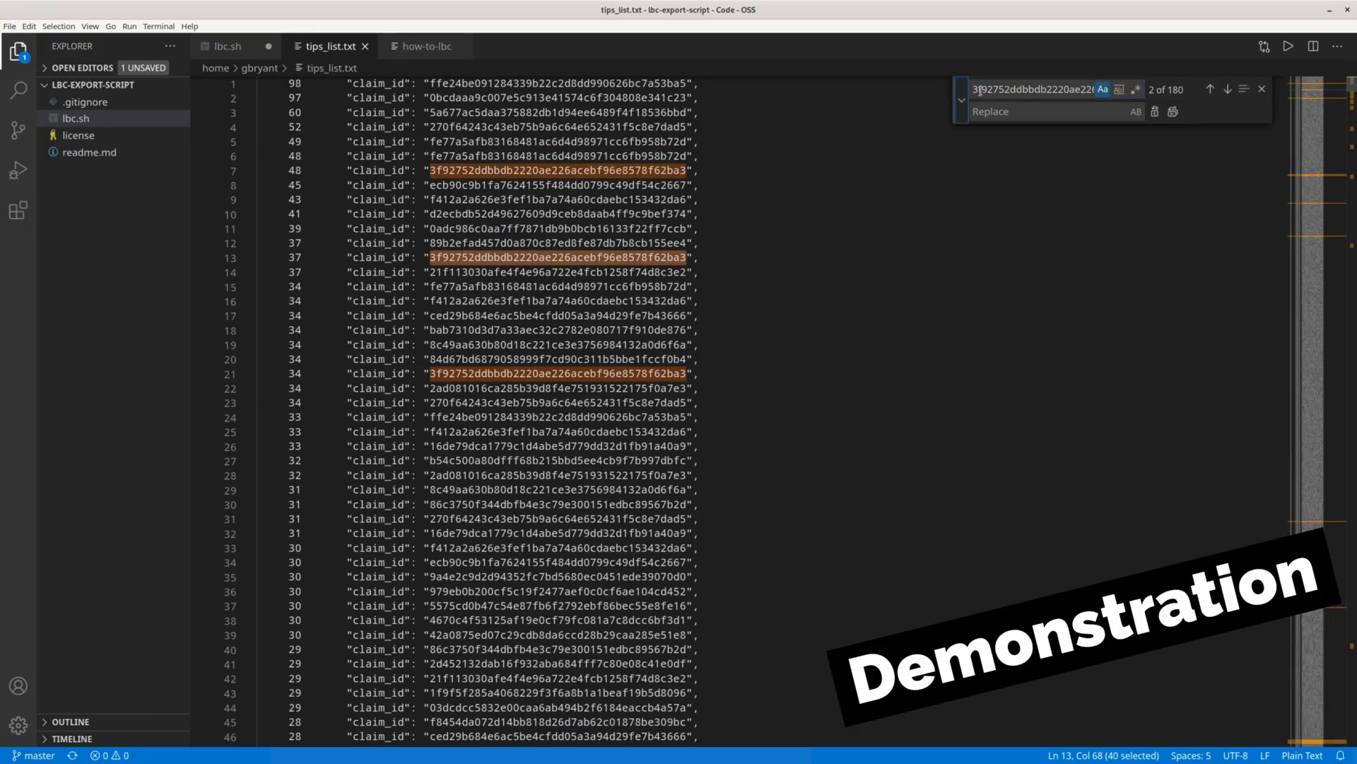
pyautogui.click(426, 46)
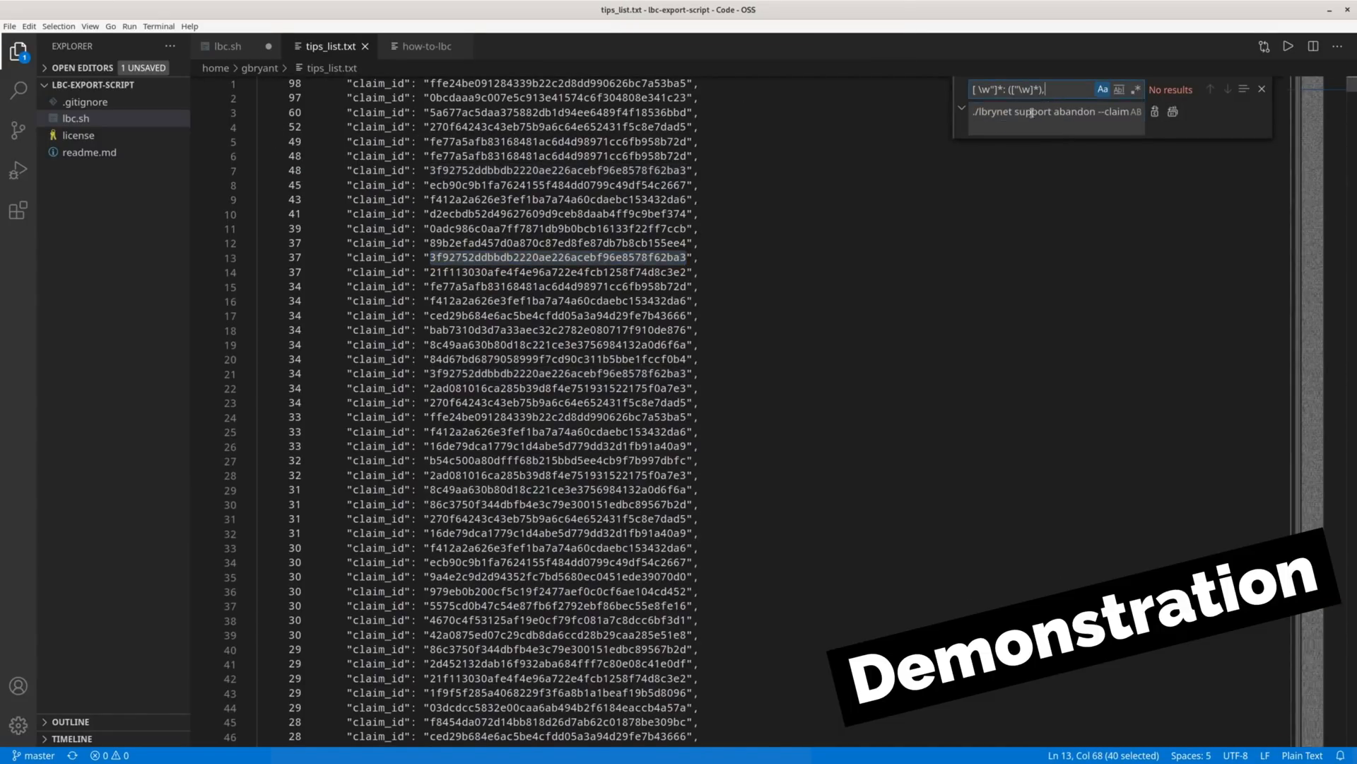
pyautogui.click(1135, 89)
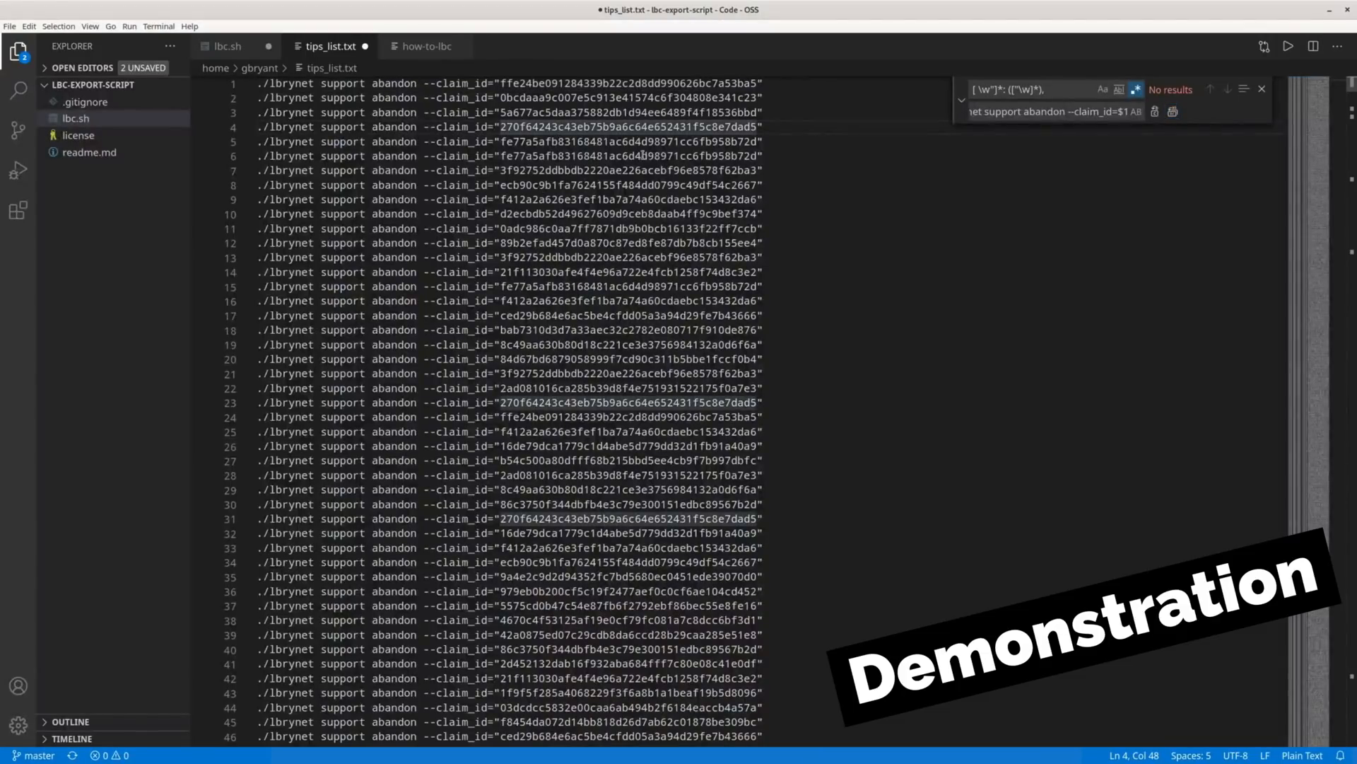
pyautogui.press('ctrl+a')
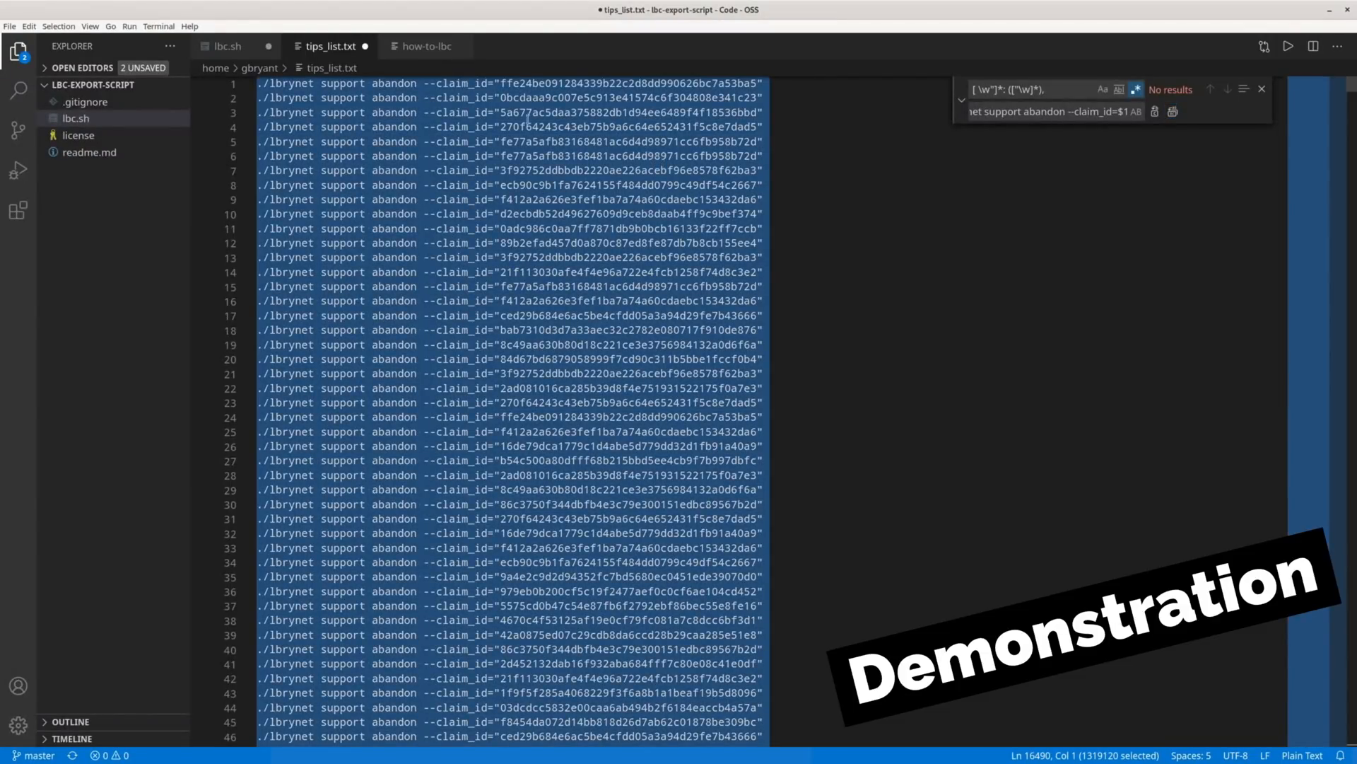
pyautogui.click(226, 46)
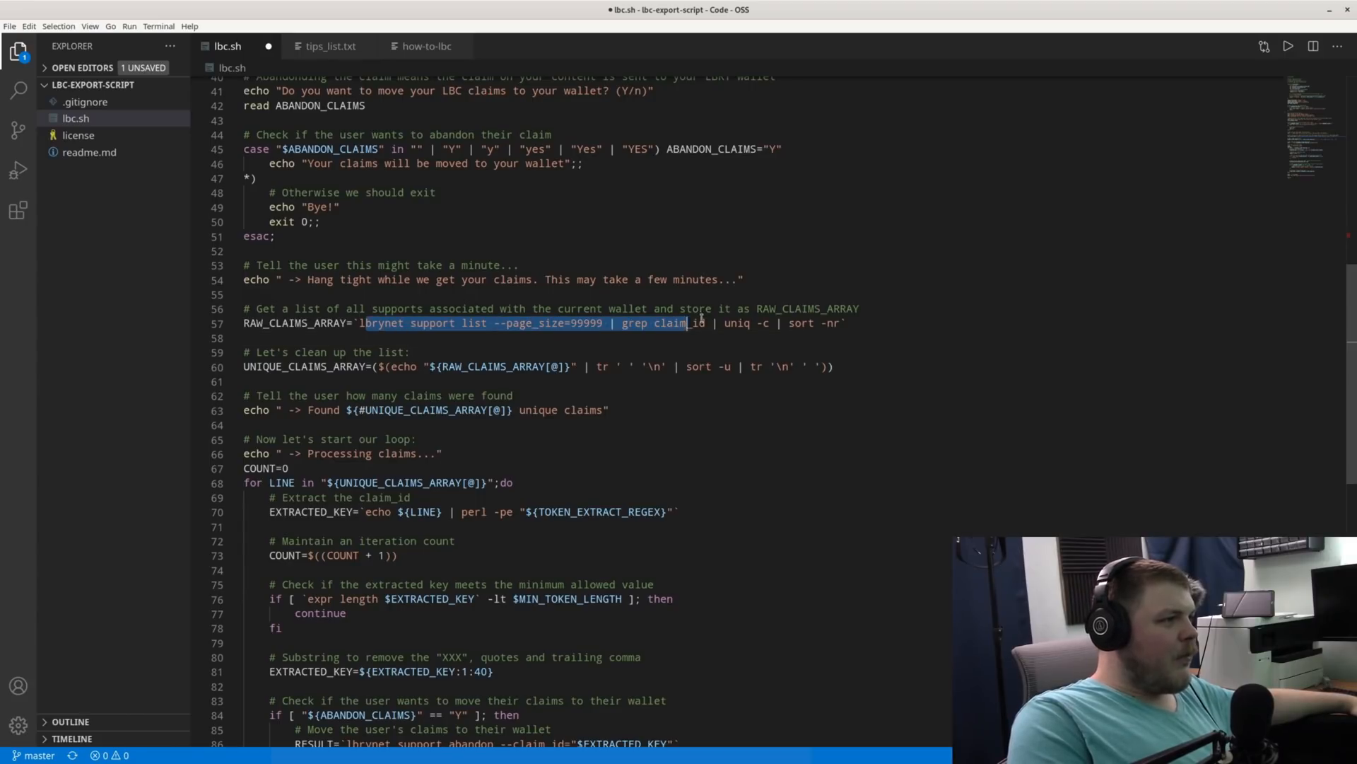
# Compare the claim list with lbc.sh's abandon loop and clear the selection on the abandon line
pyautogui.click(330, 45)
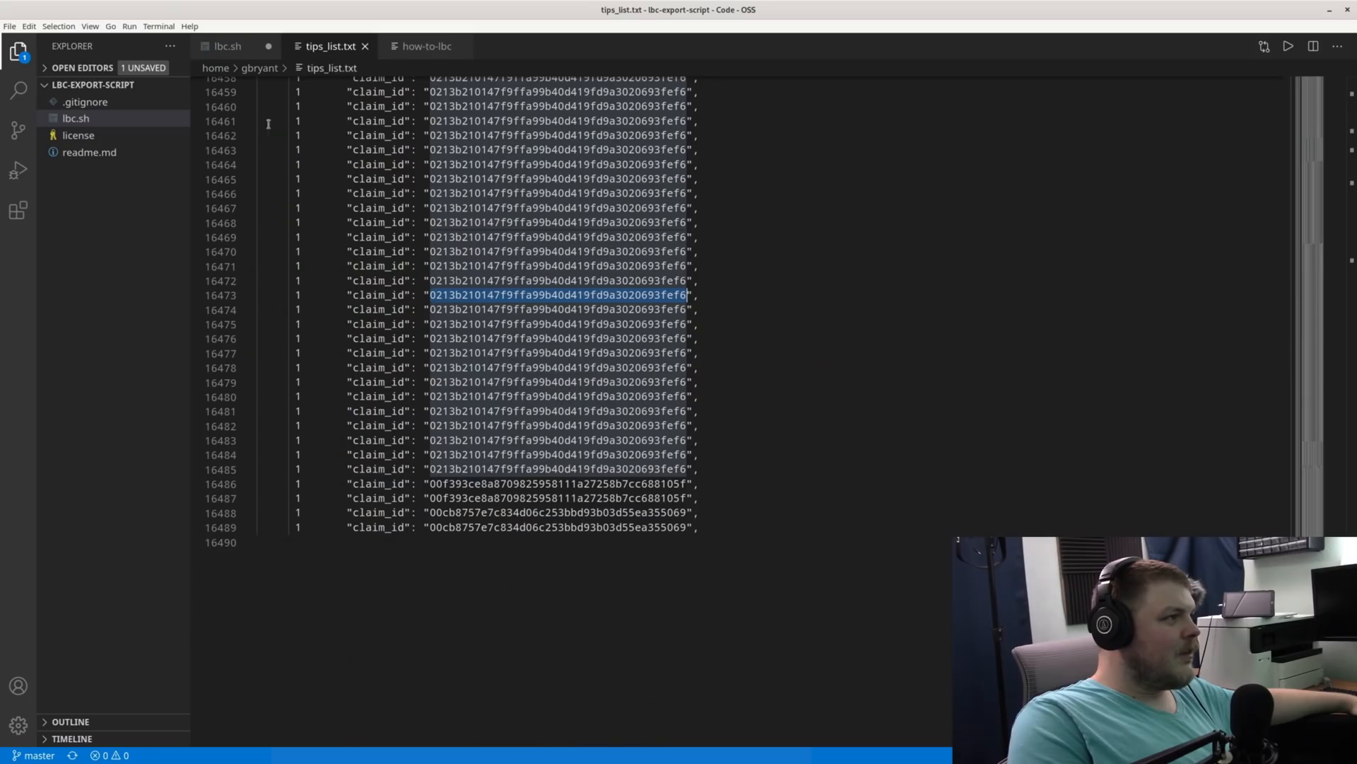
pyautogui.click(227, 45)
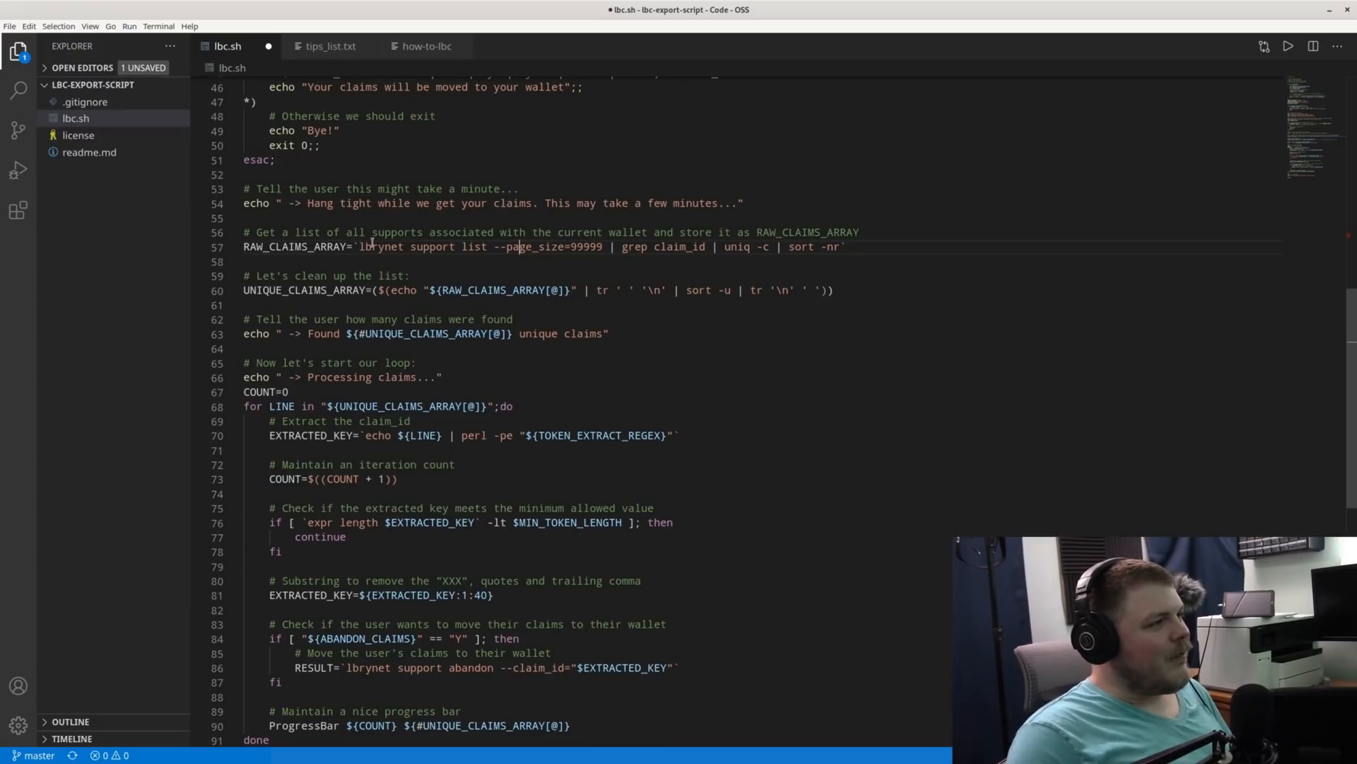
pyautogui.moveTo(334, 45)
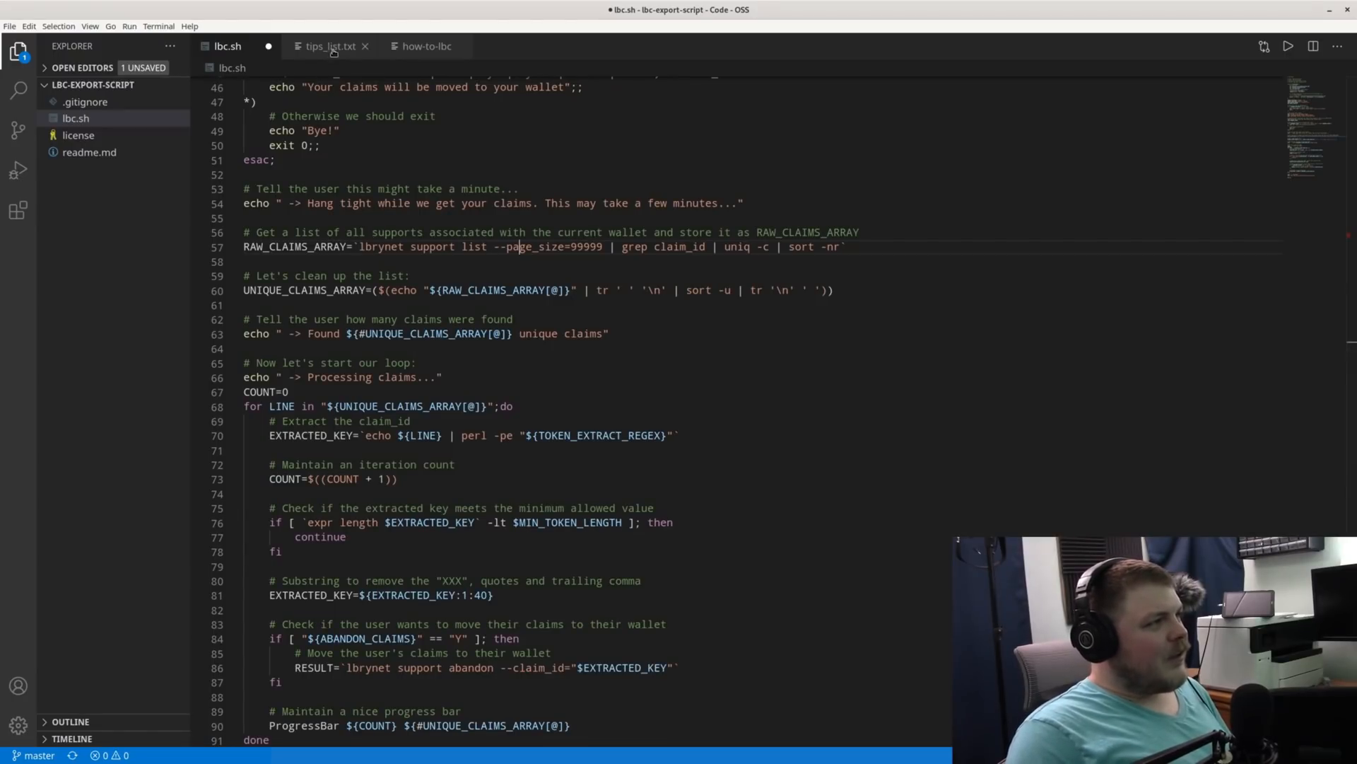
pyautogui.click(330, 45)
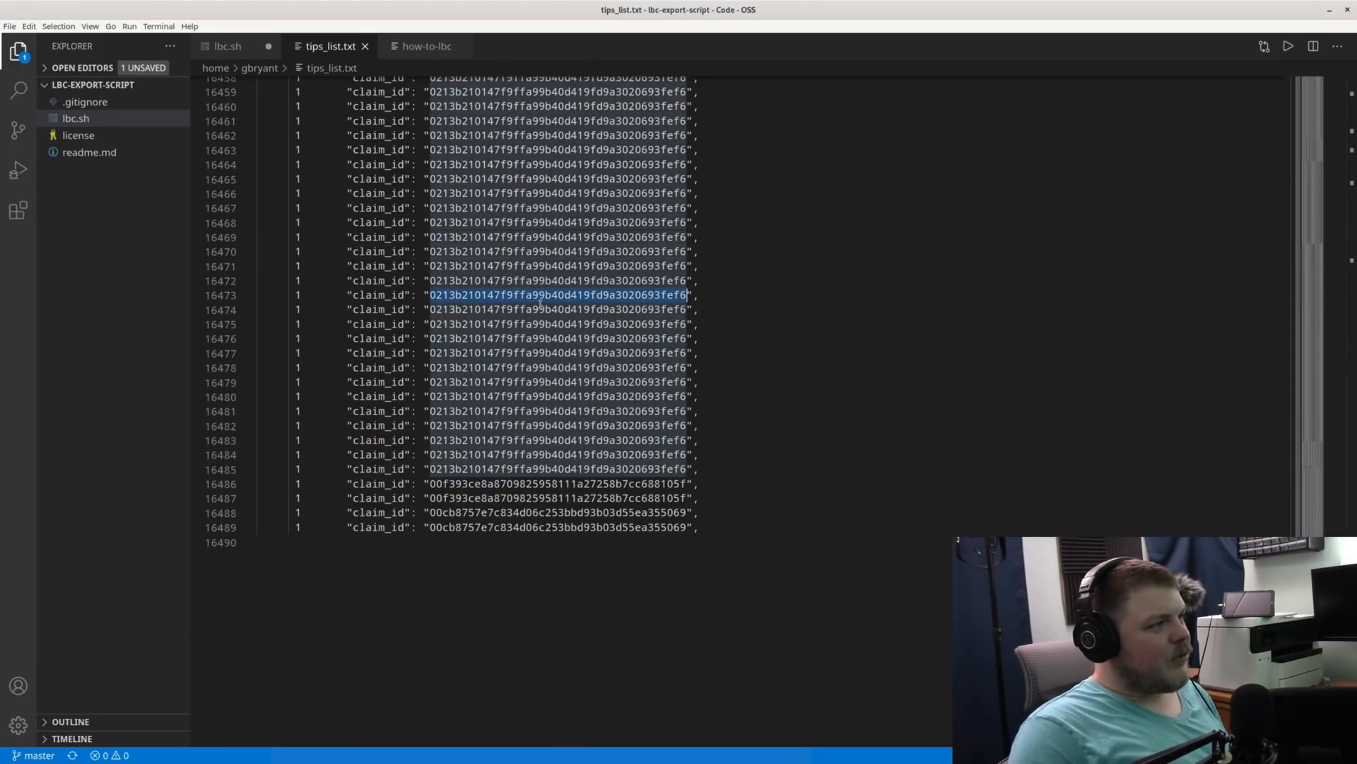
pyautogui.scroll(3)
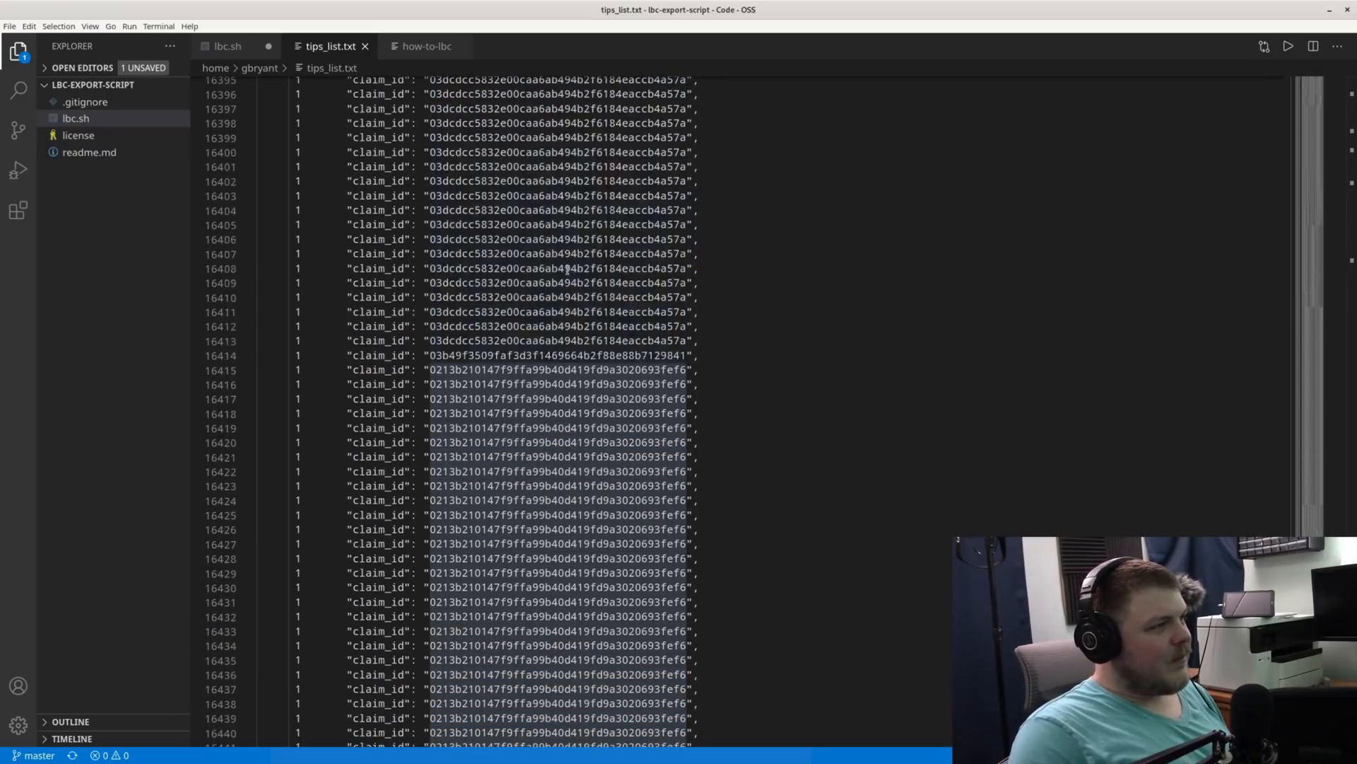
pyautogui.click(226, 46)
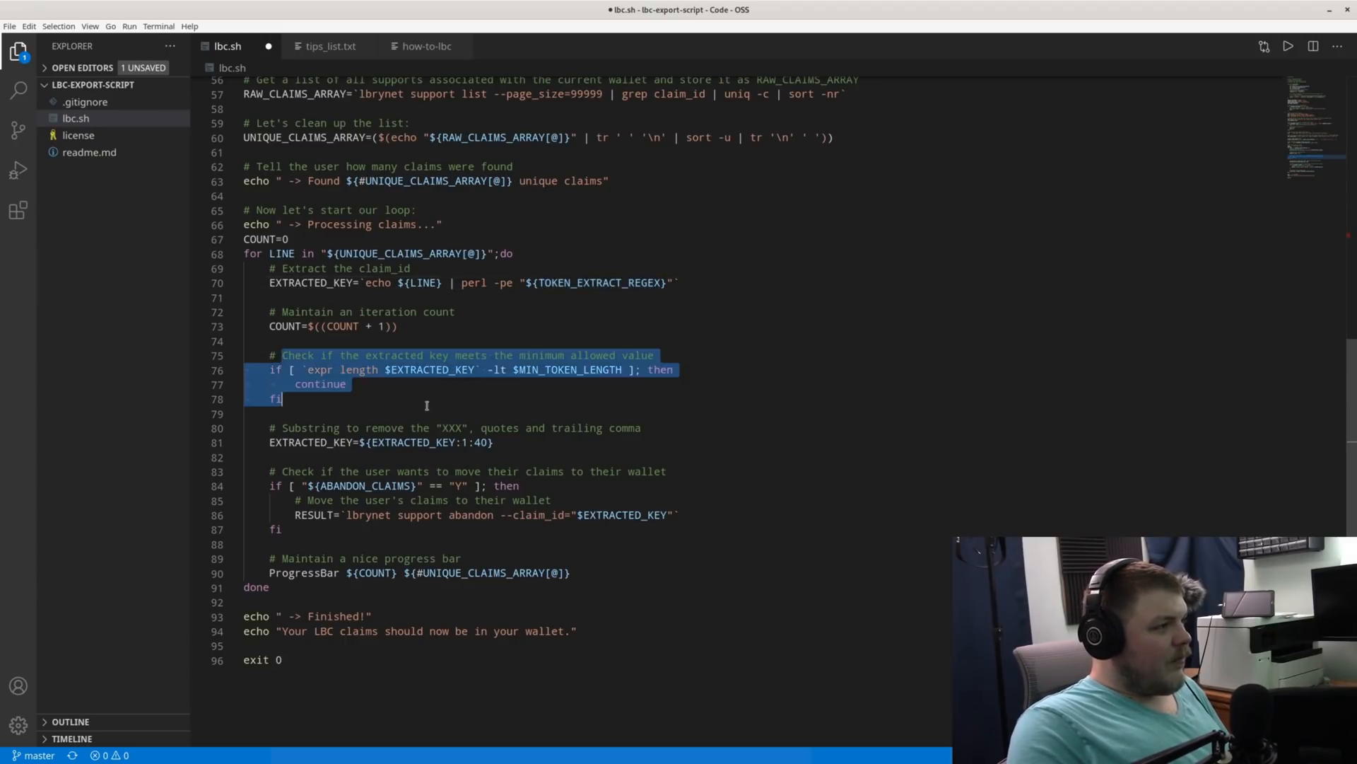
pyautogui.click(343, 458)
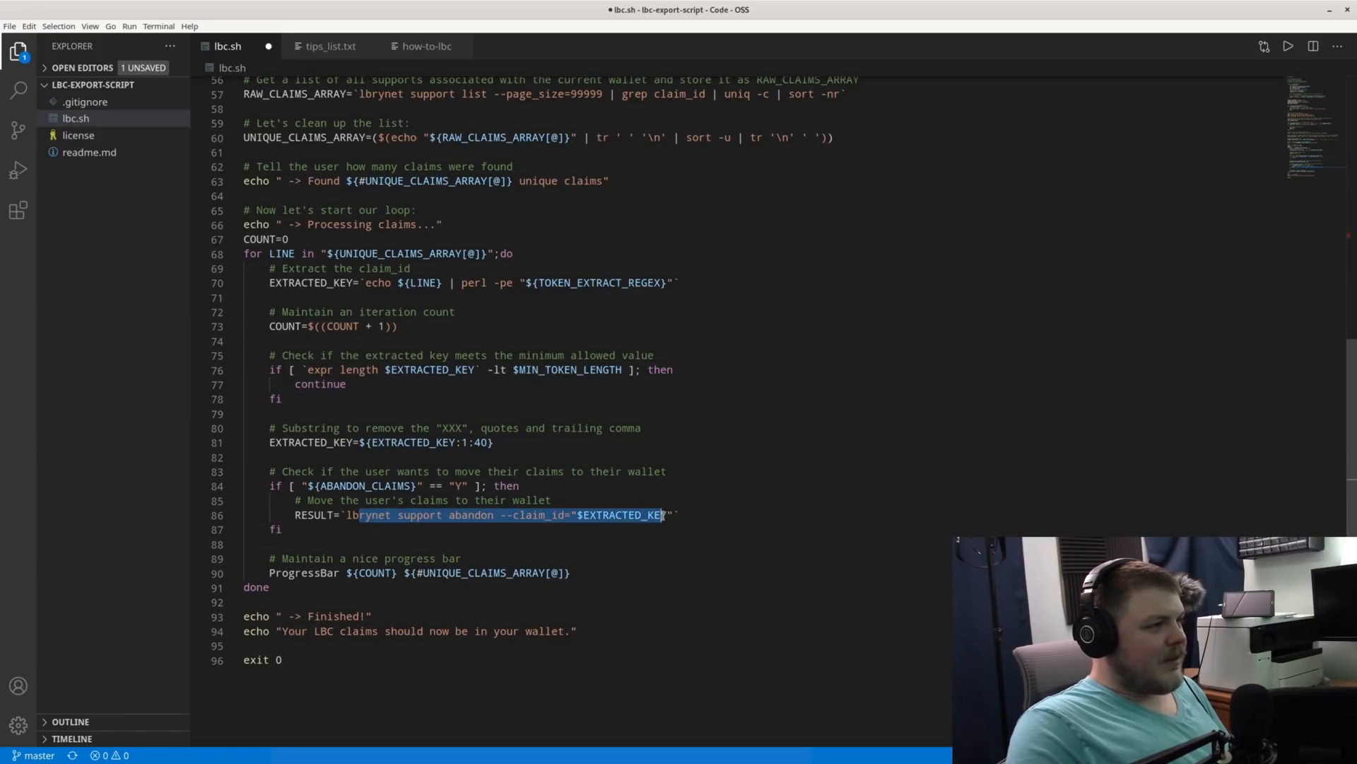
pyautogui.click(290, 558)
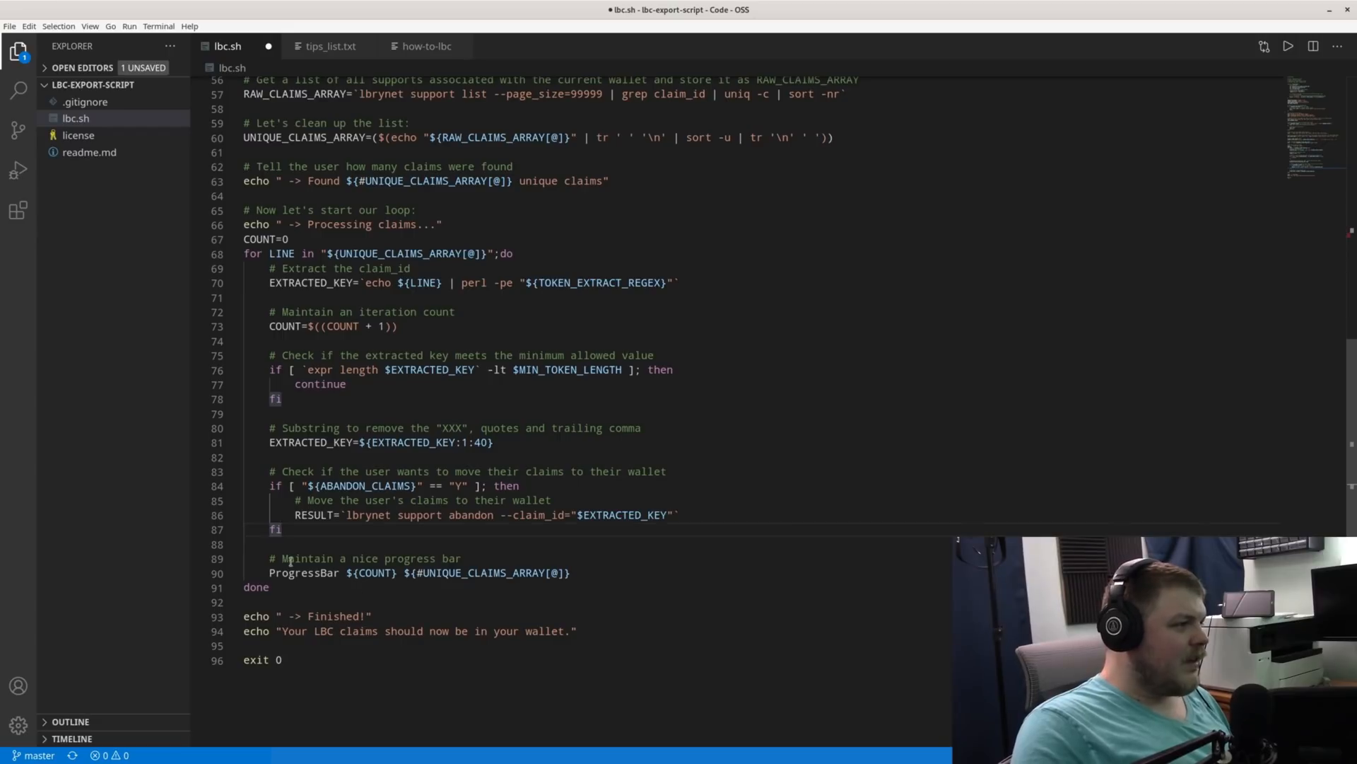
pyautogui.click(256, 587)
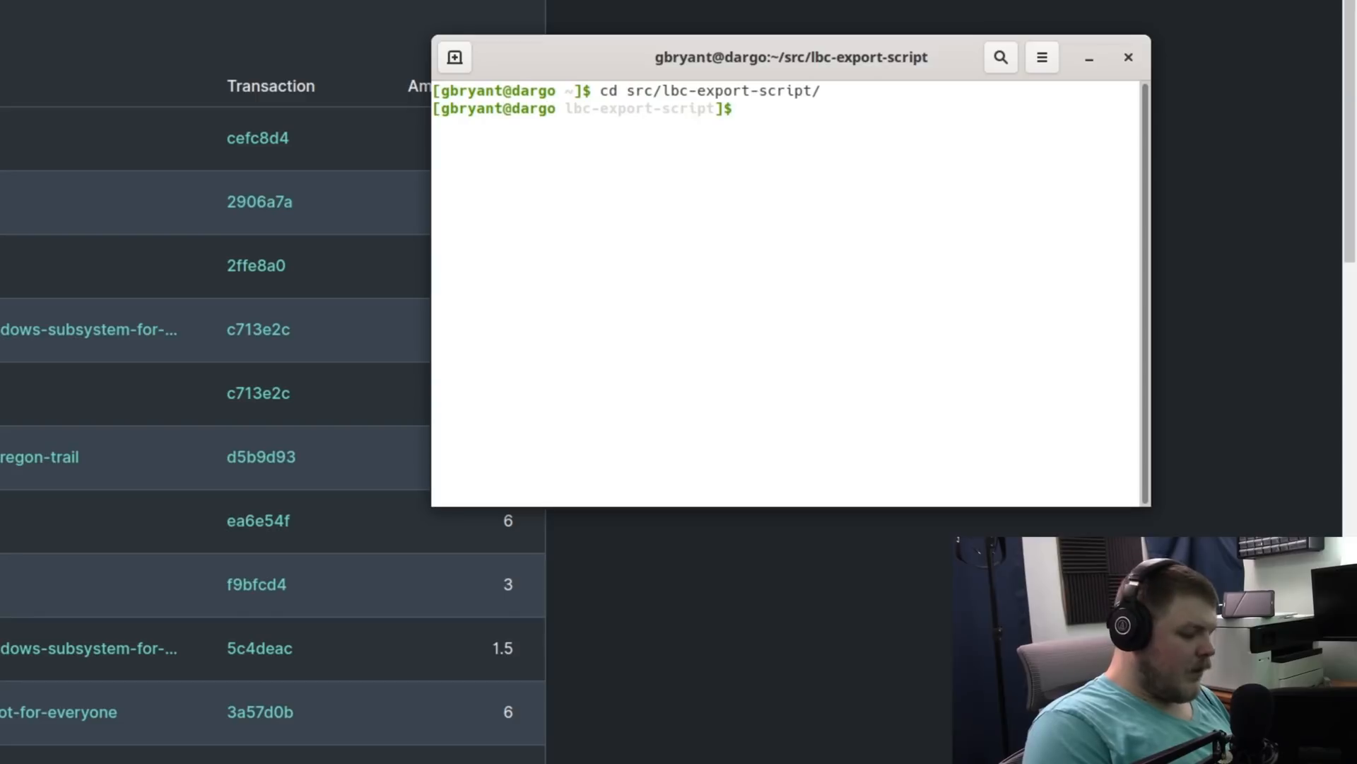
# Run the LBC export script and answer y to moving the claims into the wallet
pyautogui.write('./s')
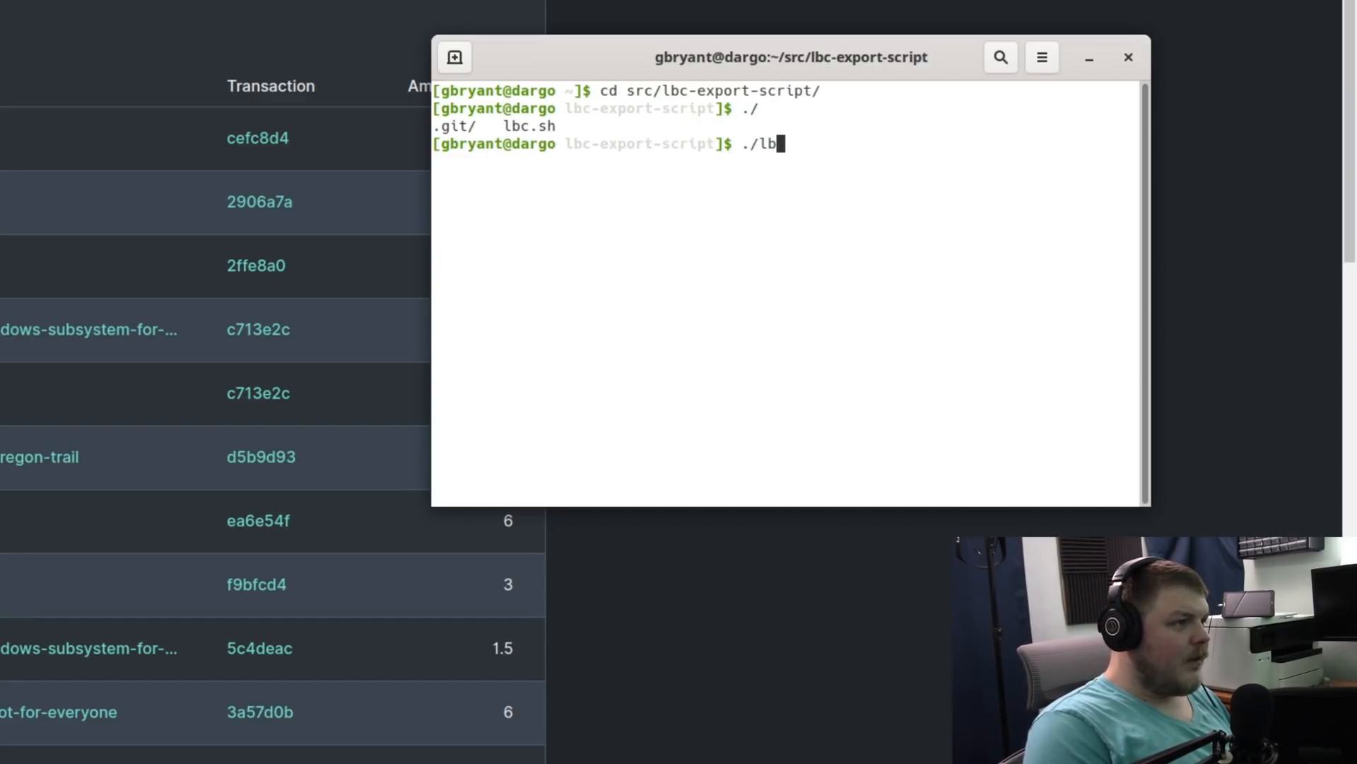
pyautogui.write('c.sh')
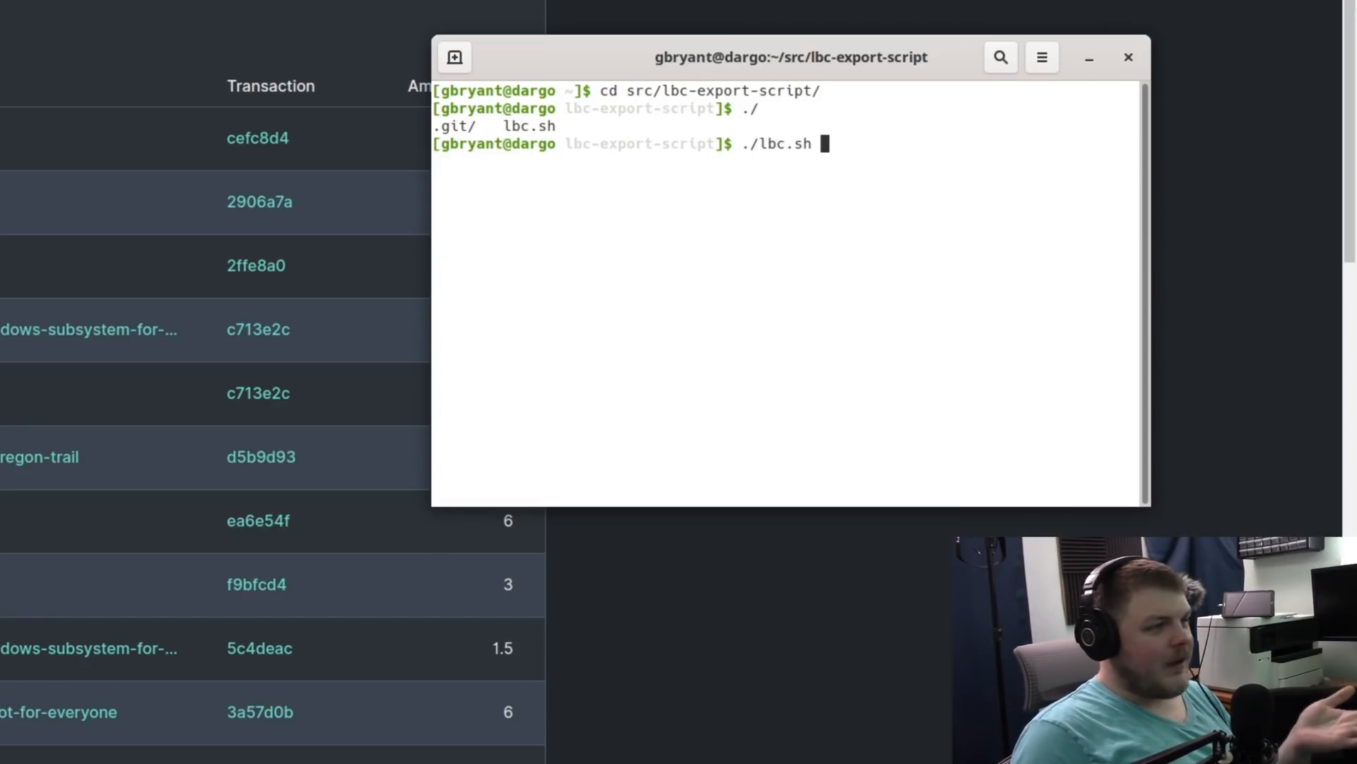
pyautogui.press('Return')
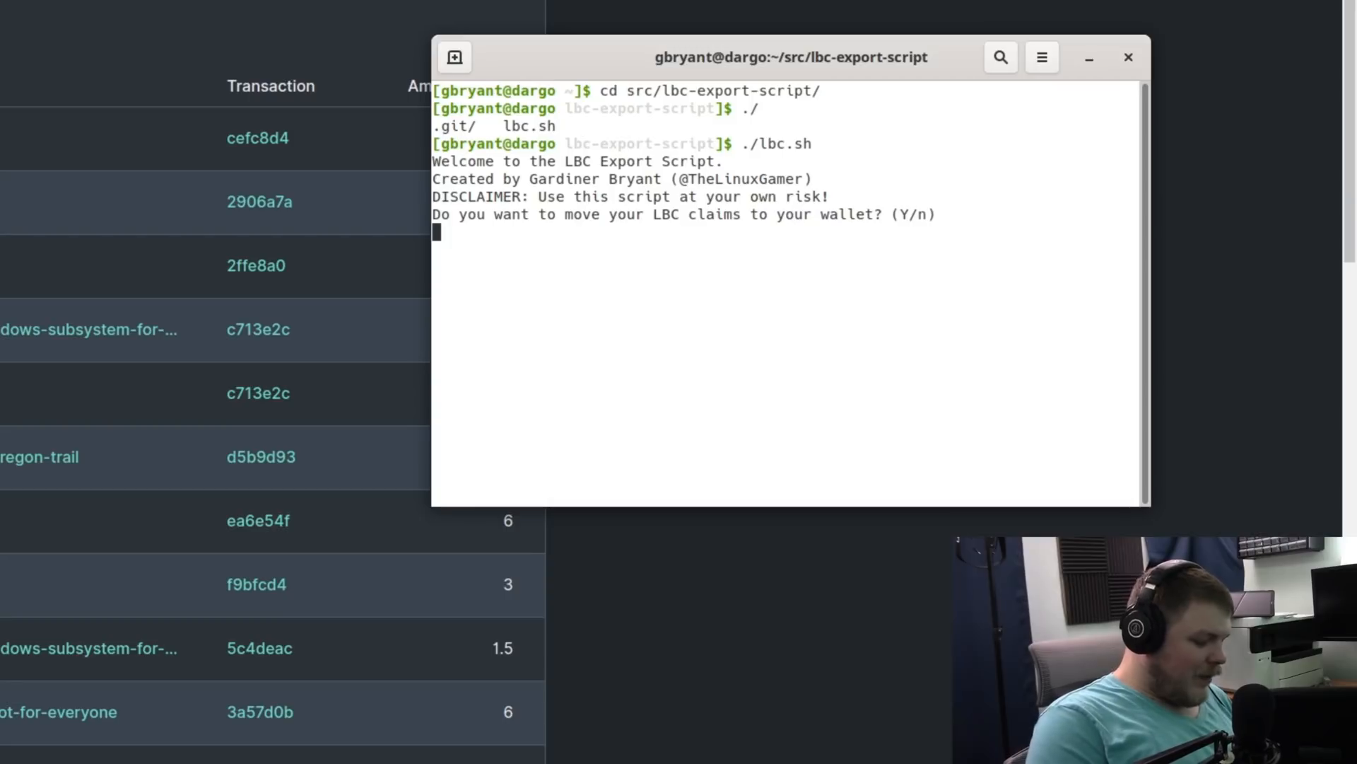
pyautogui.write('y')
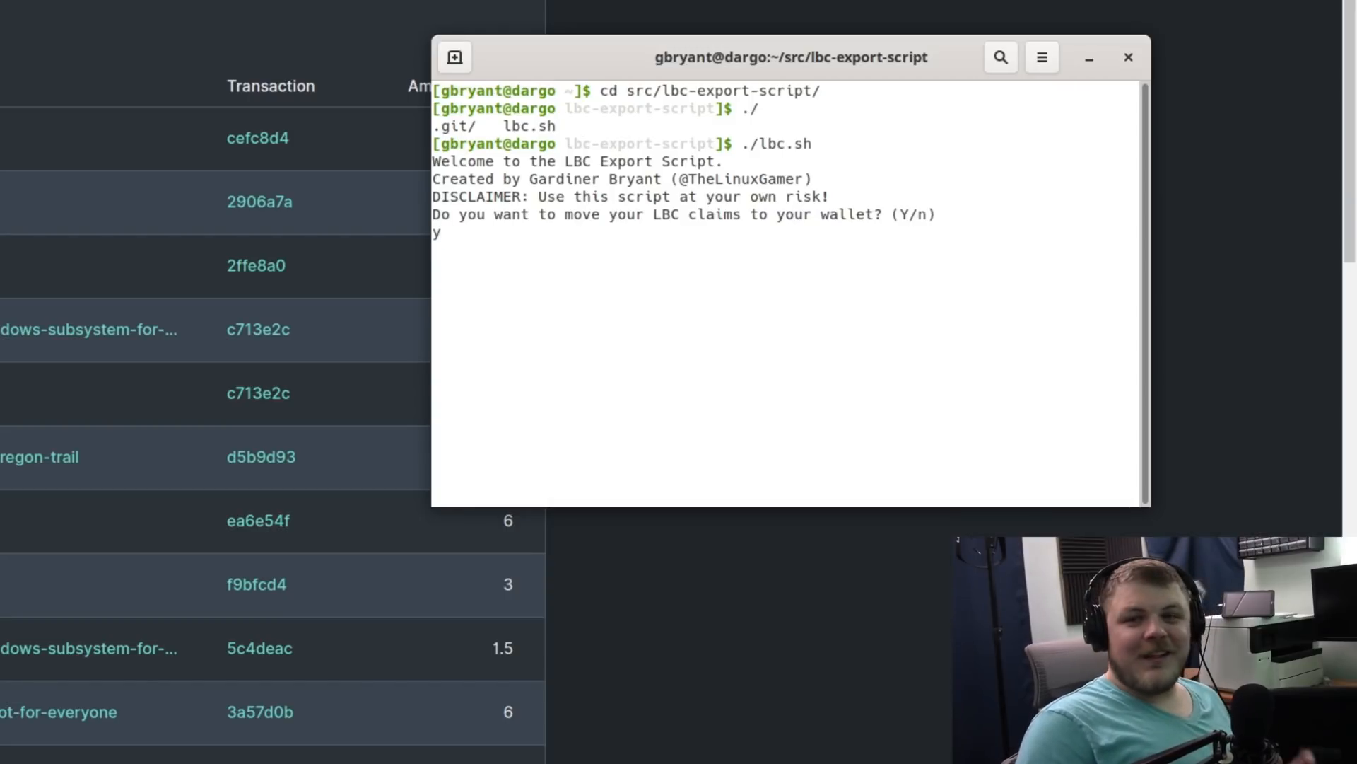
pyautogui.press('Return')
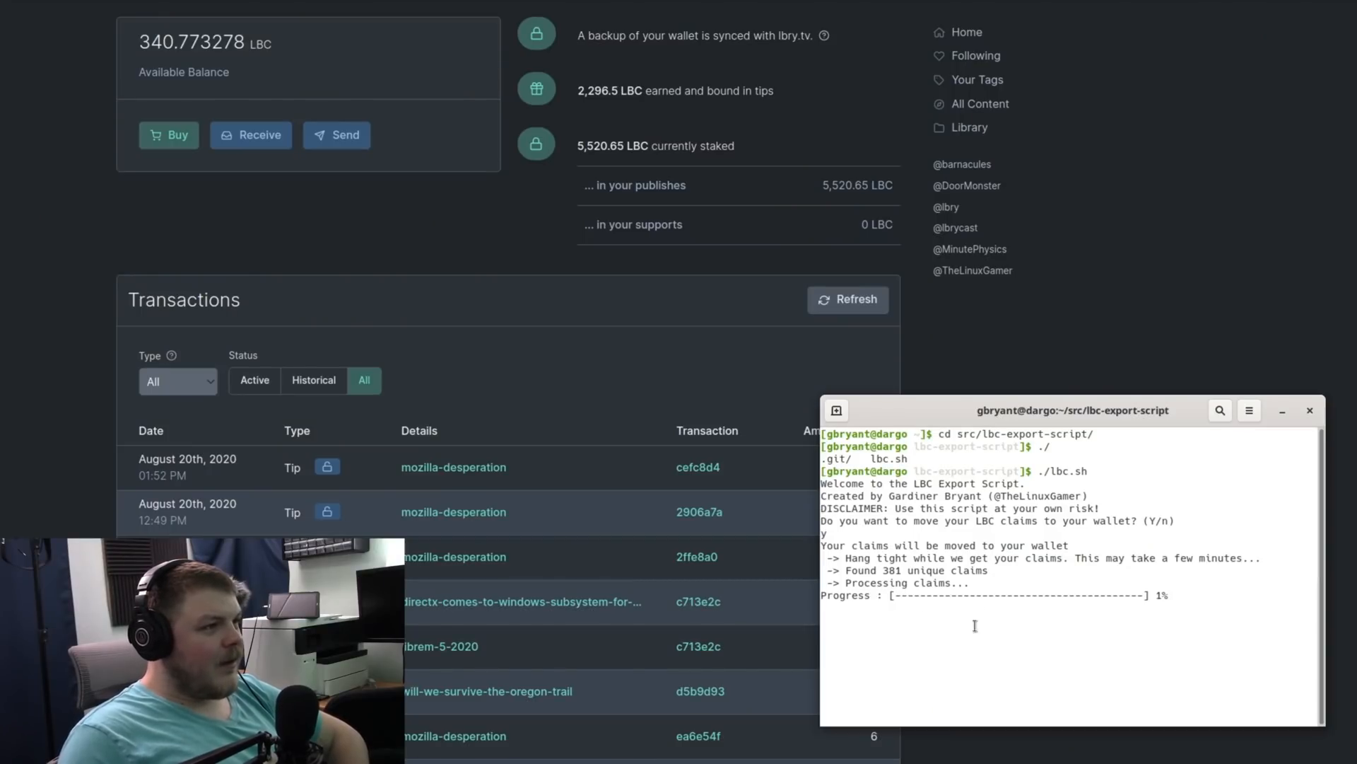
pyautogui.moveTo(608, 113)
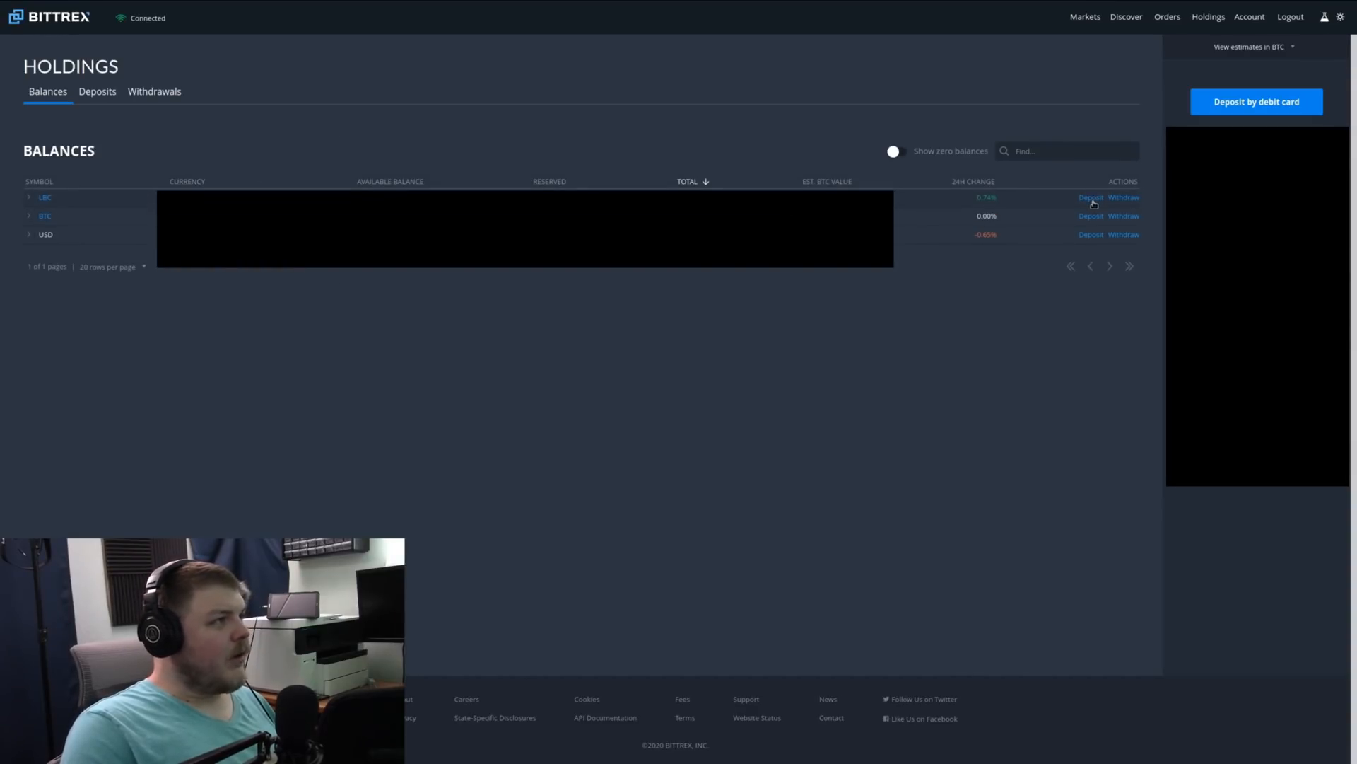
# Bring up the Bittrex LBC deposit dialog and copy its wallet address to the clipboard
pyautogui.click(1090, 197)
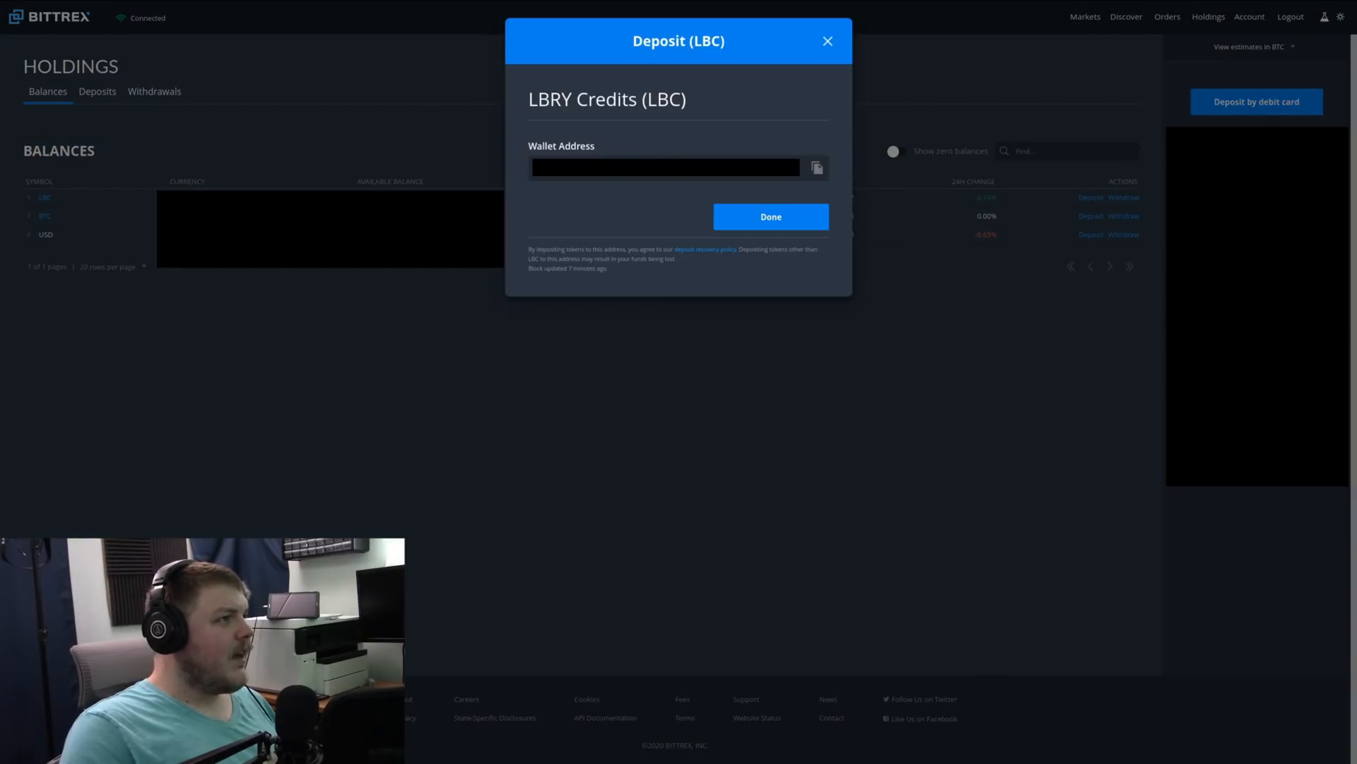
pyautogui.click(666, 167)
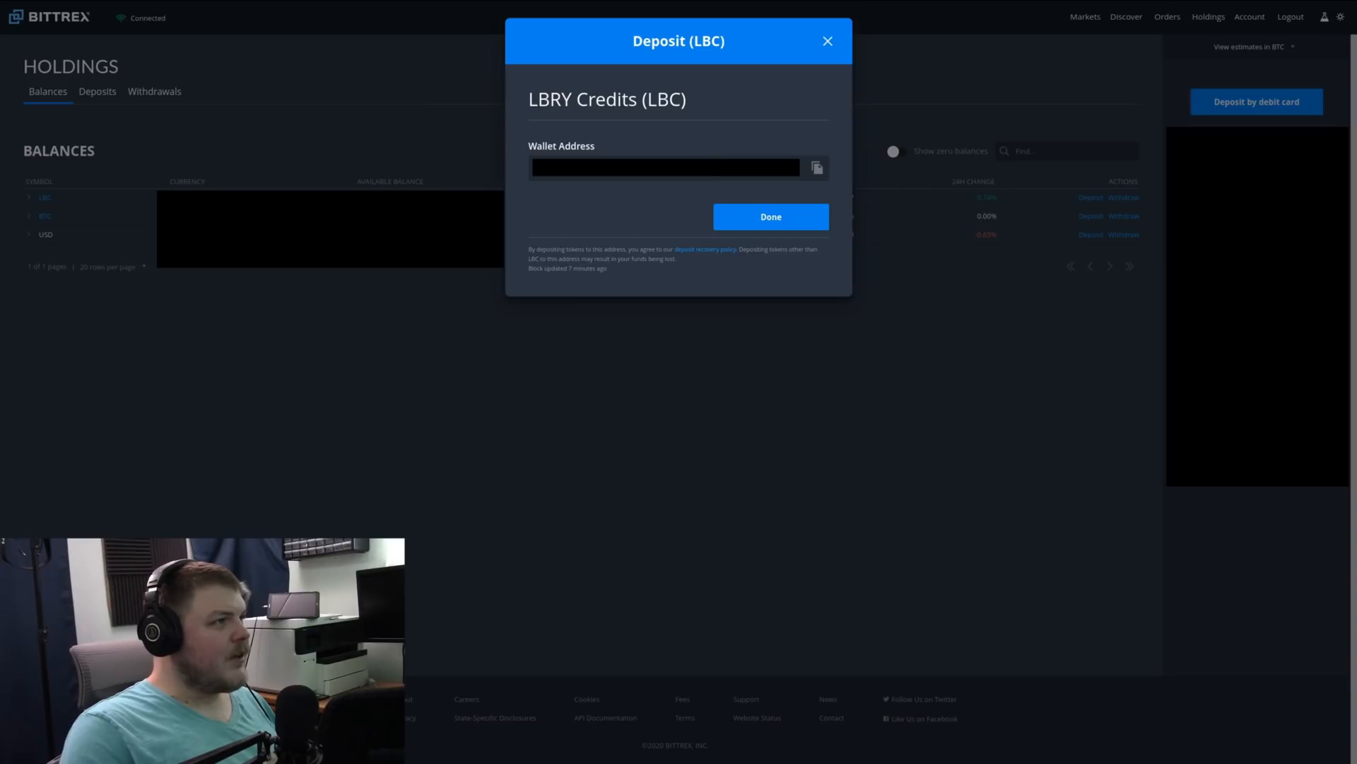
pyautogui.click(814, 167)
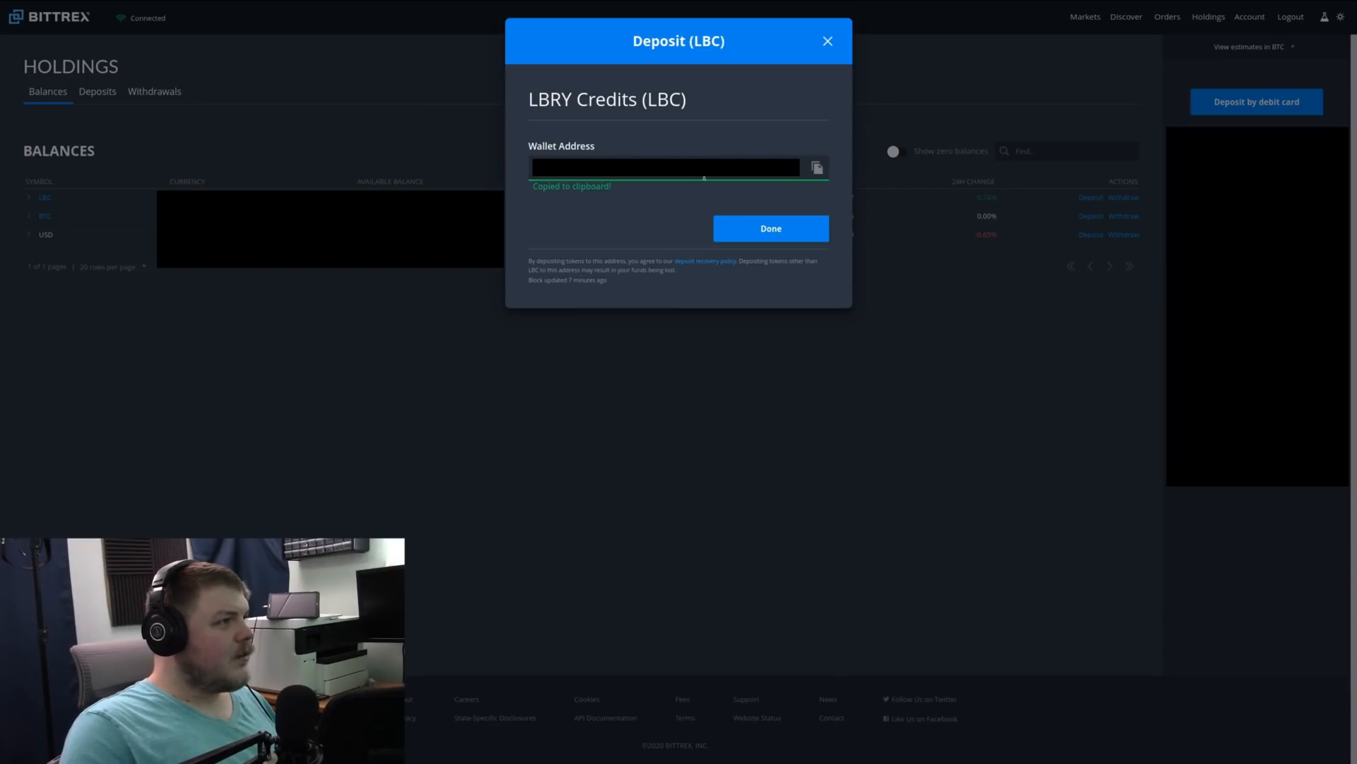
pyautogui.moveTo(721, 232)
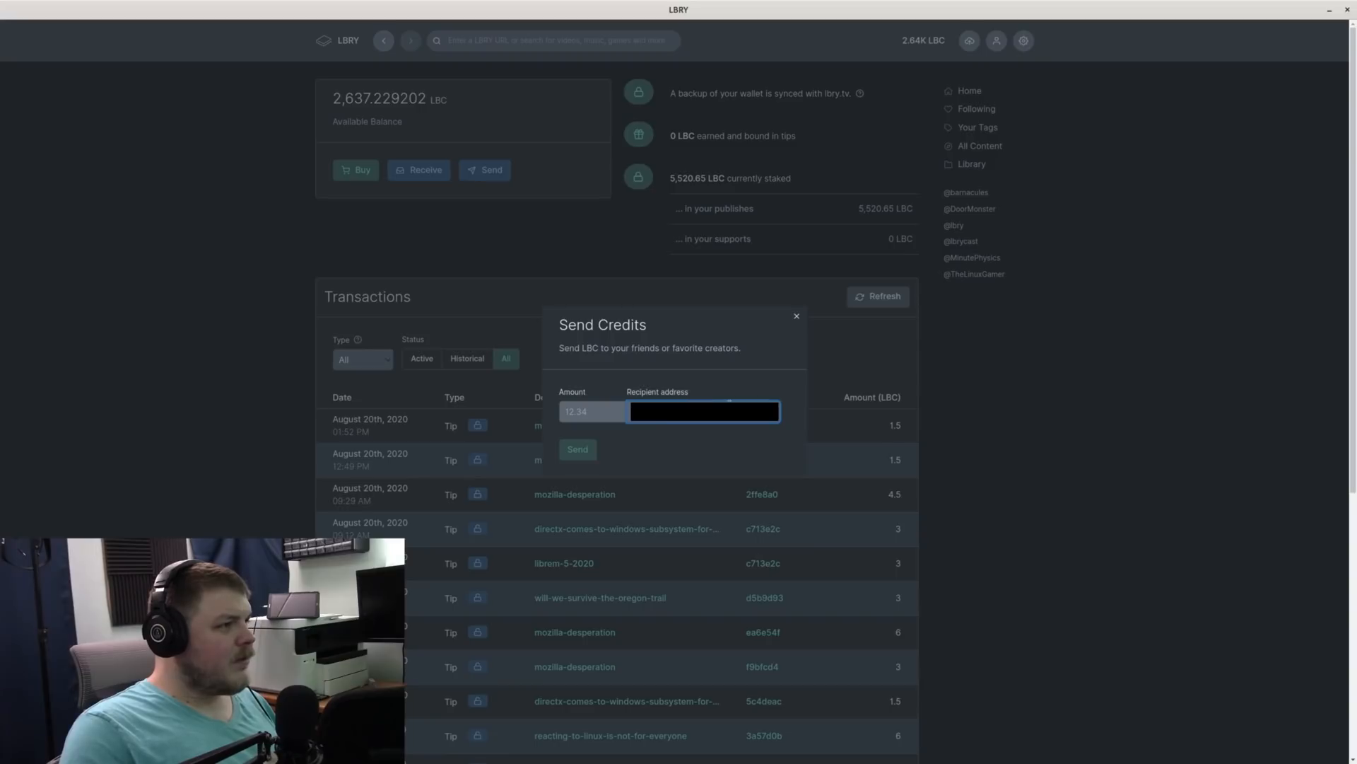
# Enter the amount of LBC to send in the Send Credits form
pyautogui.click(588, 412)
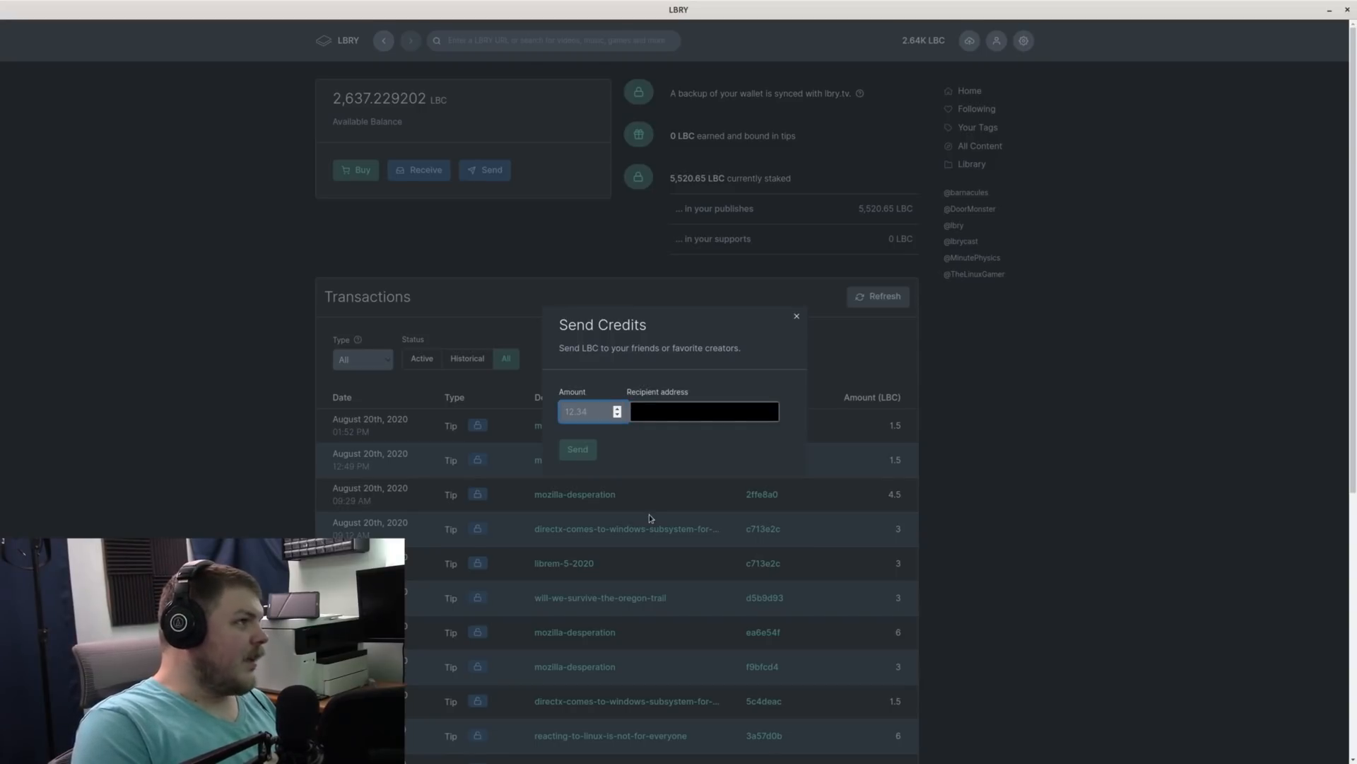
pyautogui.write('1')
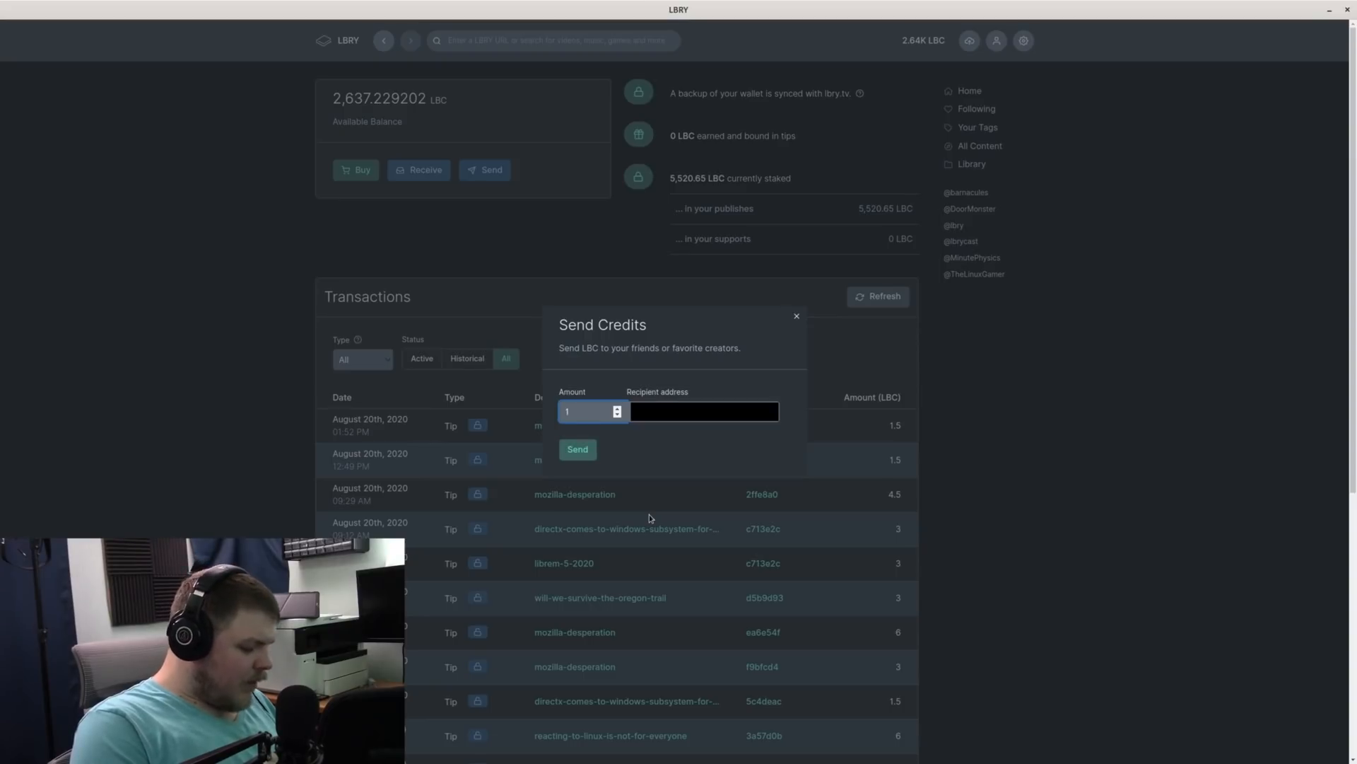
pyautogui.write('12.34')
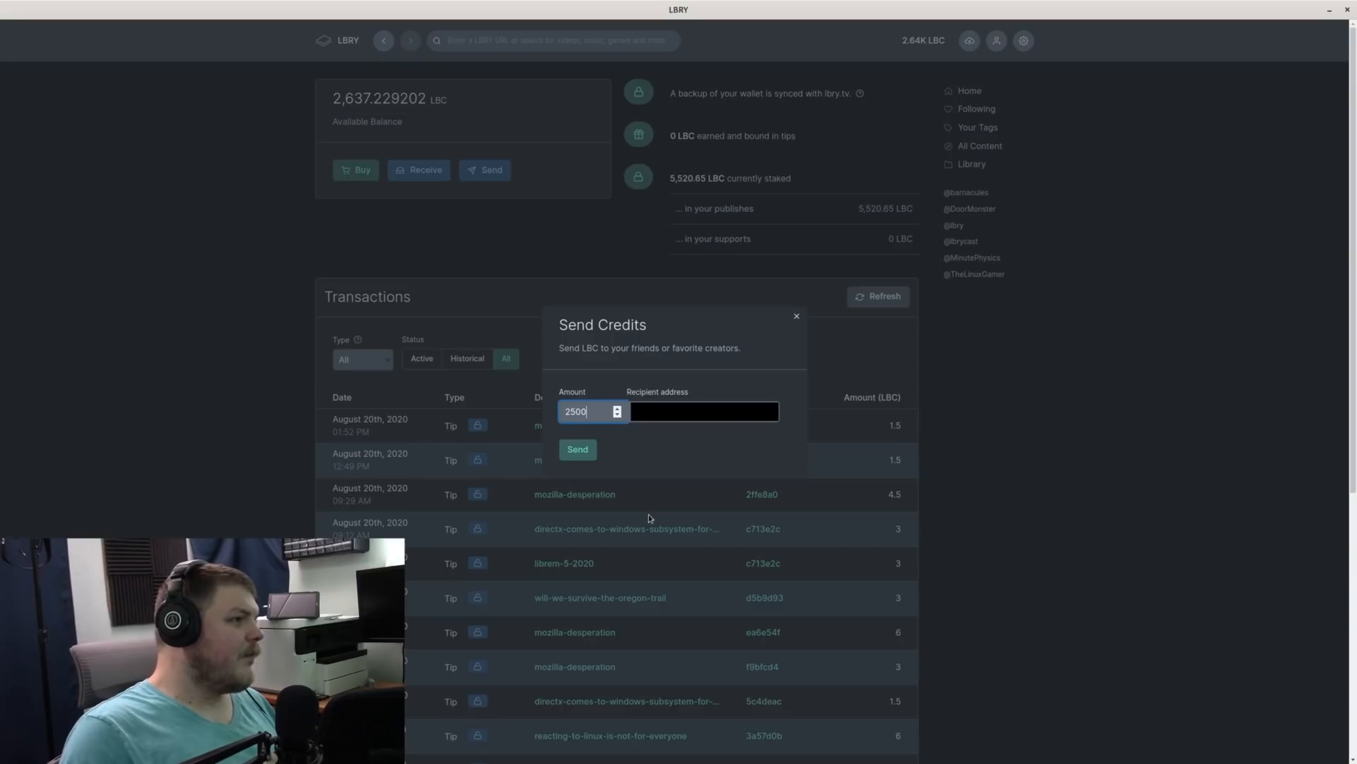
pyautogui.moveTo(608, 363)
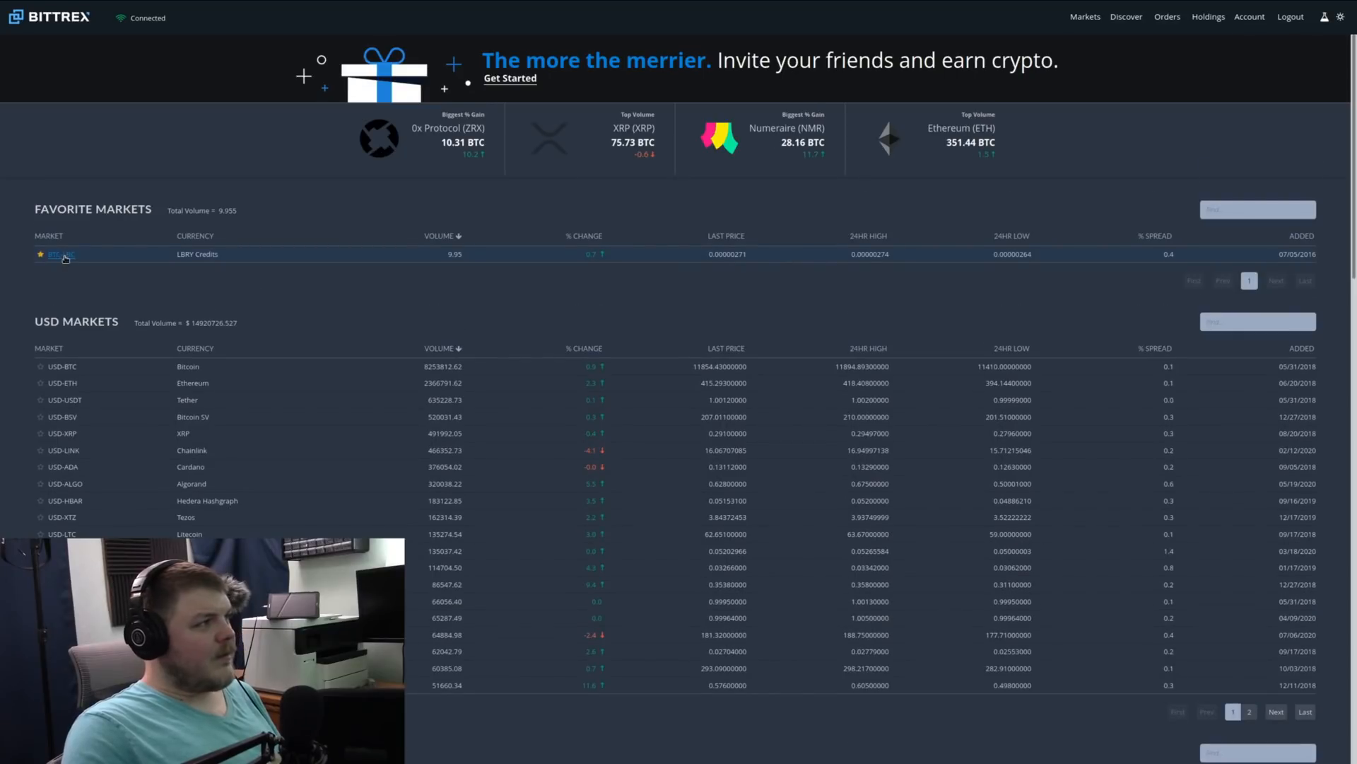
# Prepare a limit sell of 2500 LBC in the BTC-LBC market priced at the last trade
pyautogui.click(60, 253)
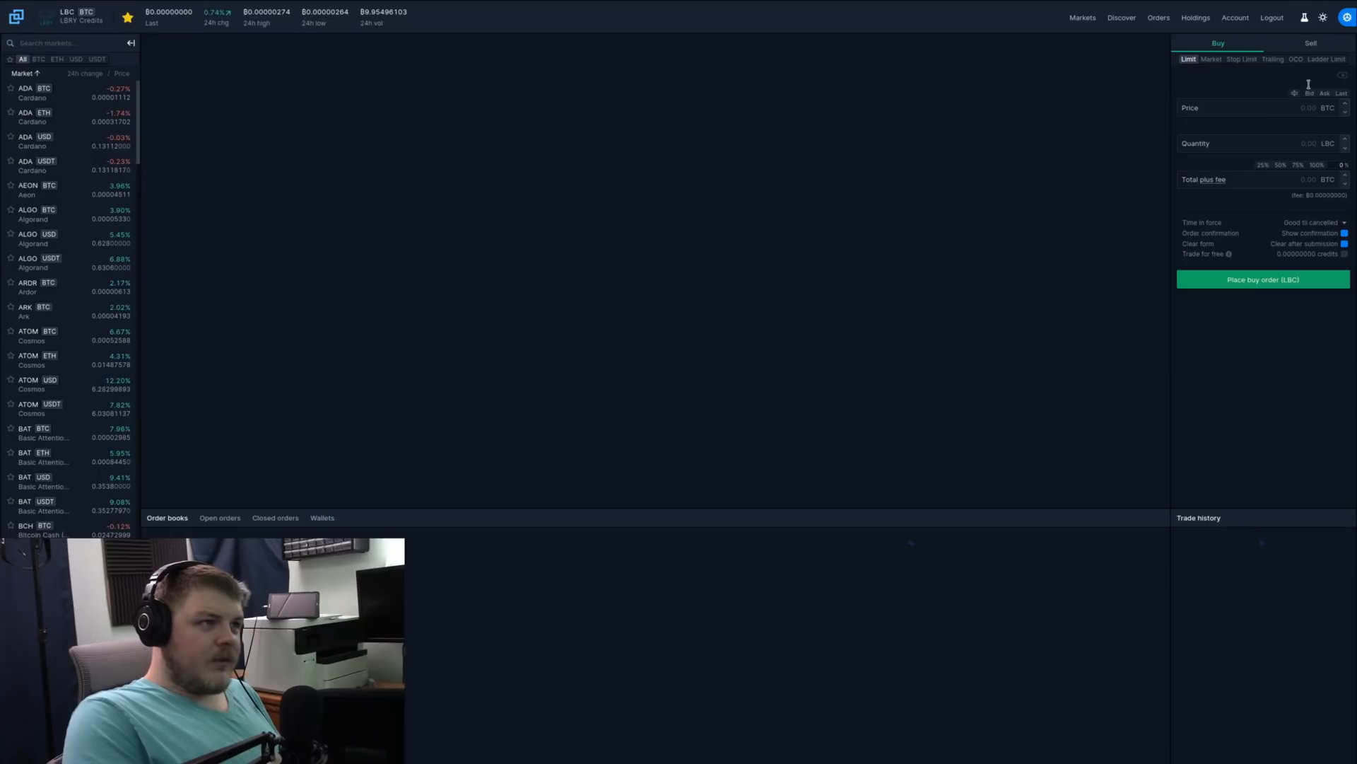
pyautogui.click(1309, 44)
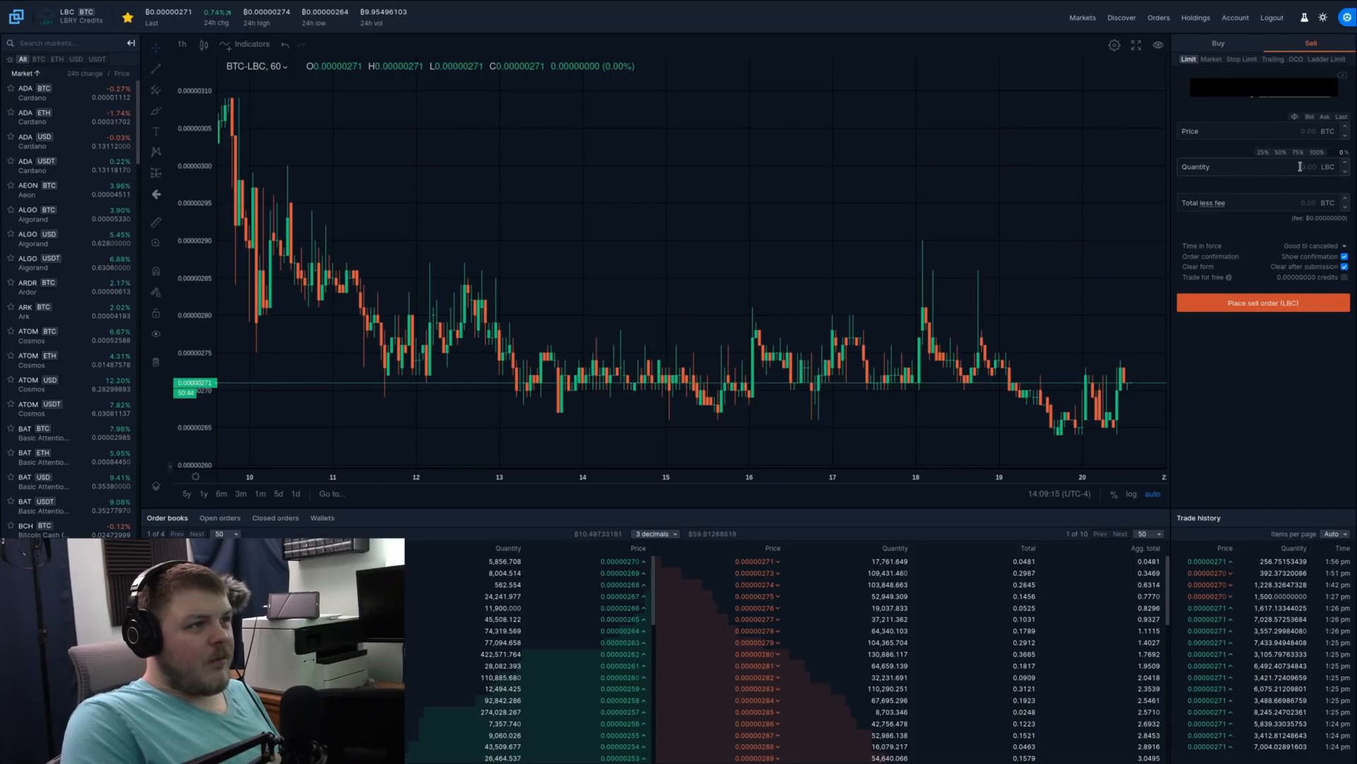
pyautogui.click(1256, 167)
pyautogui.write('2500')
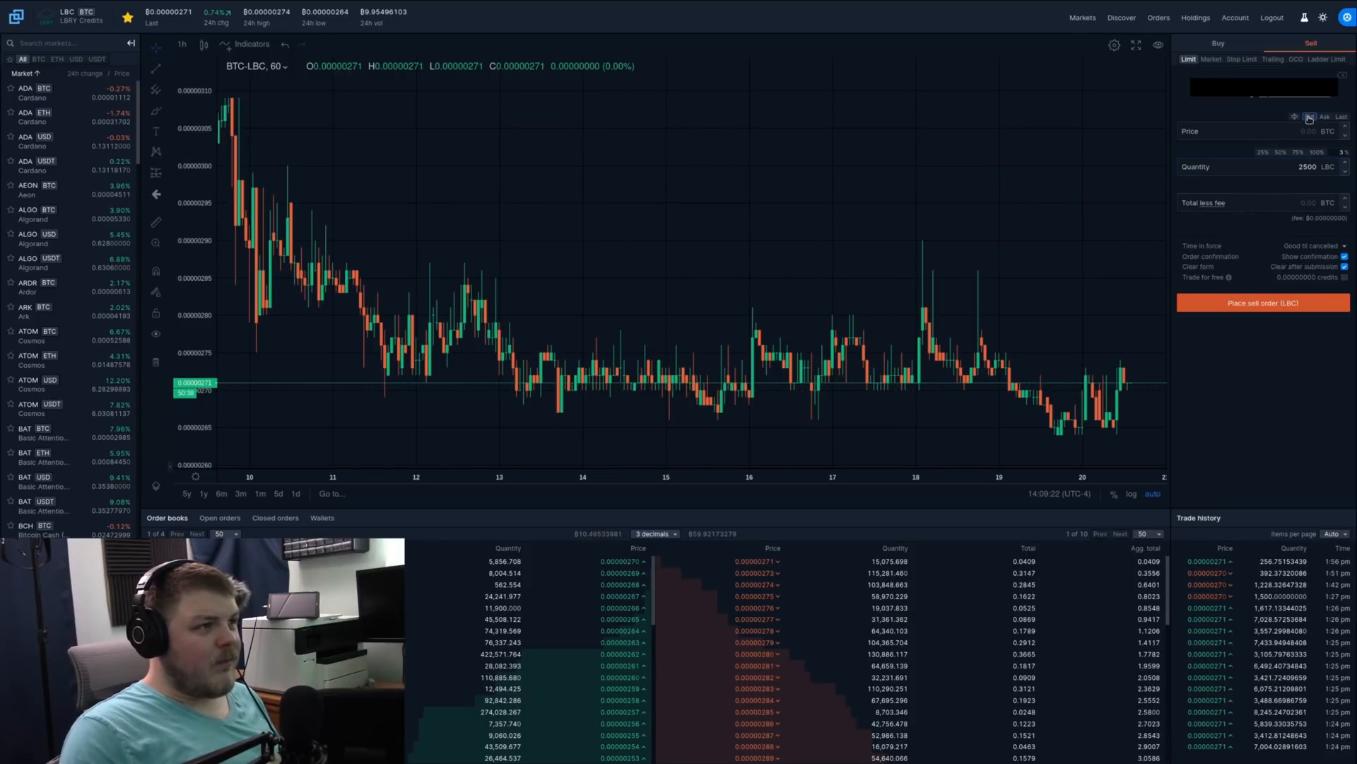
pyautogui.click(1308, 117)
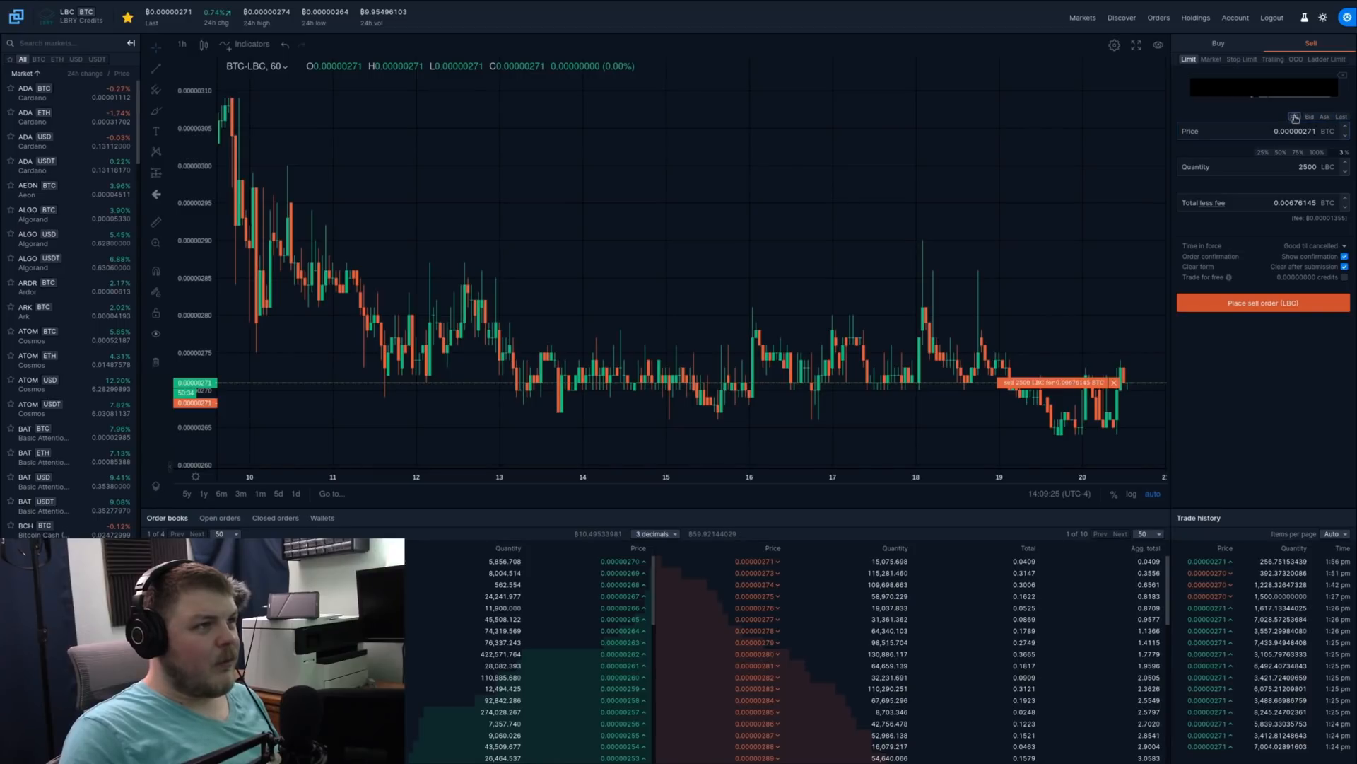
pyautogui.moveTo(1079, 338)
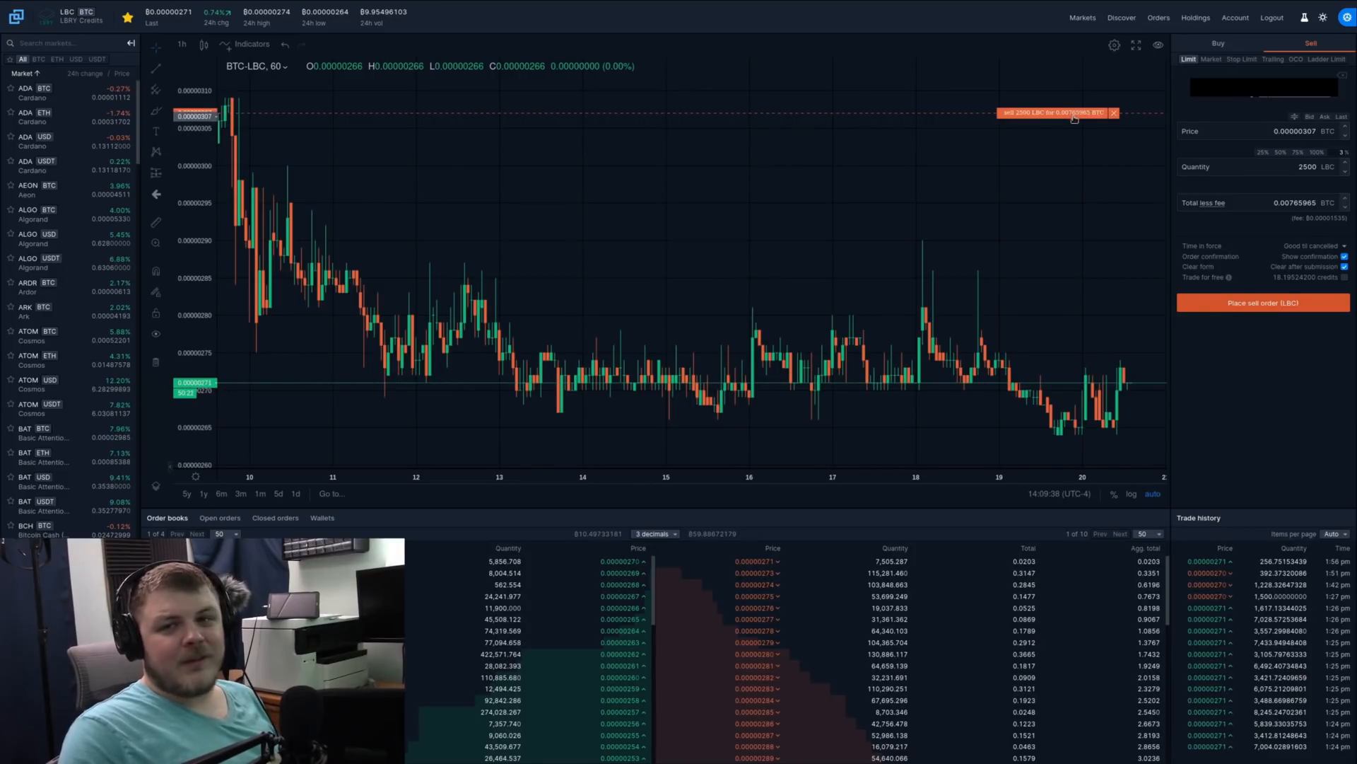
pyautogui.moveTo(1066, 147)
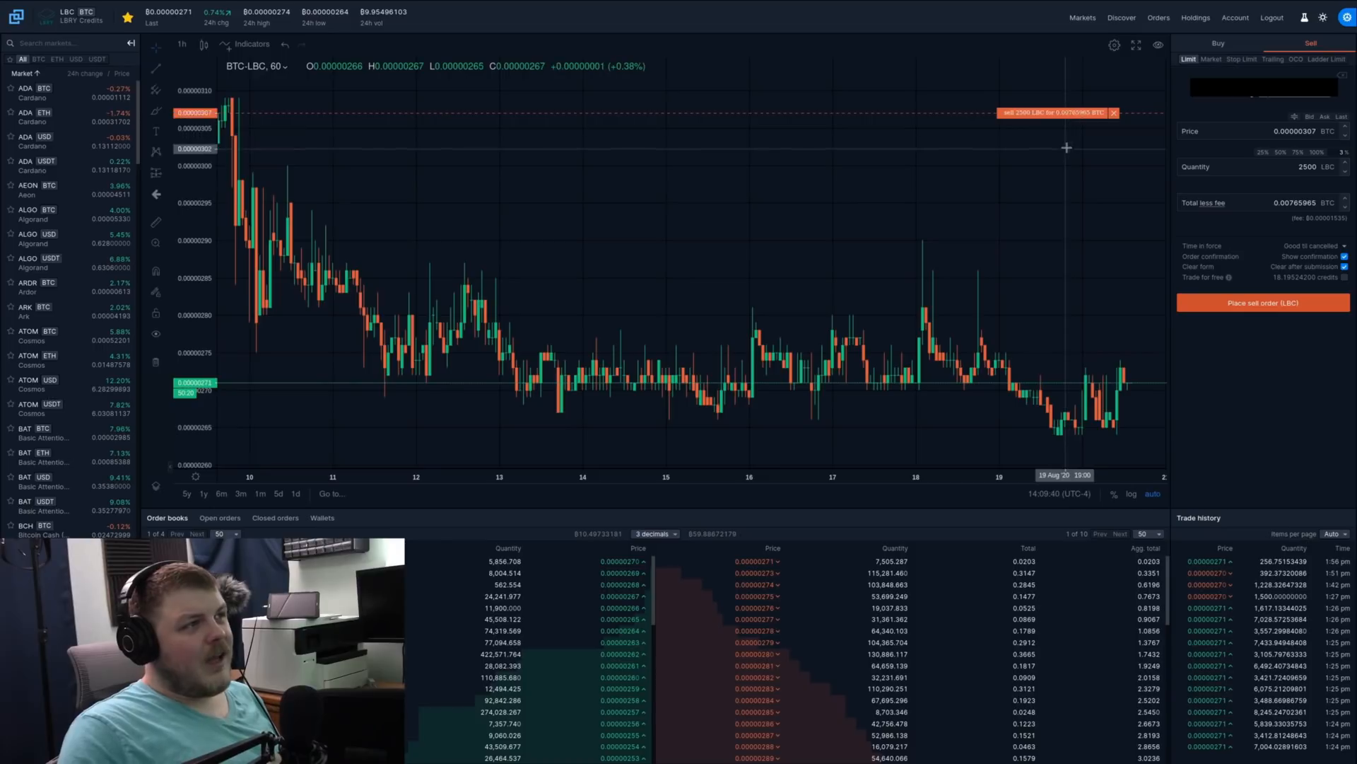